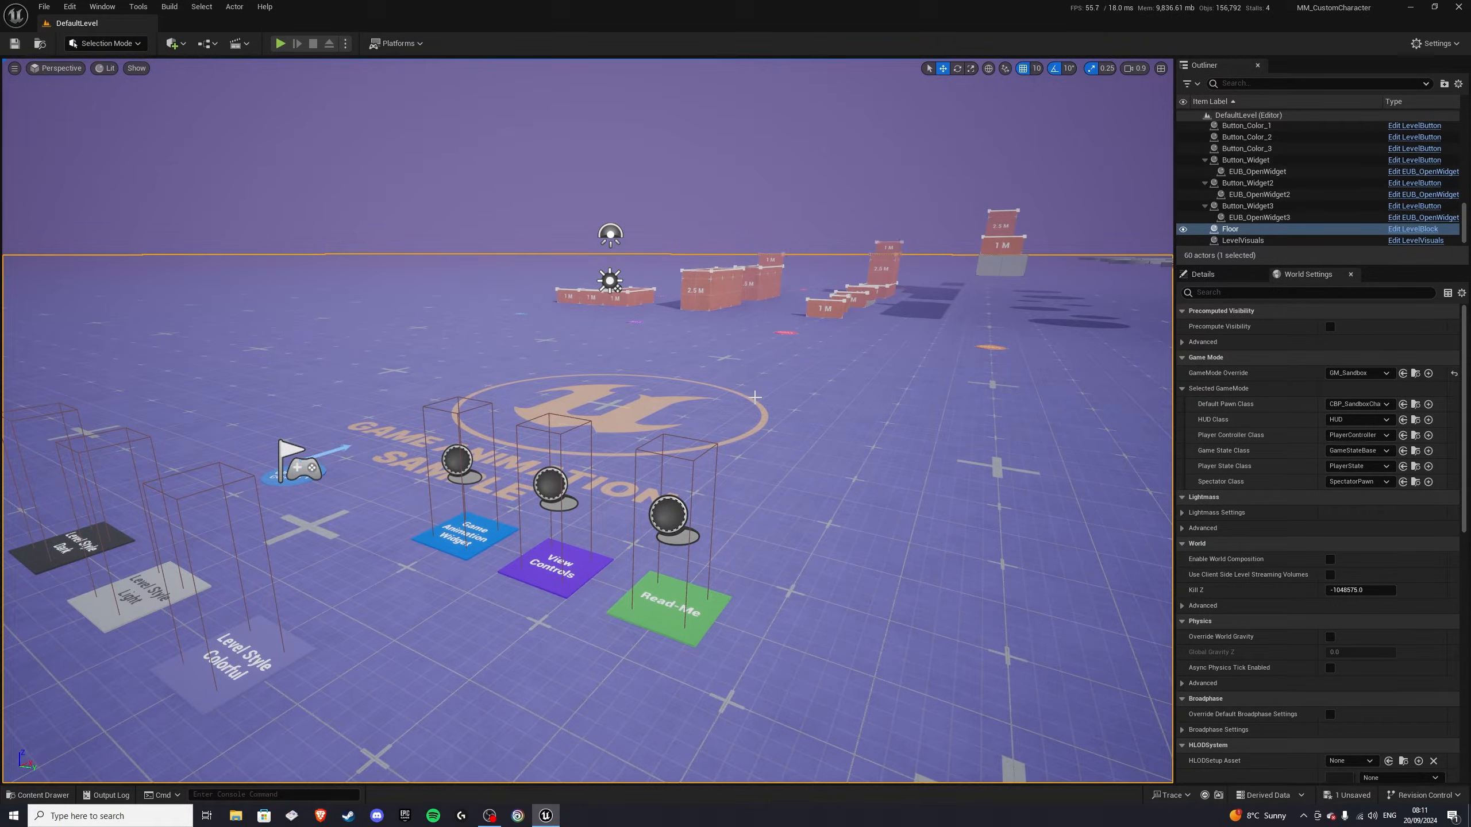
Step: Dock the Content Drawer, browse ImportedCharacters for Goblin_Scout, then return to Content > Blueprints
{"action": "left_click", "coordinate": [37, 795]}
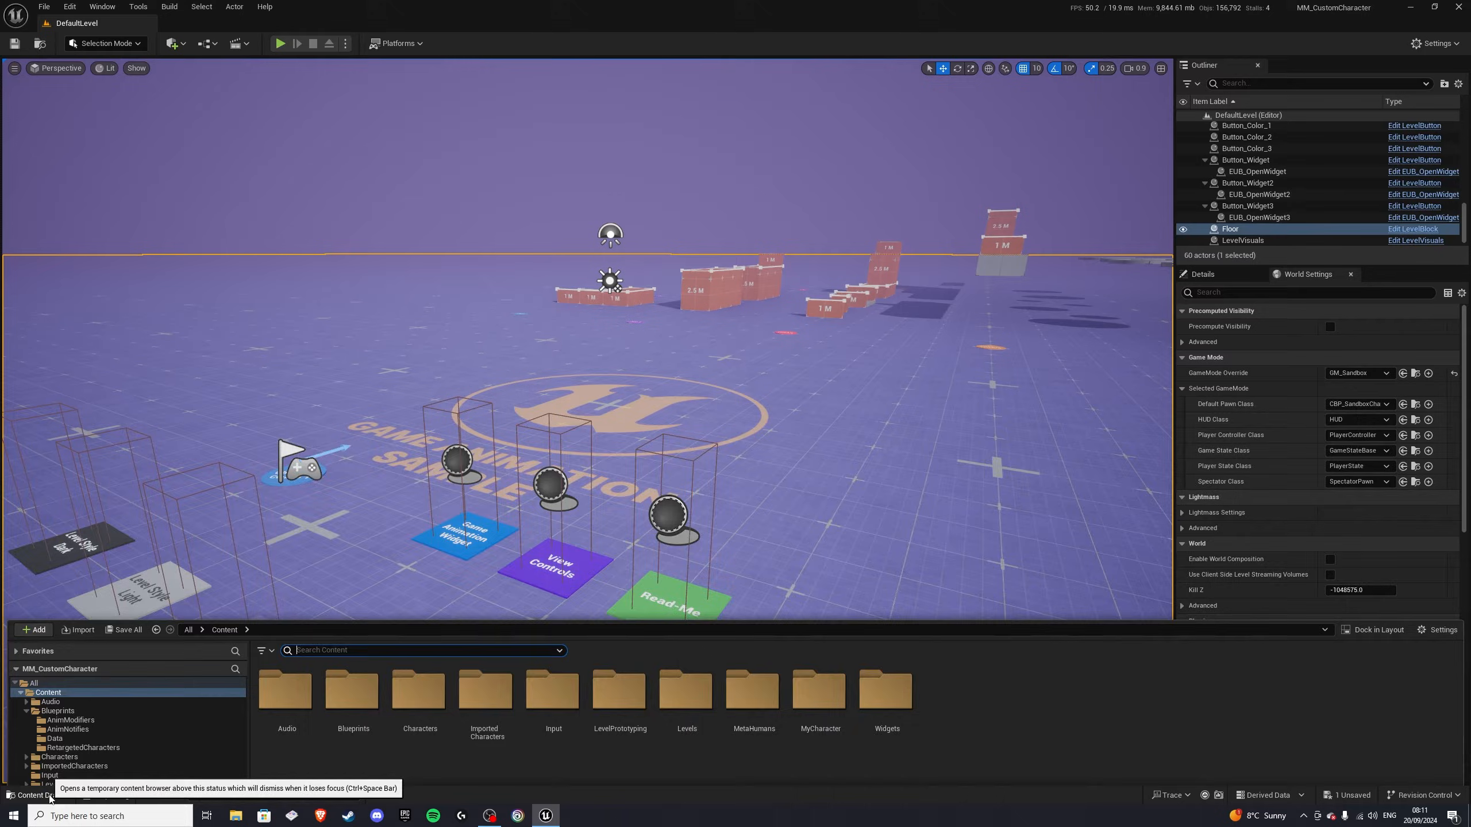
{"action": "left_click", "coordinate": [23, 795]}
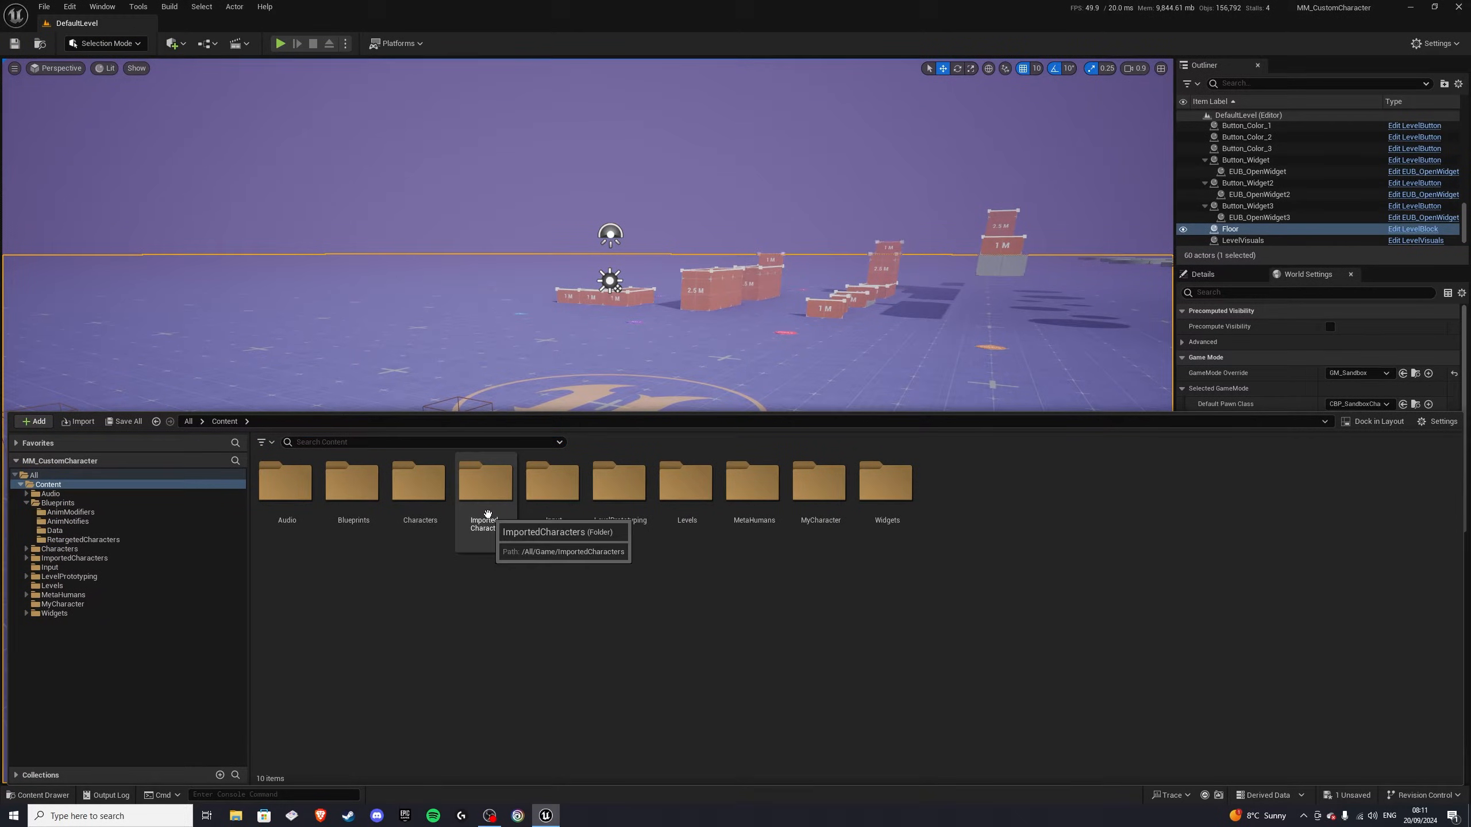
{"action": "double_click", "coordinate": [486, 482]}
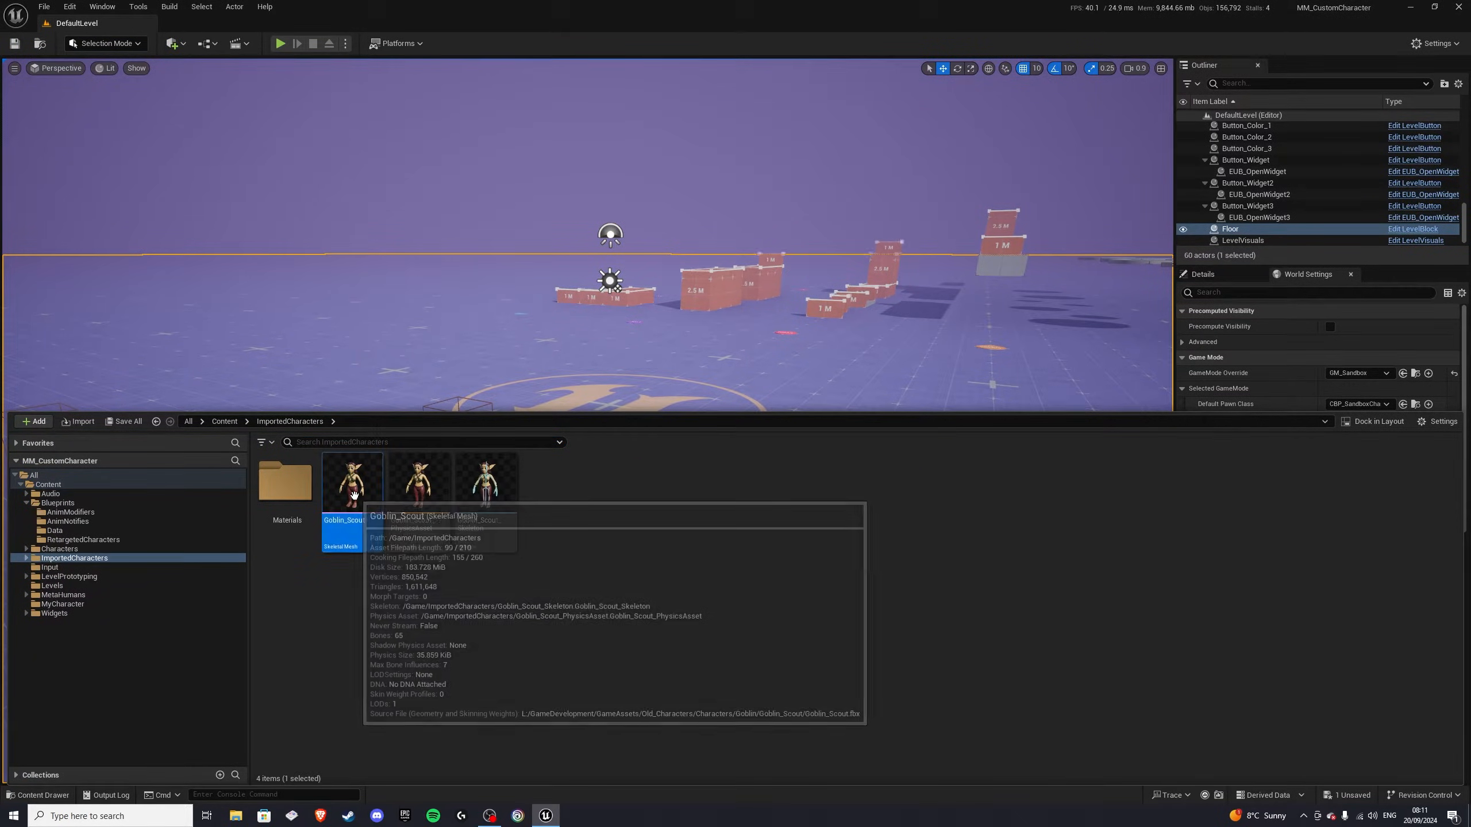
{"action": "double_click", "coordinate": [352, 483]}
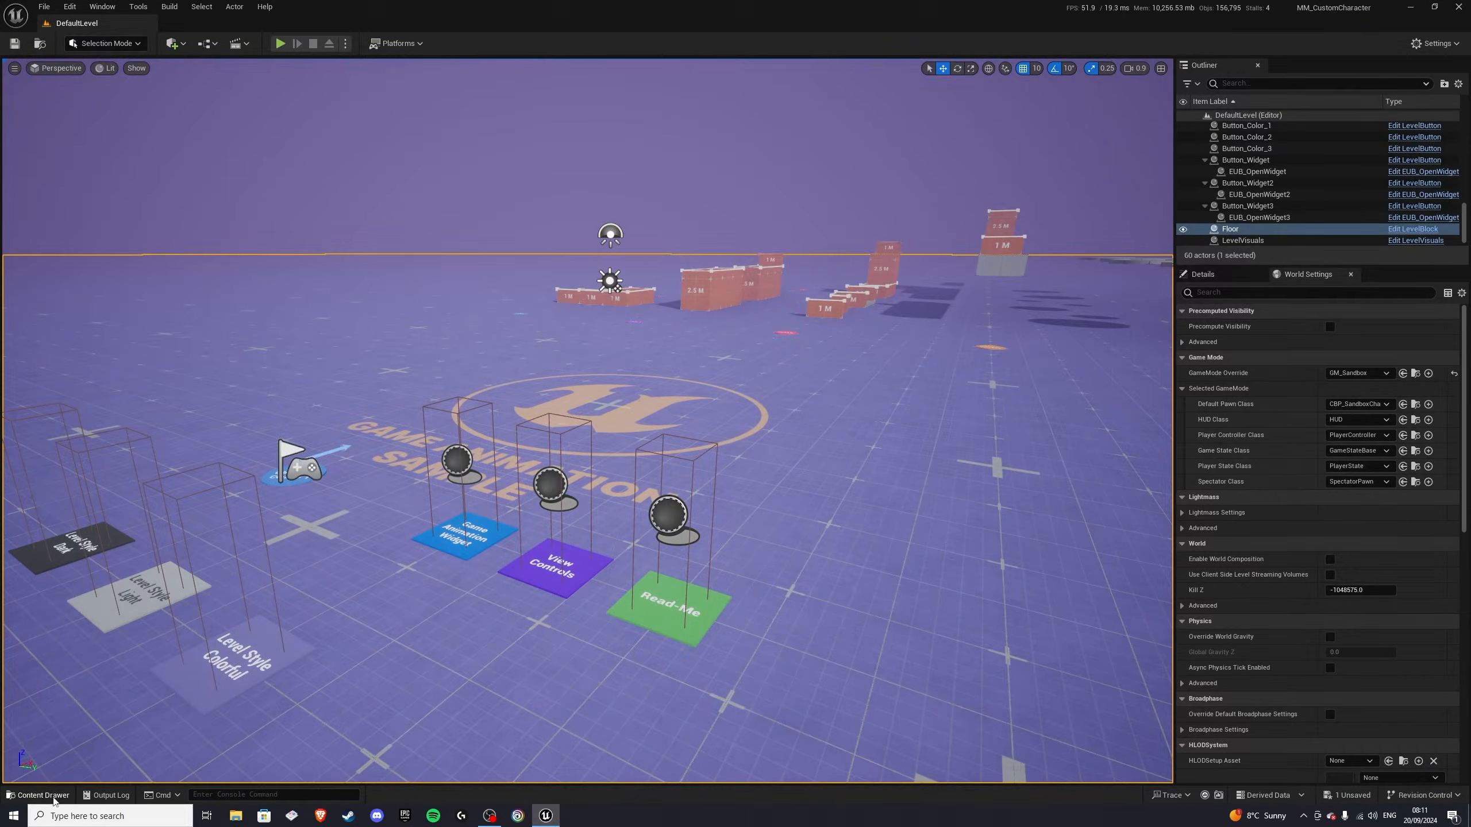
{"action": "left_click", "coordinate": [43, 795]}
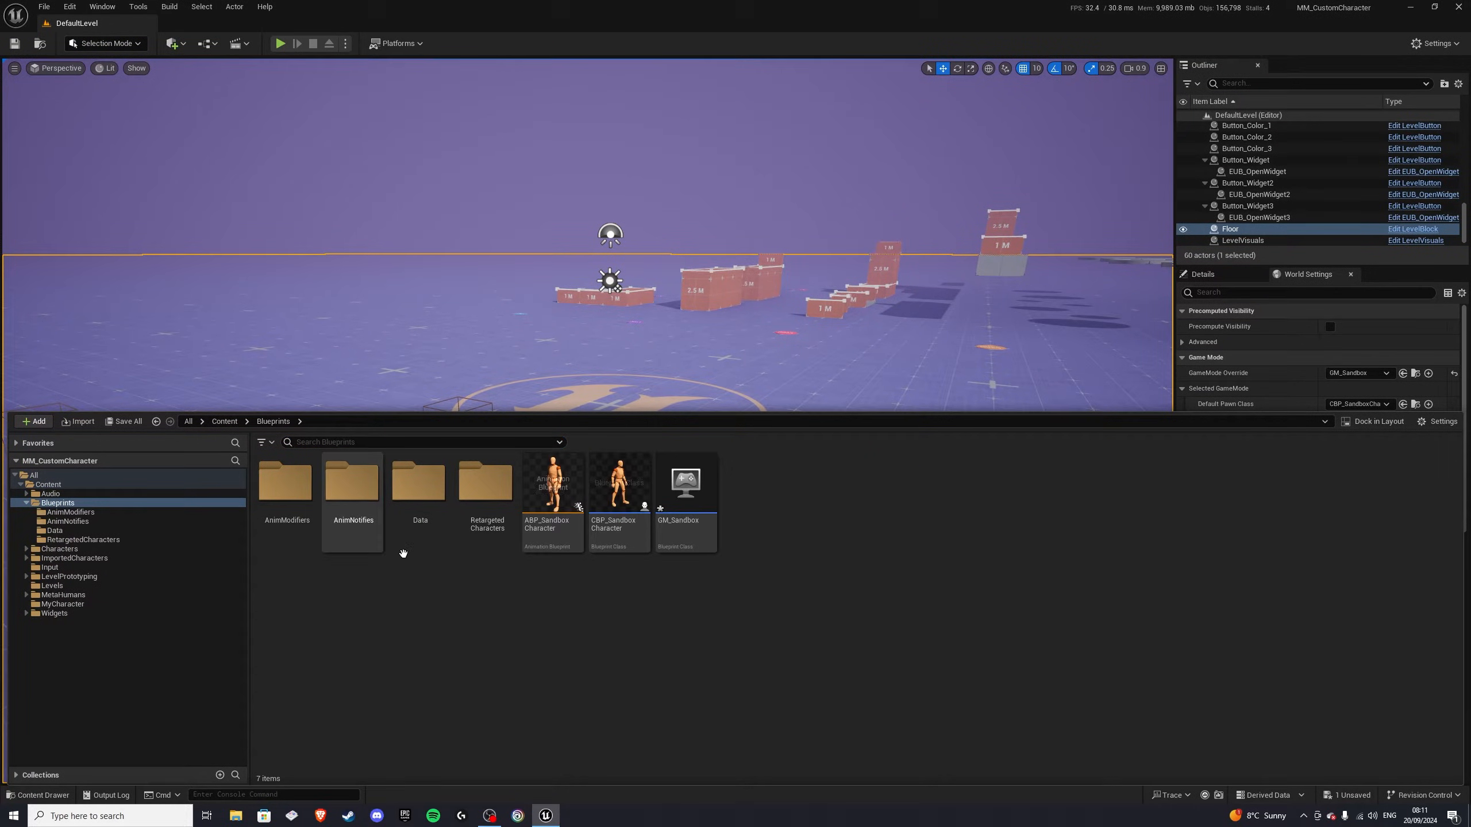
{"action": "mouse_move", "coordinate": [543, 520]}
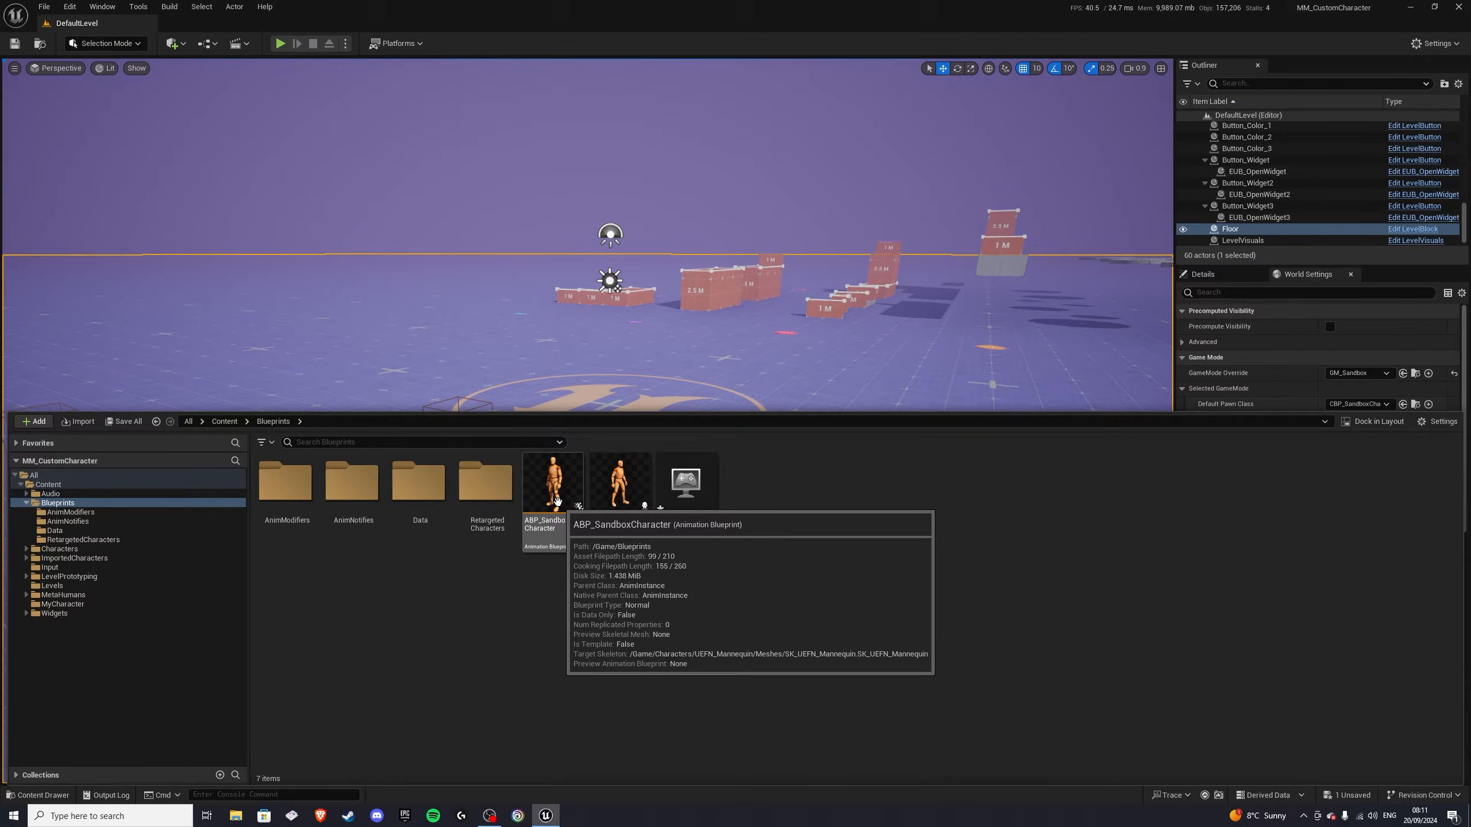
Step: Start Retarget Animations from ABP_SandboxCharacter with Goblin_Scout as the target skeletal mesh
{"action": "right_click", "coordinate": [552, 483]}
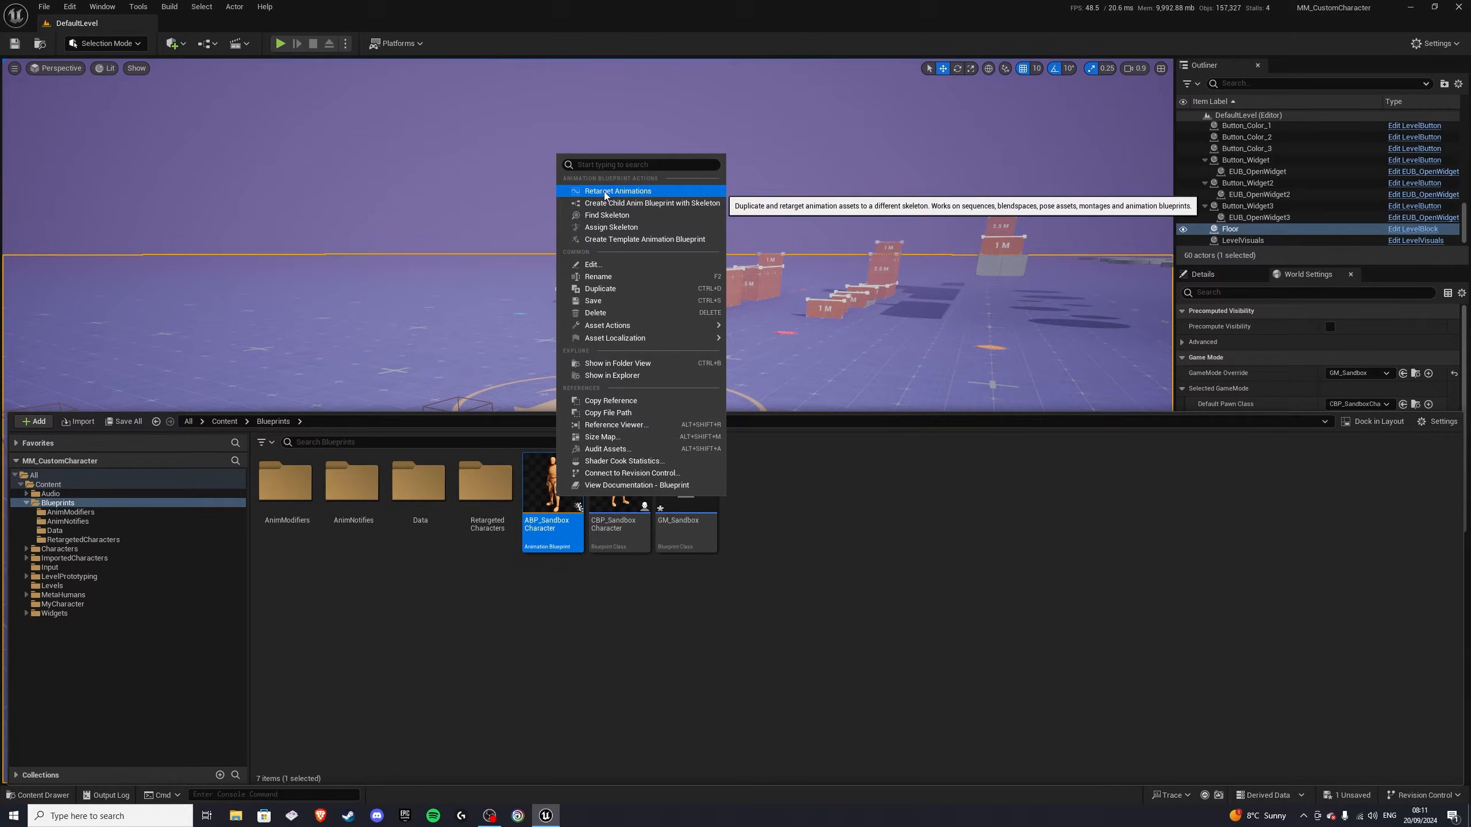
{"action": "left_click", "coordinate": [617, 190]}
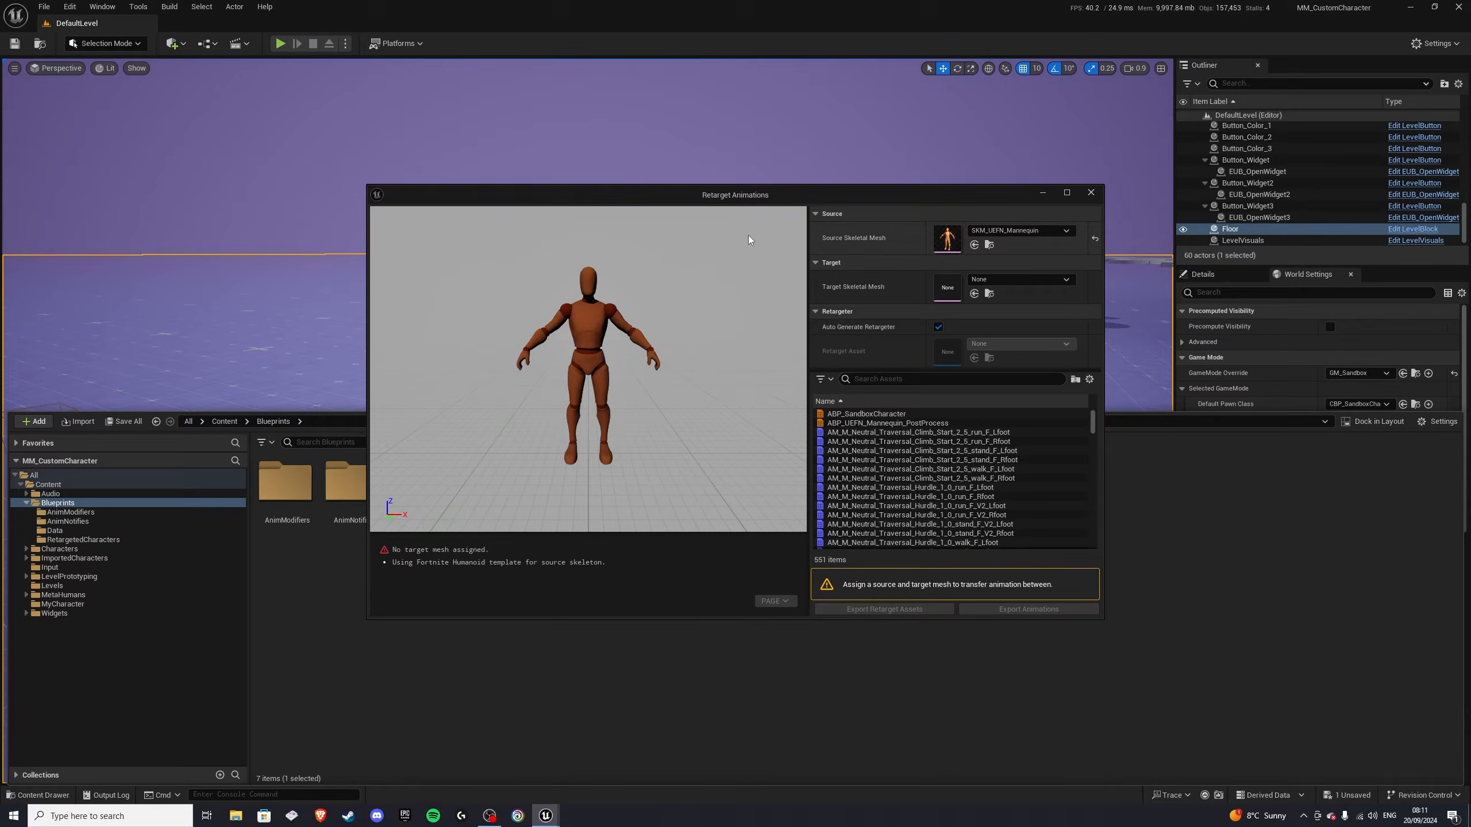
{"action": "left_click_drag", "start_coordinate": [734, 194], "coordinate": [705, 194]}
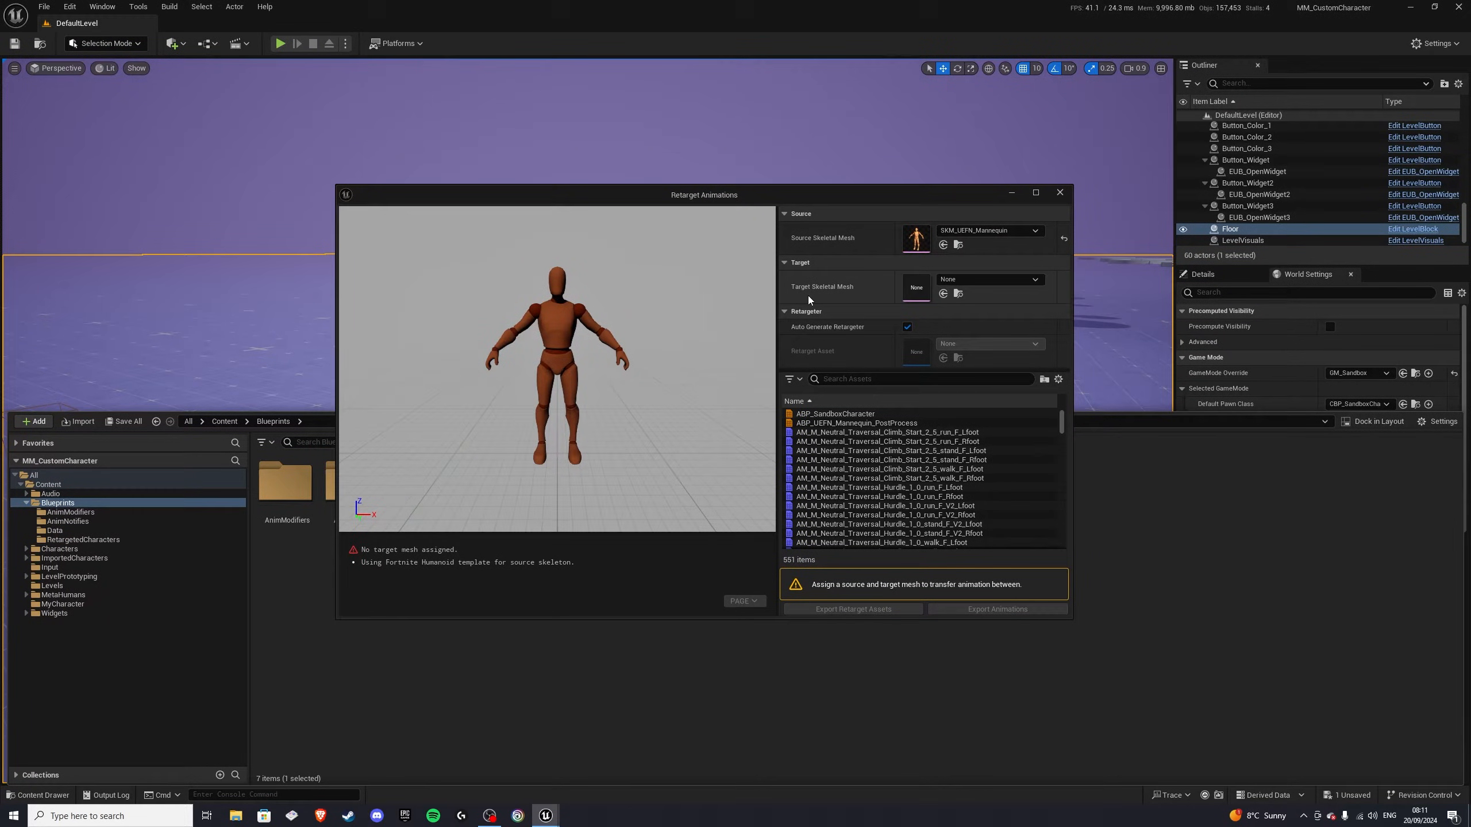
{"action": "mouse_move", "coordinate": [875, 294]}
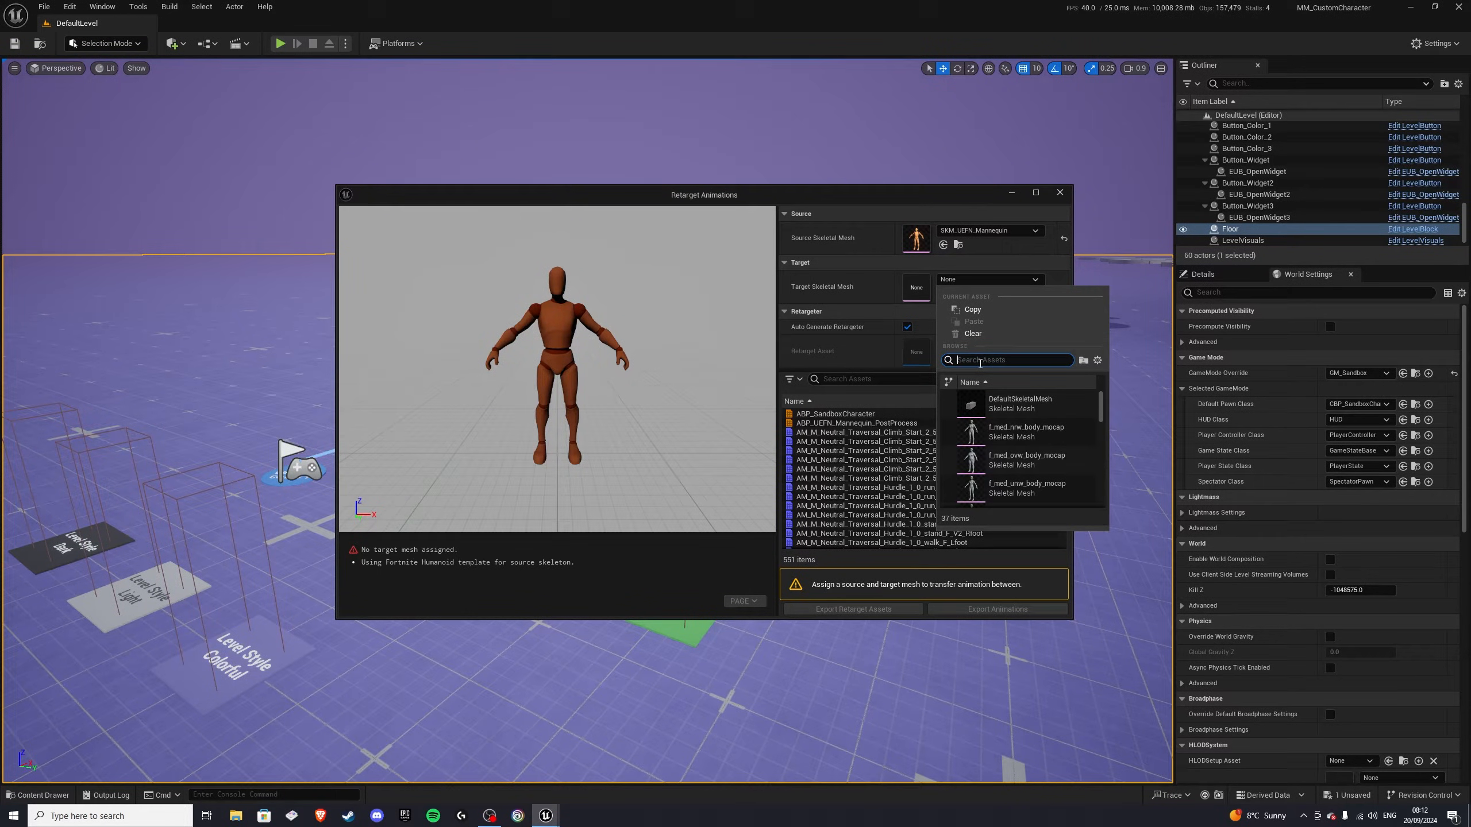
{"action": "type", "text": "gob"}
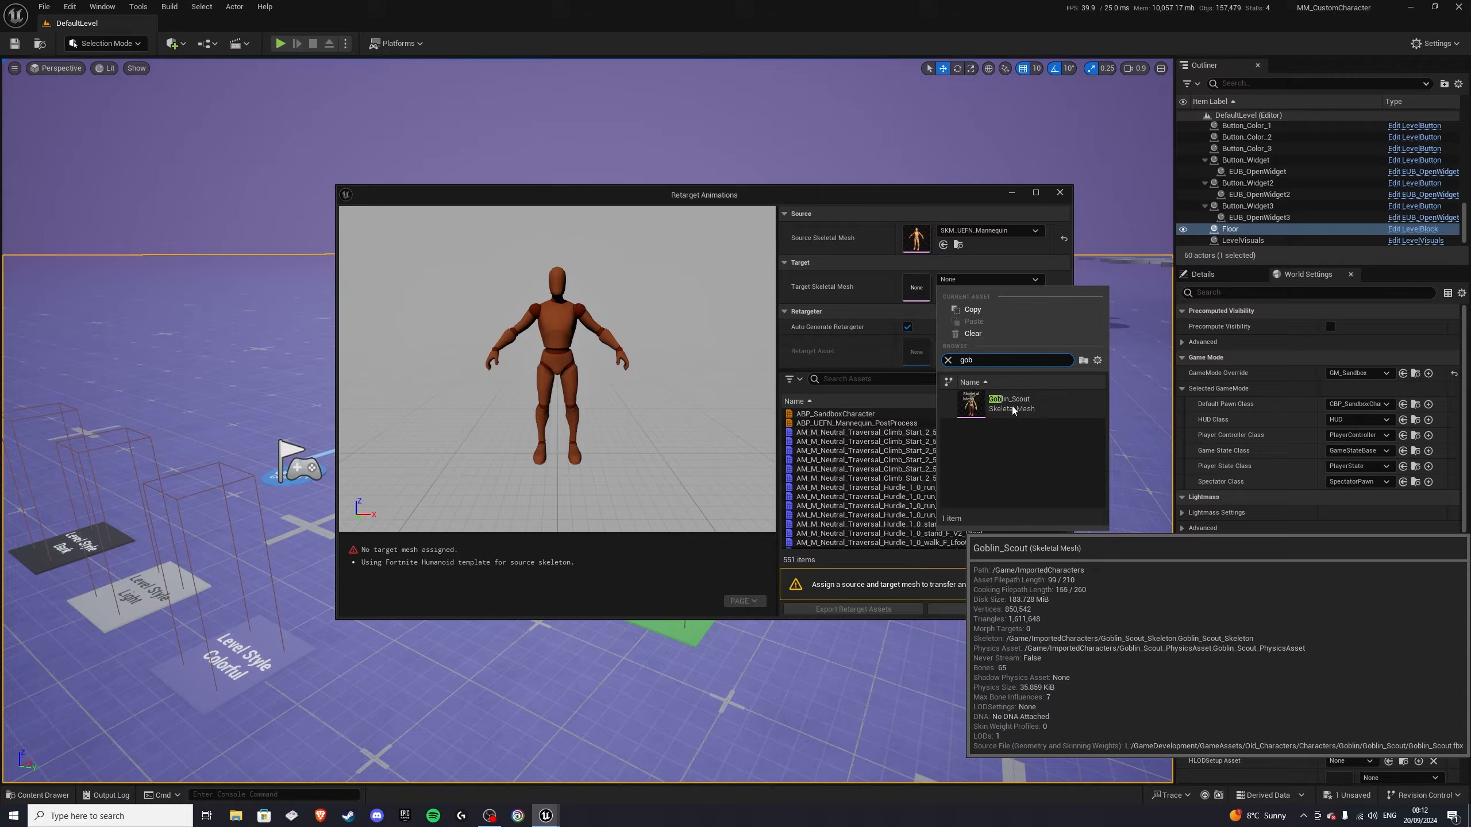
{"action": "left_click", "coordinate": [1009, 403]}
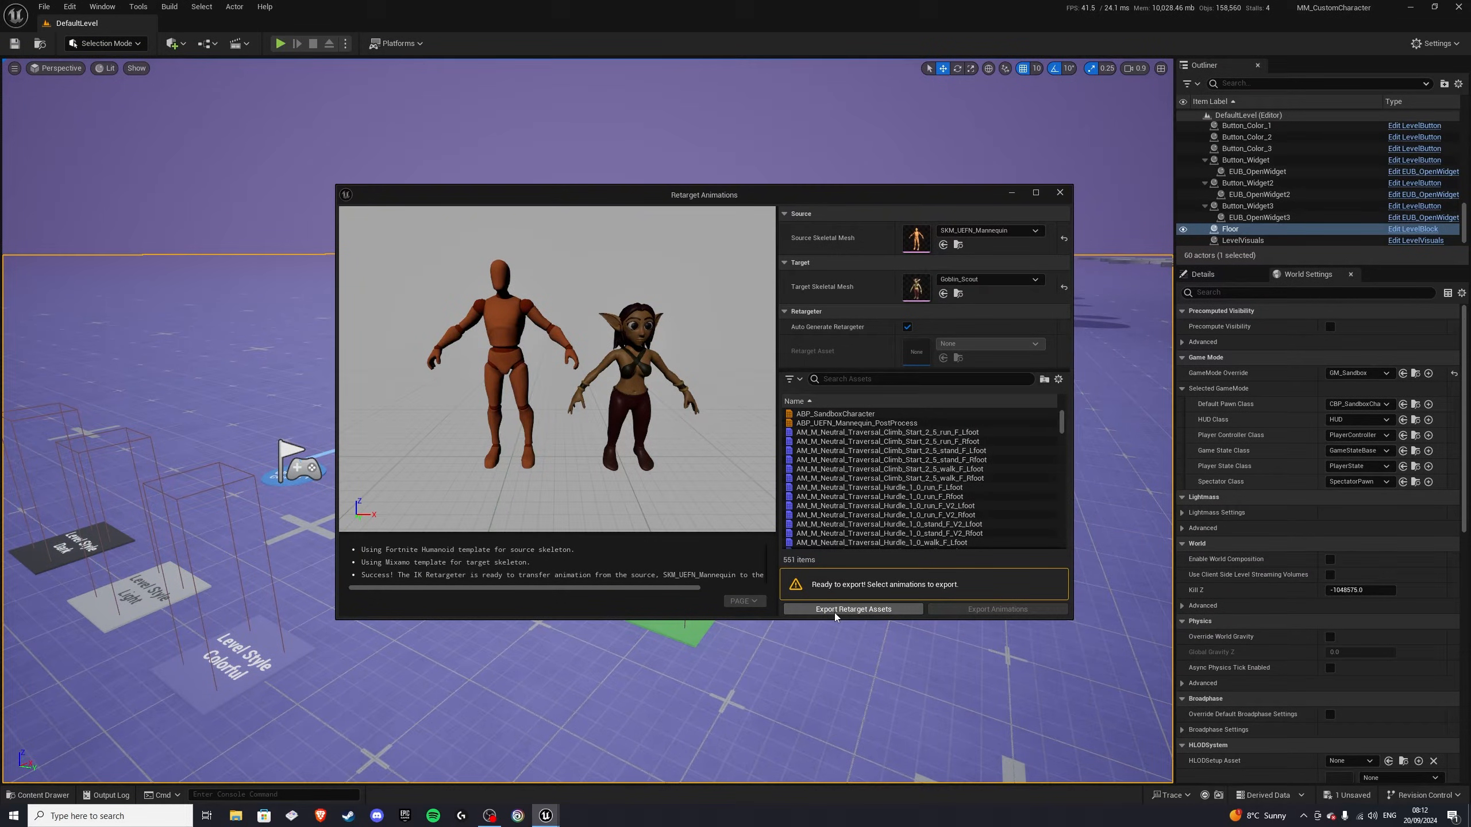
Step: Export the retarget assets into the MyCharacter folder
{"action": "left_click", "coordinate": [853, 609]}
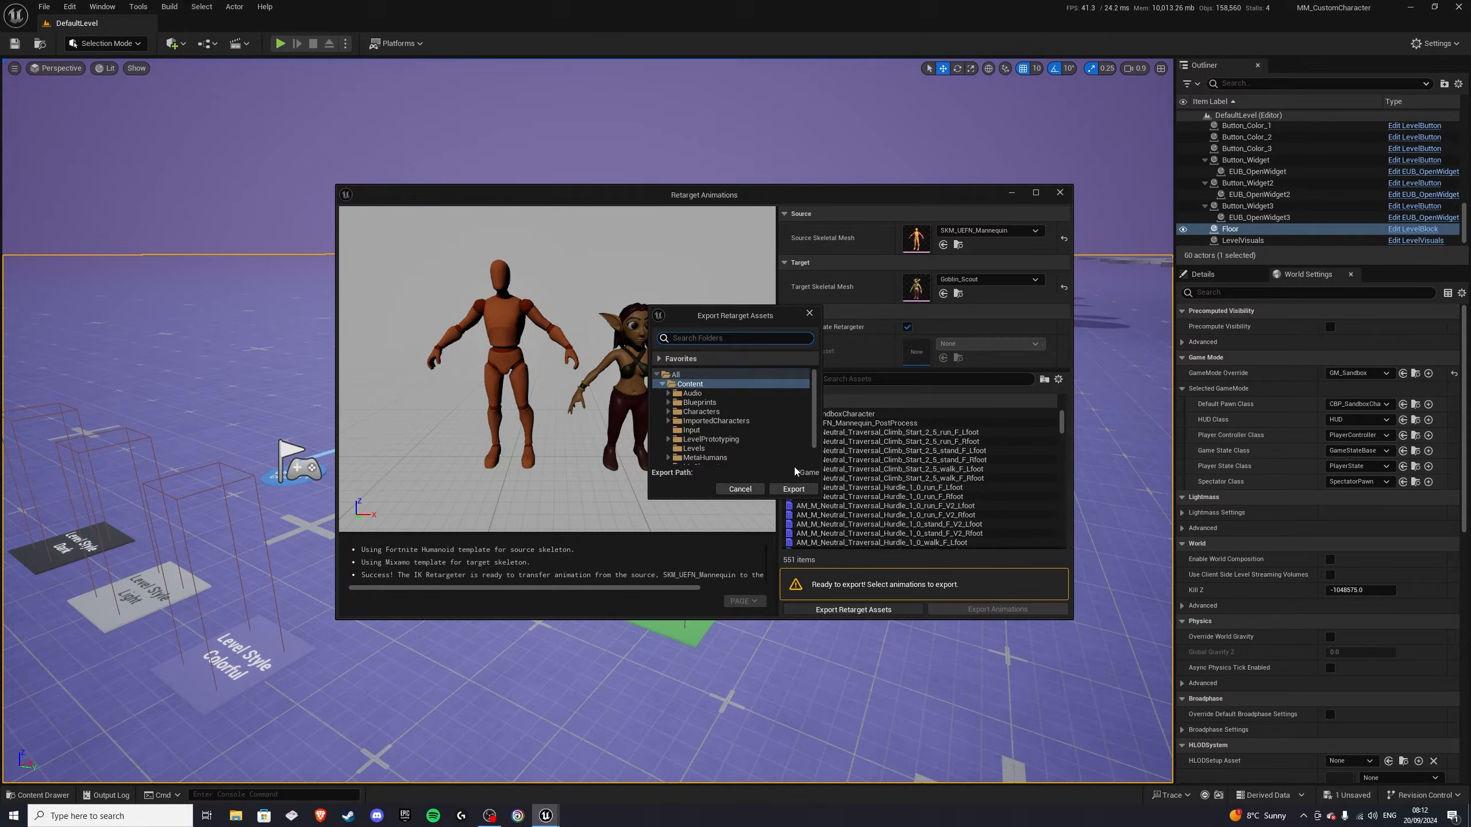
{"action": "scroll", "scroll_direction": "down", "scroll_amount": 3}
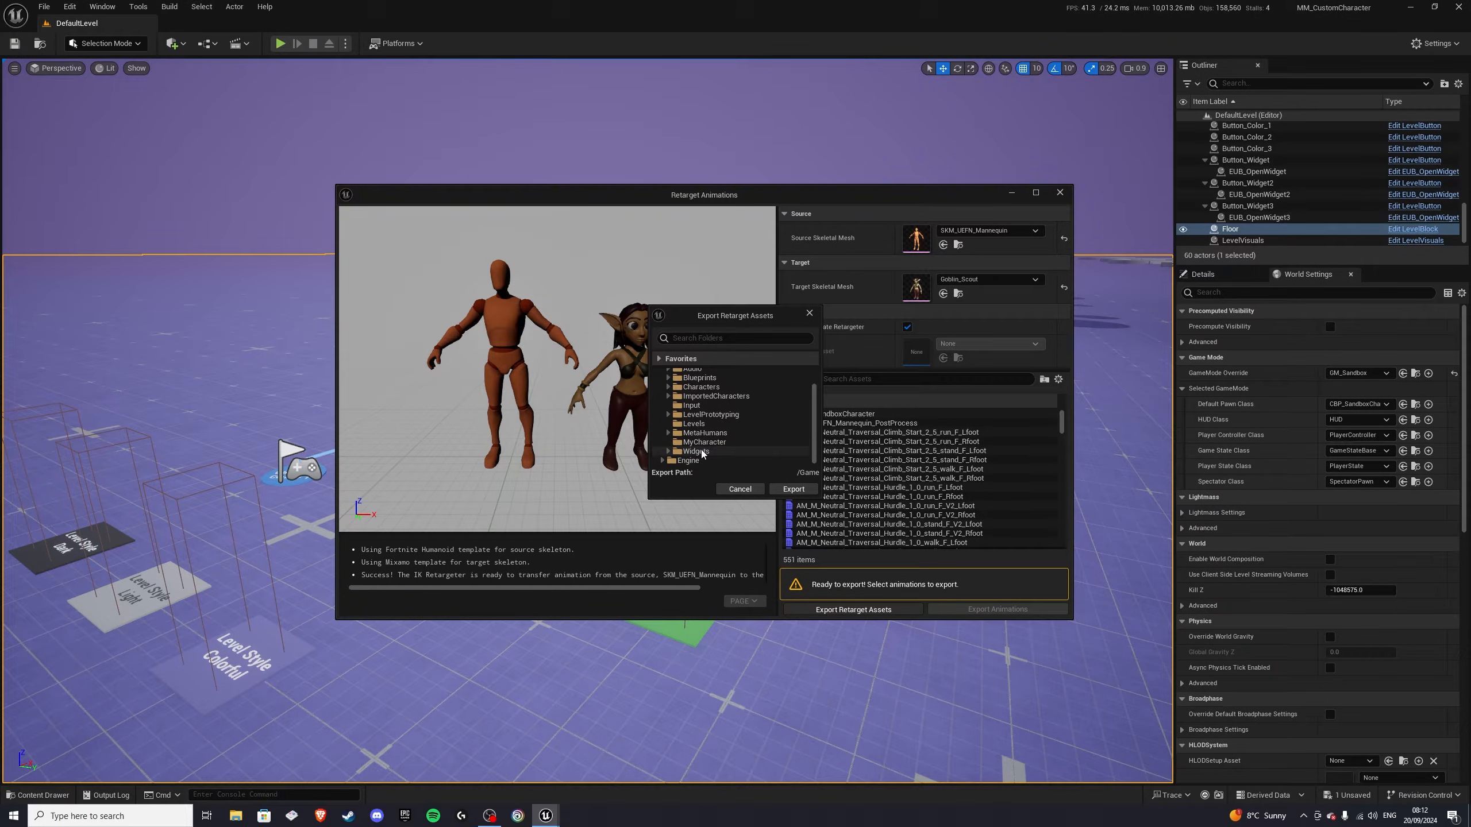
{"action": "left_click", "coordinate": [704, 442]}
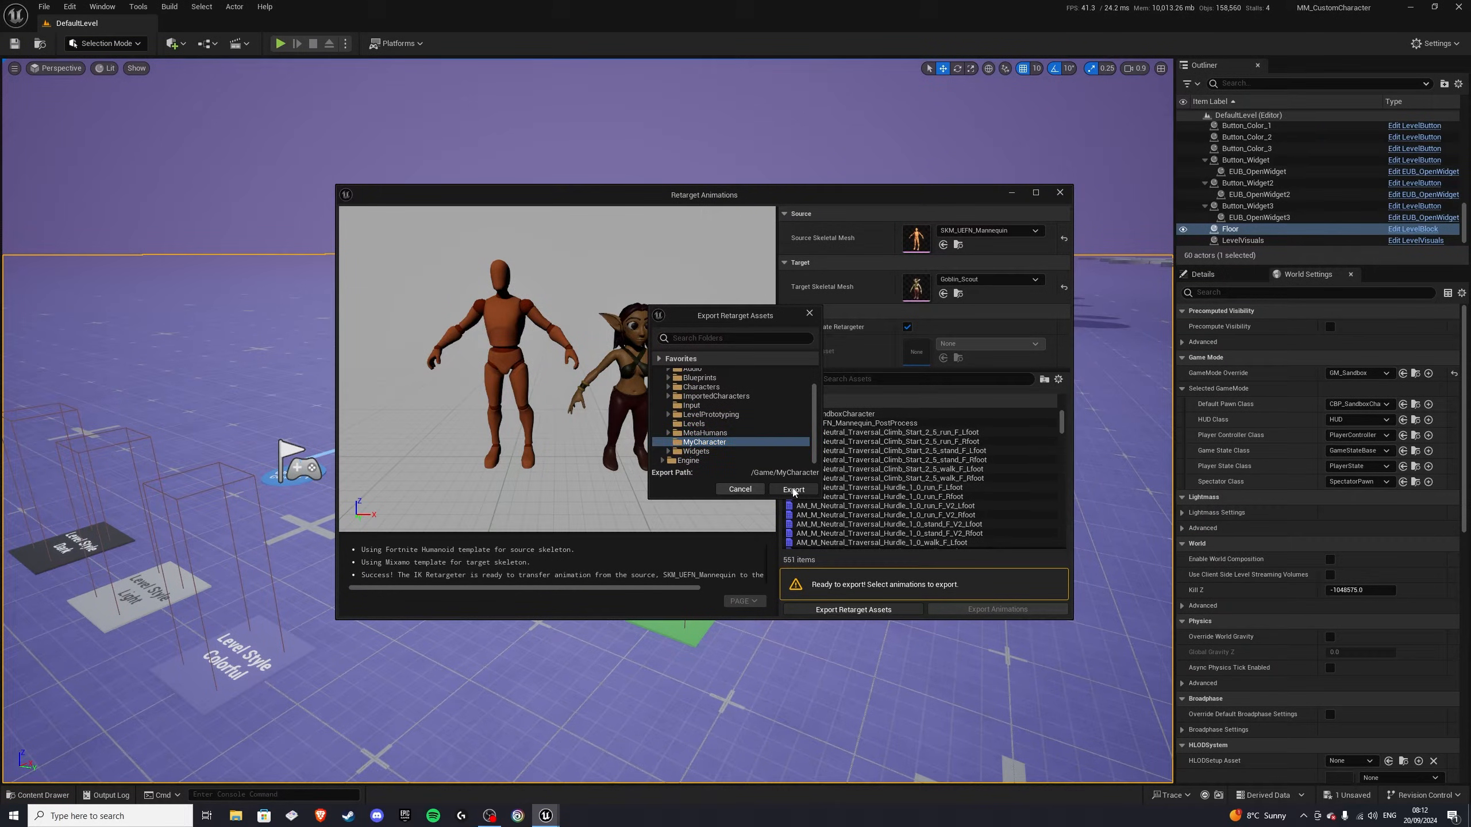
{"action": "left_click", "coordinate": [793, 489]}
{"action": "type", "text": "RTG_"}
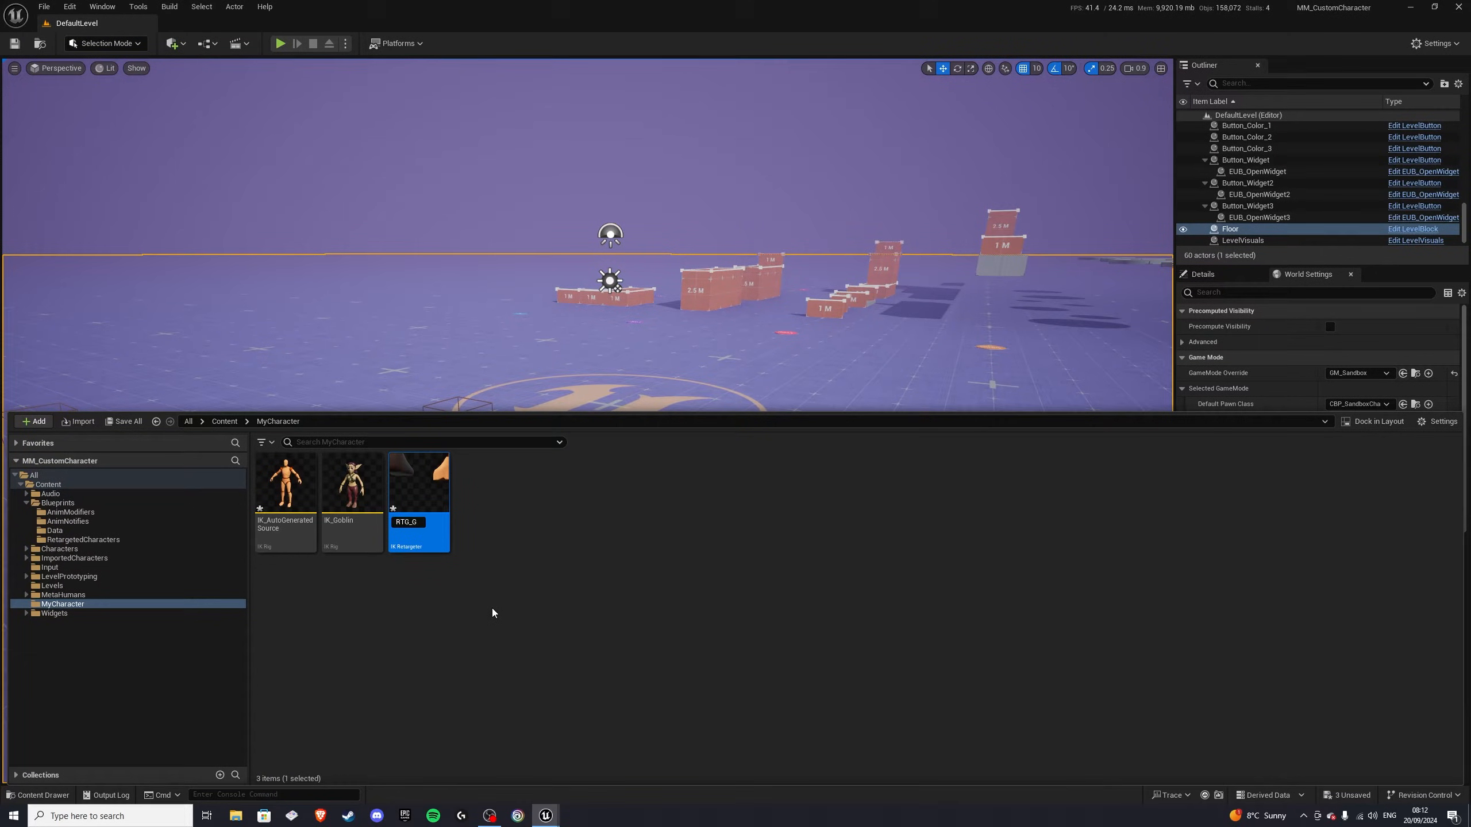
Step: Rename the exported retargeter to RTG_Goblin and open it in the retargeter editor
{"action": "type", "text": "Goblin"}
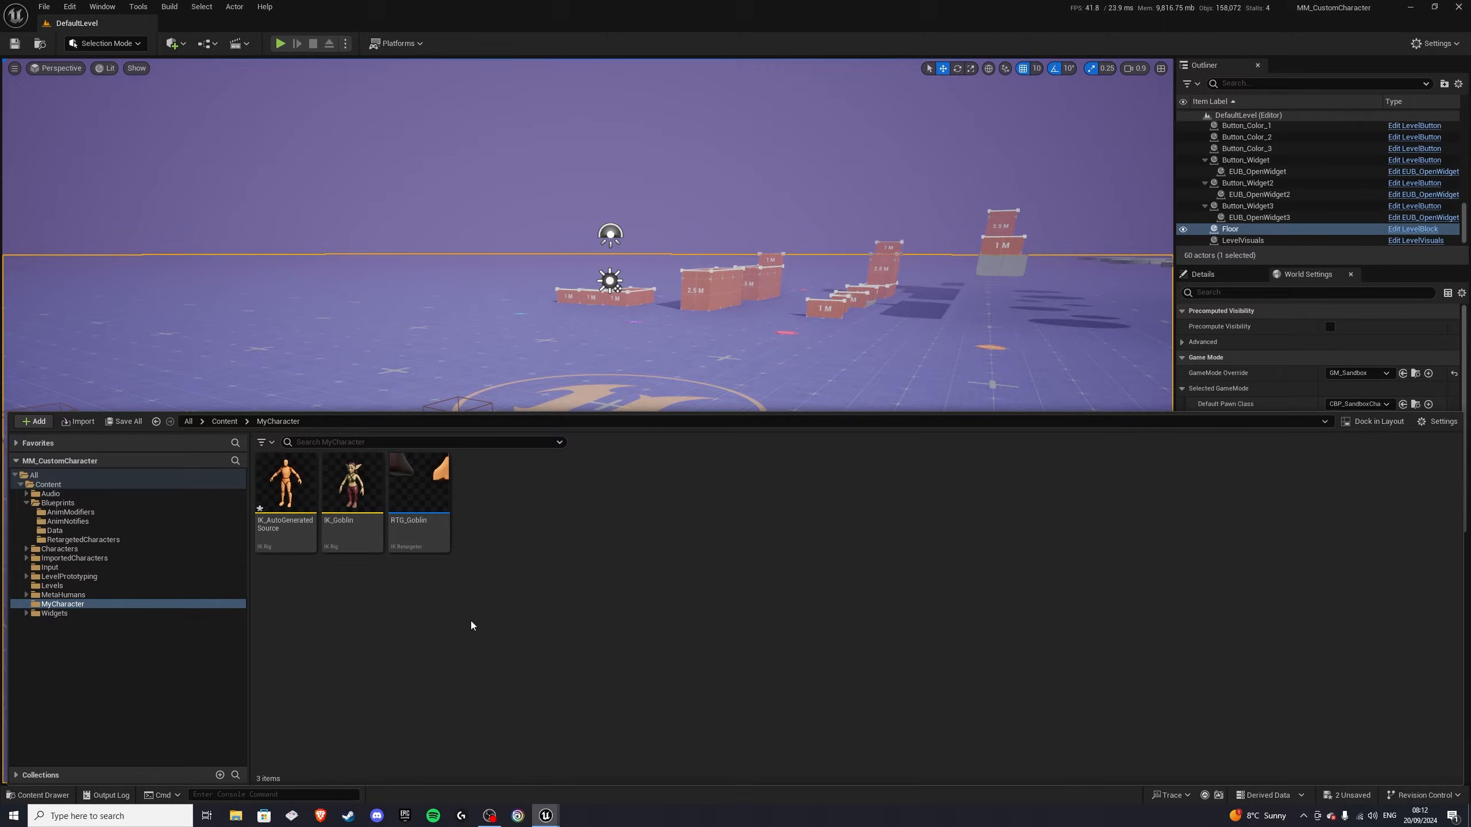
{"action": "left_click", "coordinate": [418, 482]}
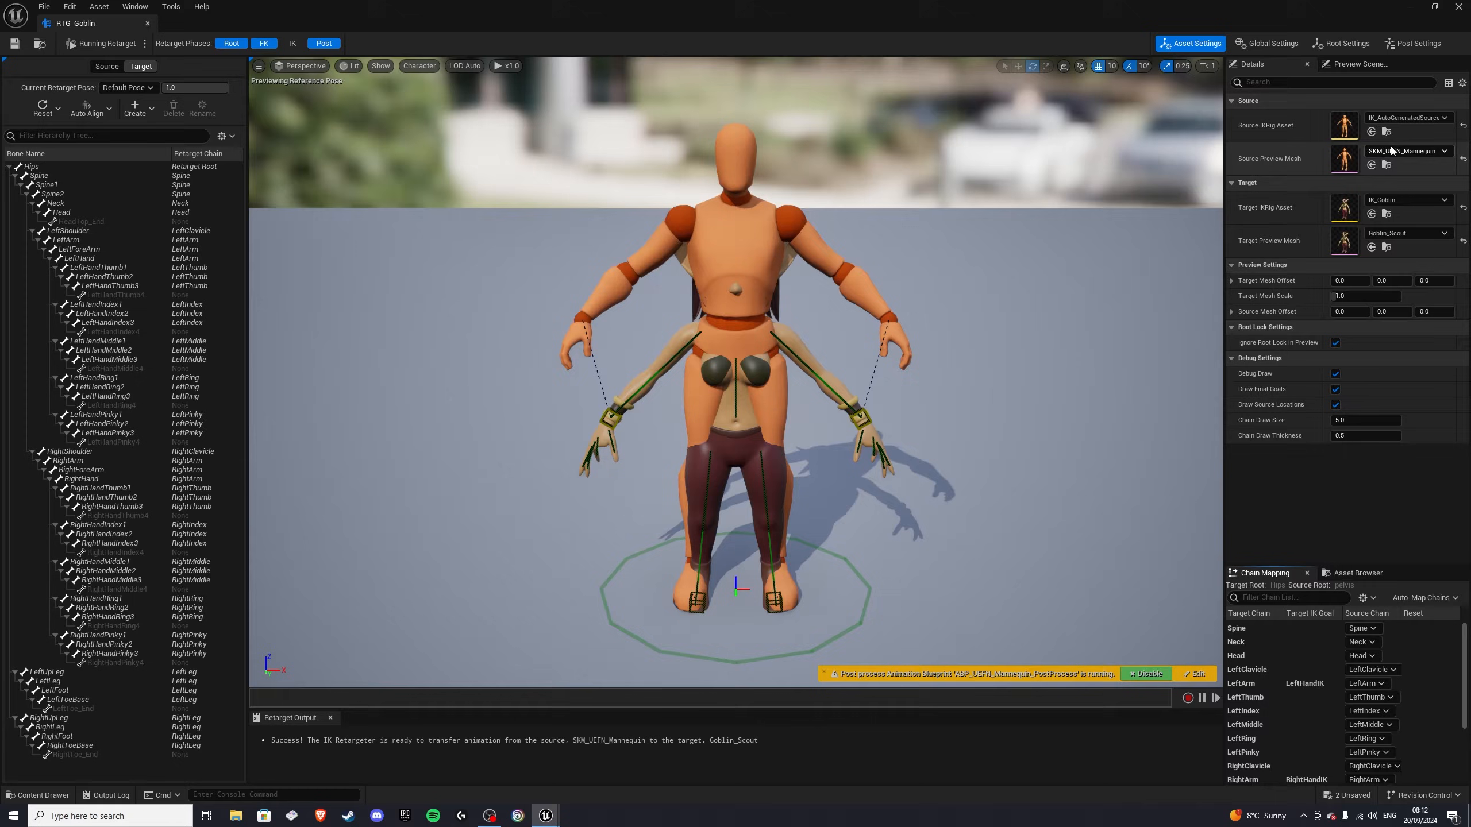
Step: Set RTG_Goblin's Source IKRig Asset to IK_UEFN_Mannequin
{"action": "left_click", "coordinate": [1445, 117]}
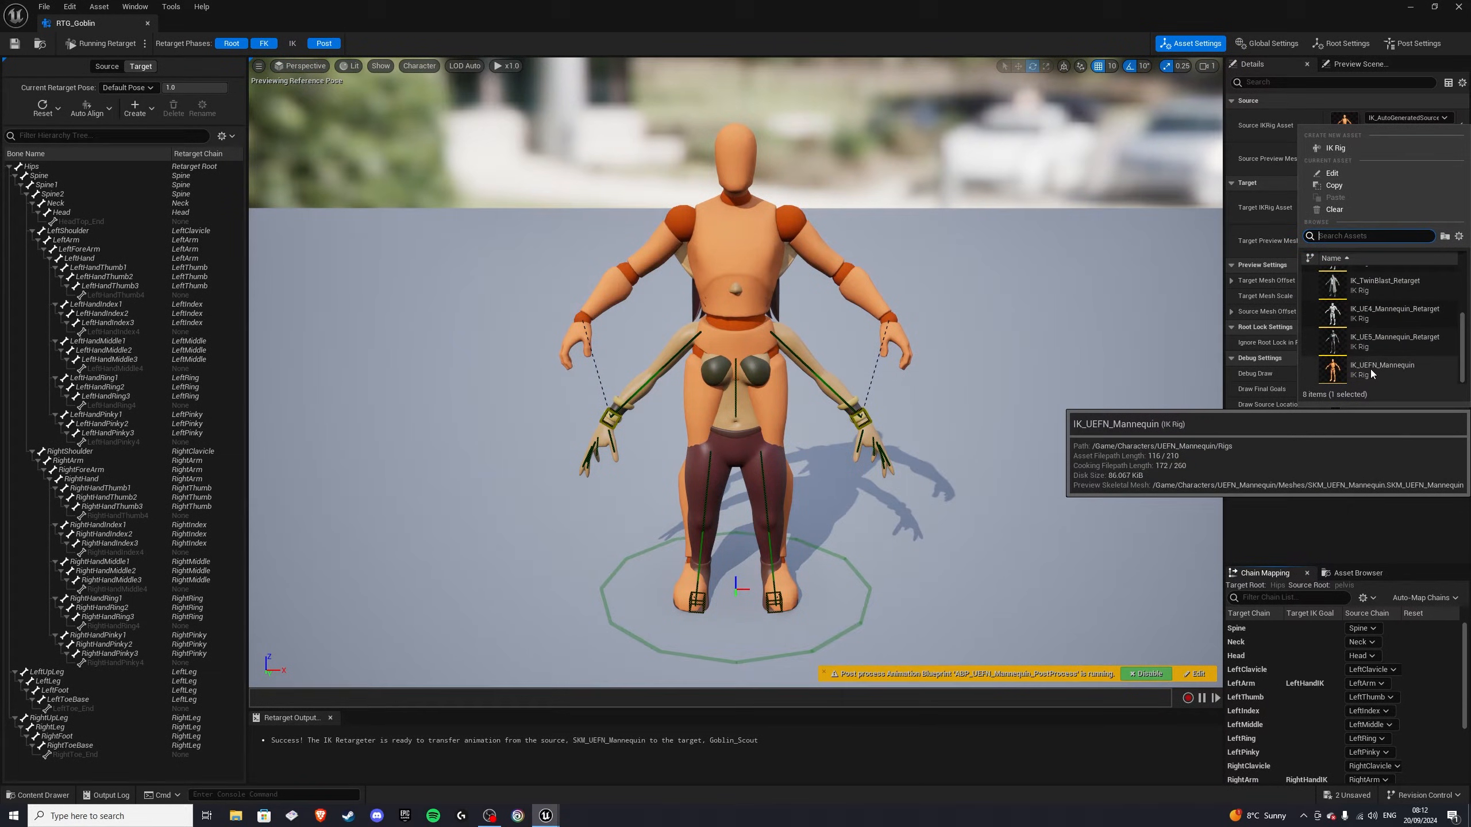
{"action": "left_click", "coordinate": [1382, 369]}
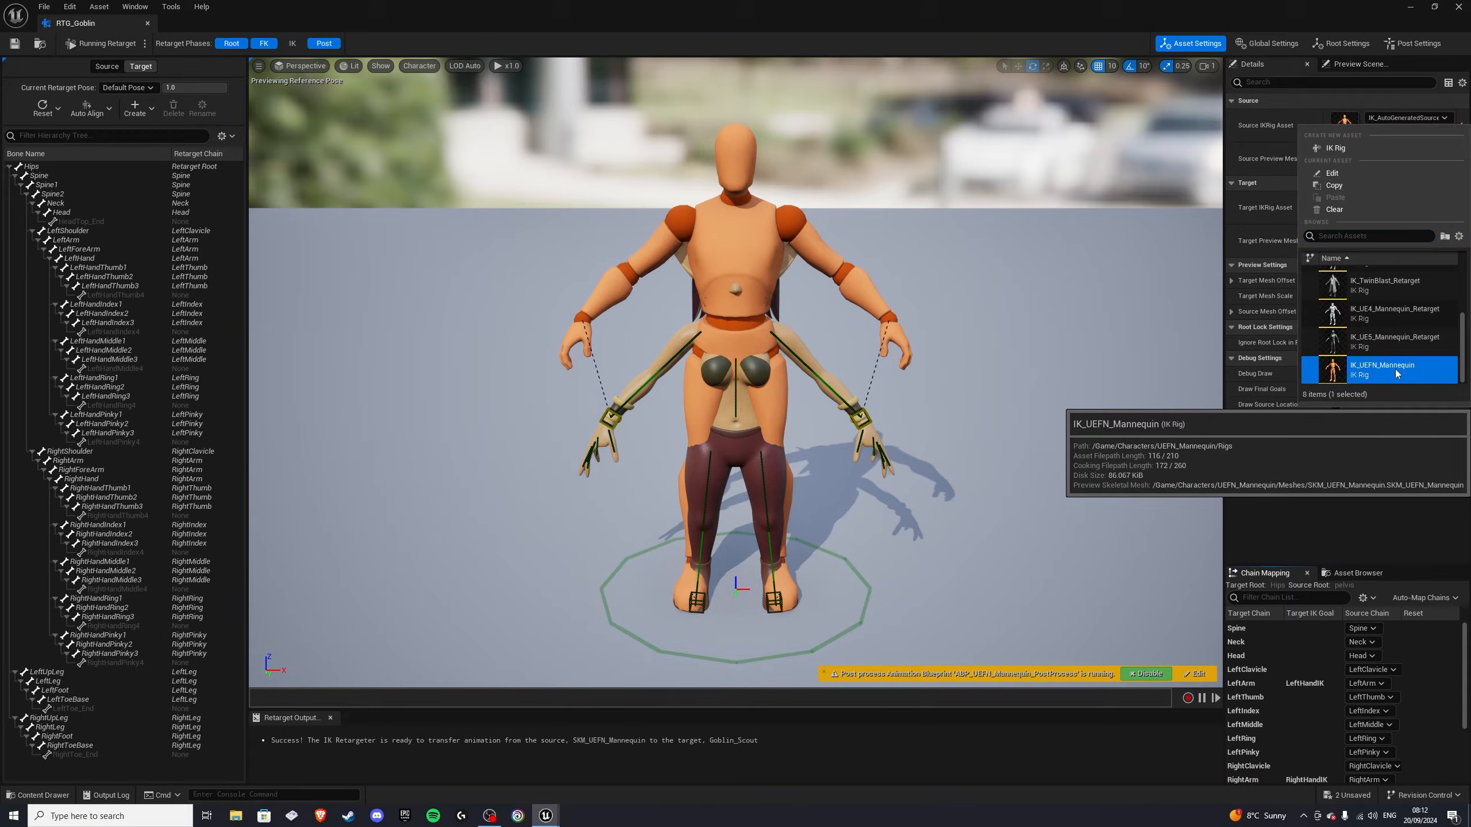
{"action": "left_click", "coordinate": [1381, 370]}
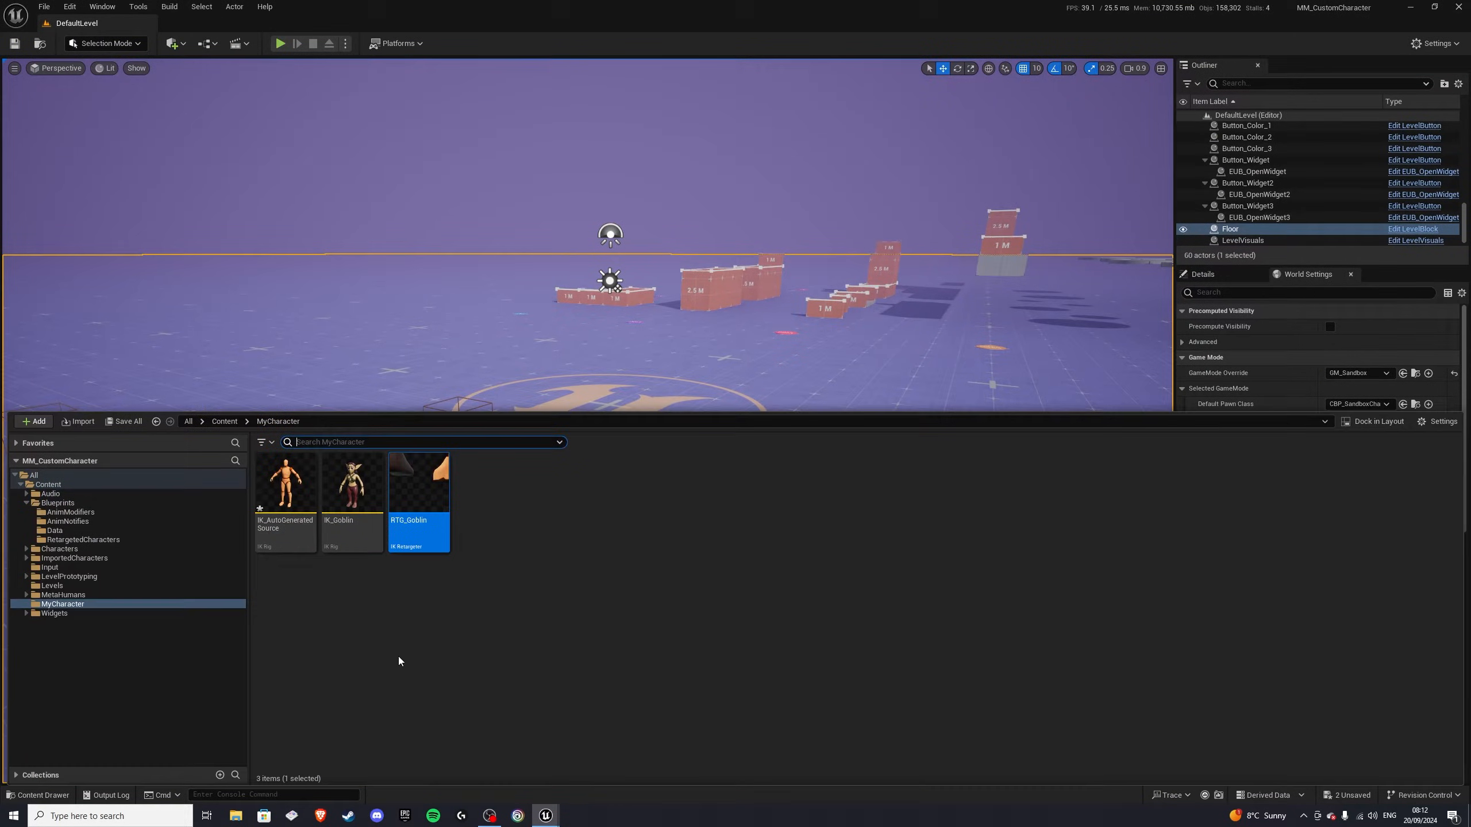
{"action": "mouse_move", "coordinate": [284, 502]}
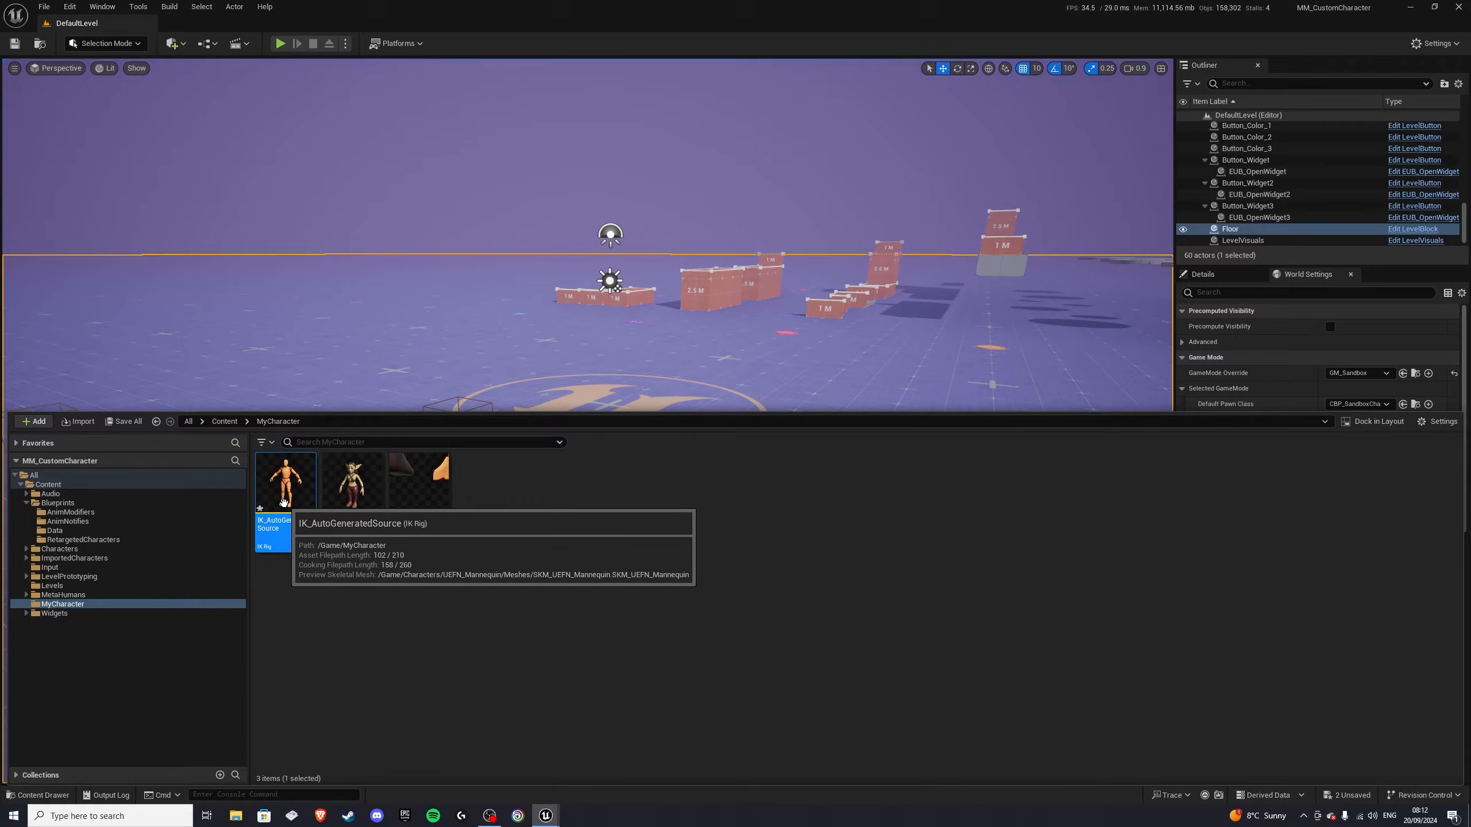
{"action": "mouse_move", "coordinate": [465, 568]}
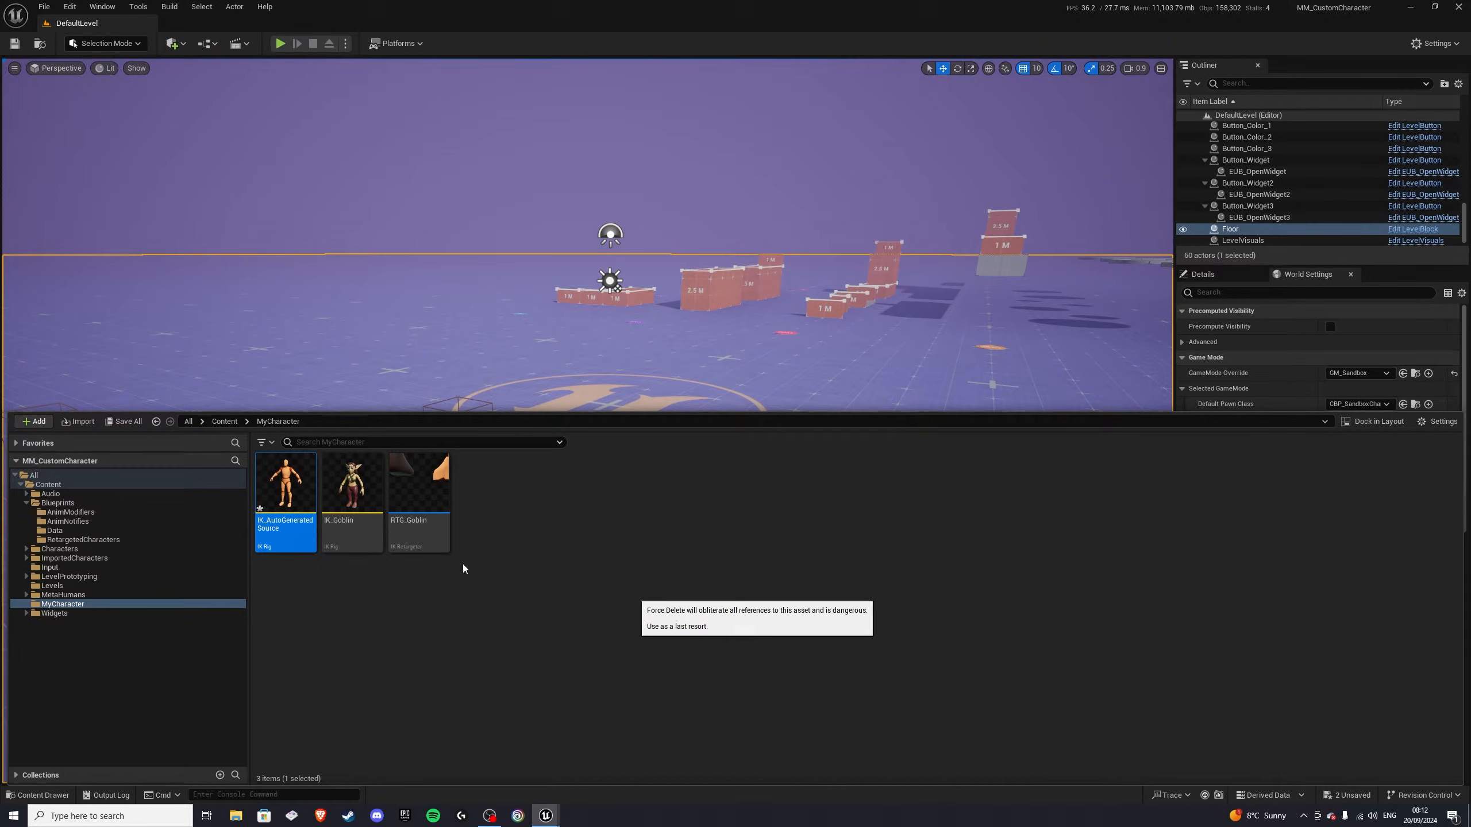
Step: Force-delete the IK_AutoGeneratedSource rig from MyCharacter
{"action": "left_click", "coordinate": [47, 485]}
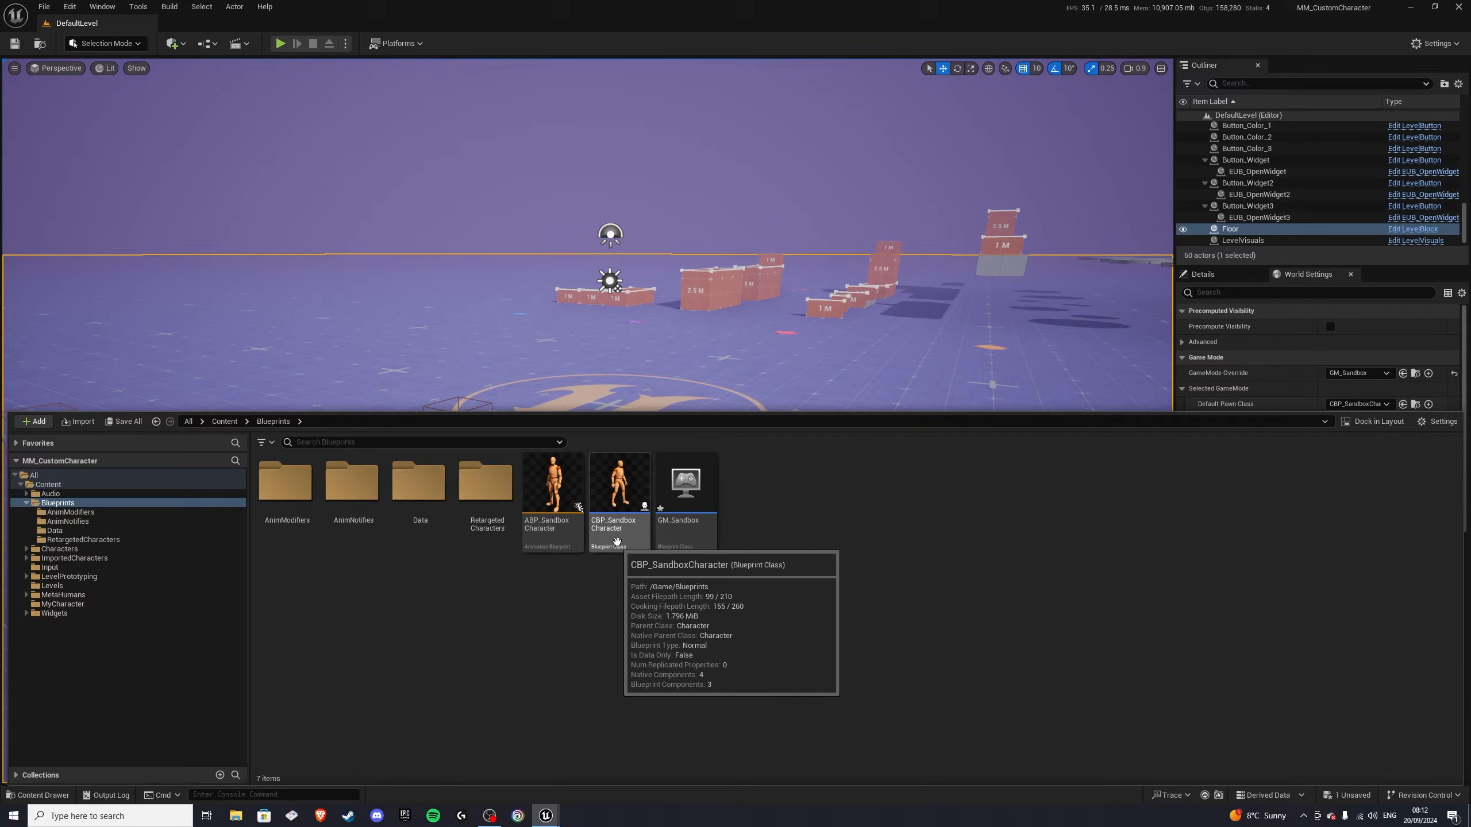
Step: Create child blueprint CBP_SandboxCharacter_Goblin from CBP_SandboxCharacter and open it
{"action": "right_click", "coordinate": [620, 484]}
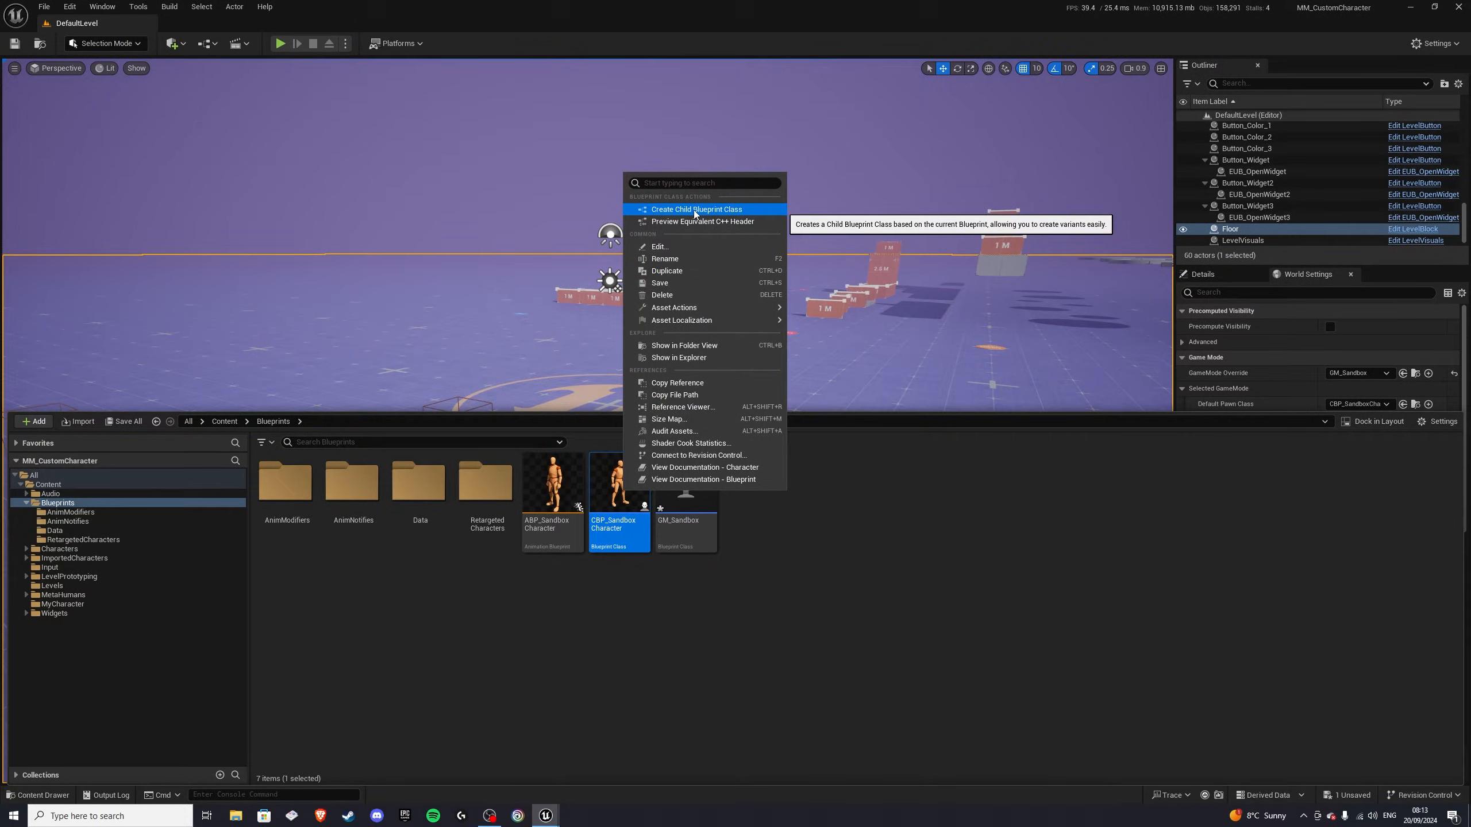
{"action": "left_click", "coordinate": [696, 209]}
{"action": "type", "text": "CBP_SandboxCharacter_Goblin"}
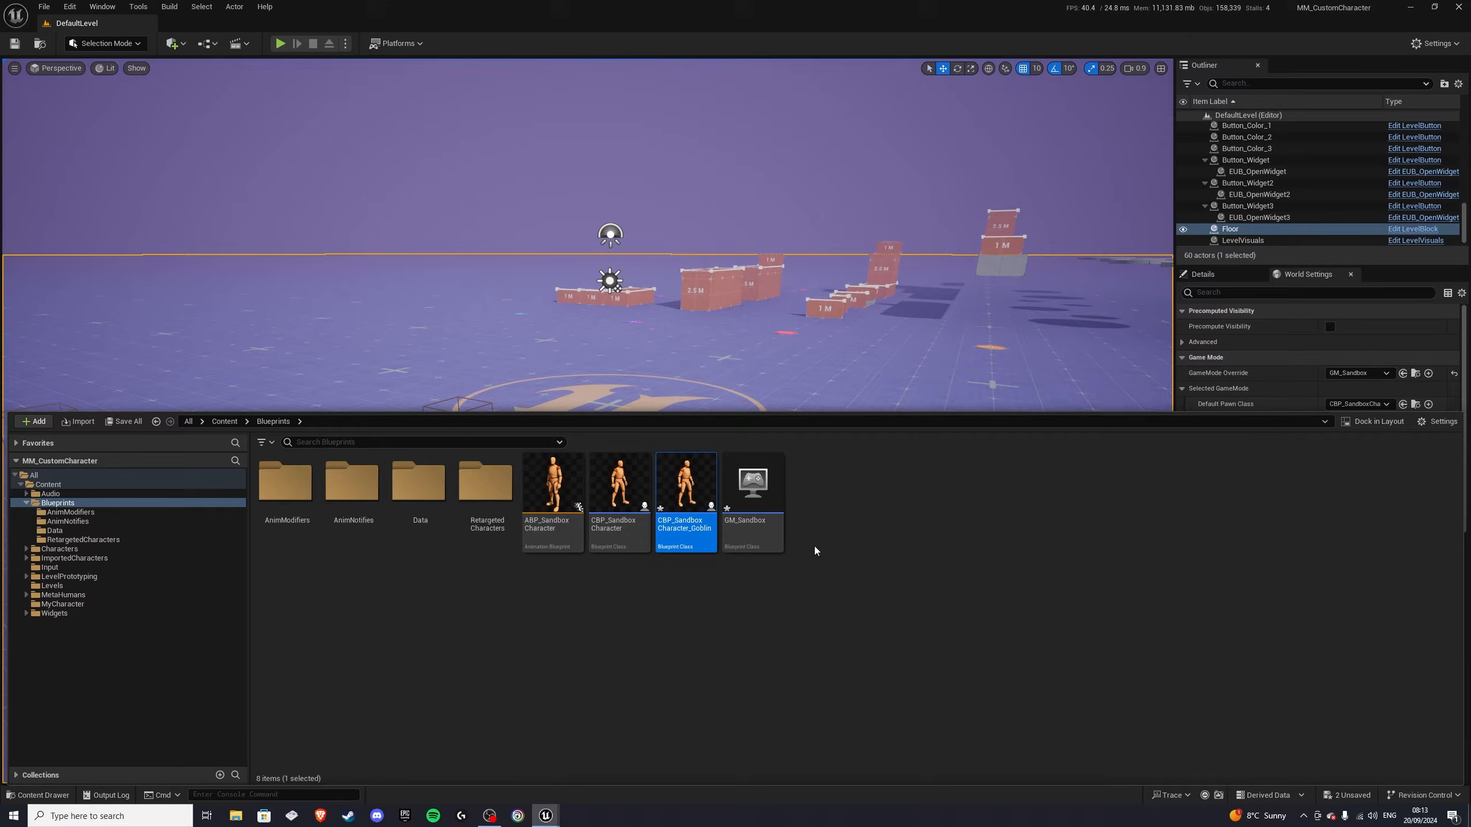
{"action": "double_click", "coordinate": [685, 483]}
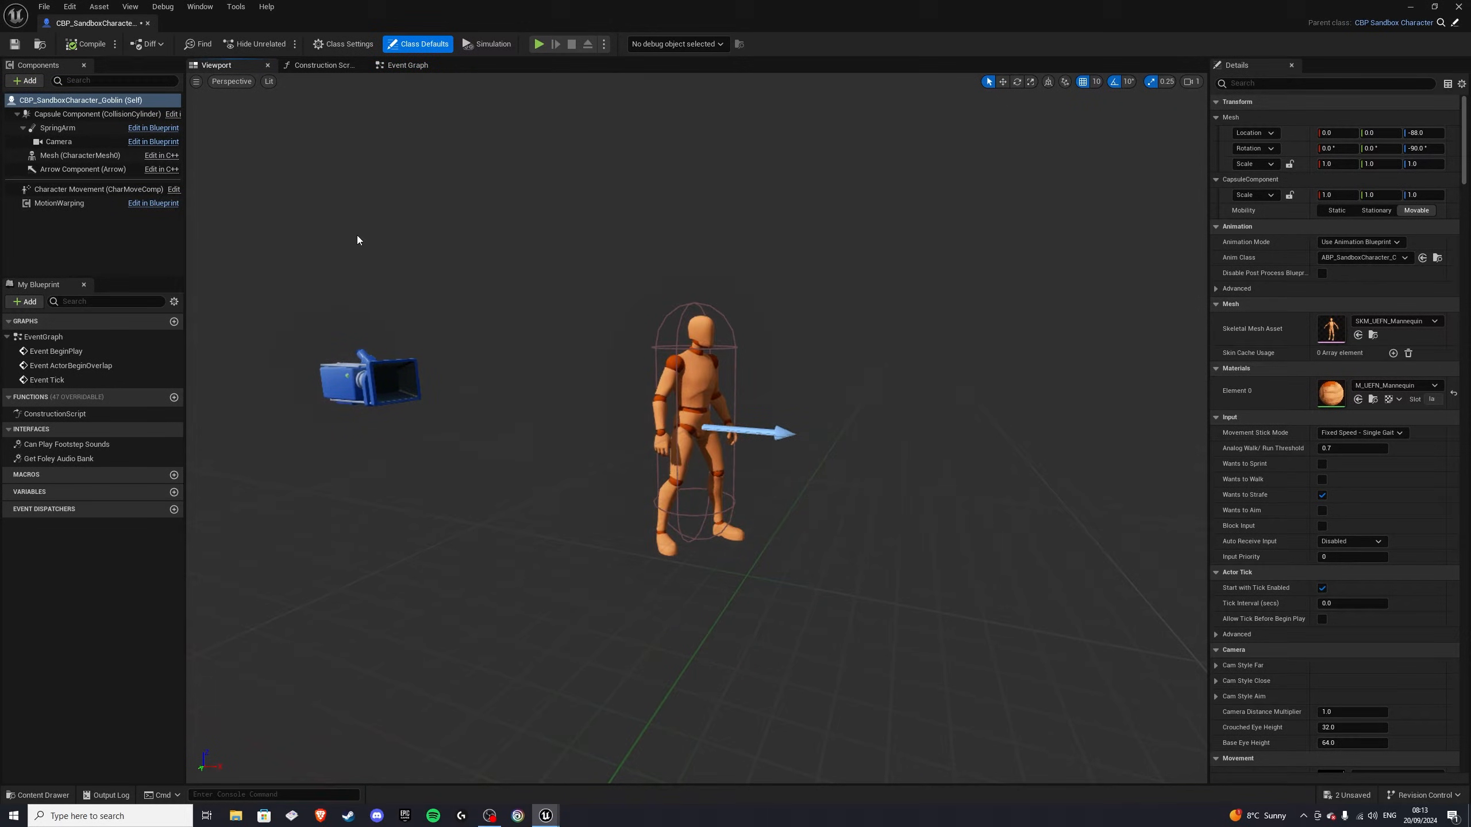
Step: Hide the inherited mannequin Mesh and set its anim tick option to Always Tick Pose and Refresh Bones
{"action": "left_click", "coordinate": [79, 155]}
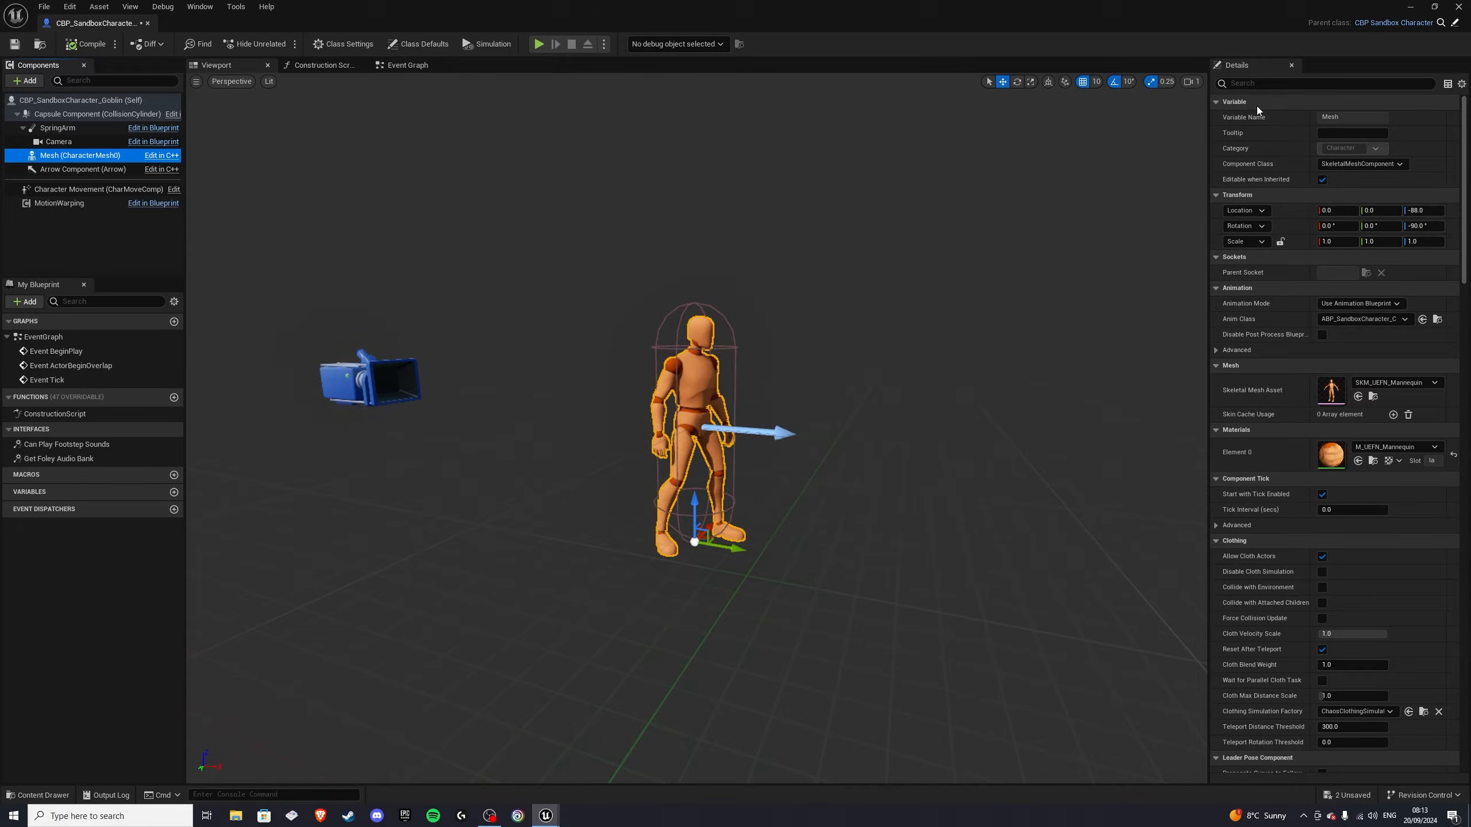
{"action": "type", "text": "visi"}
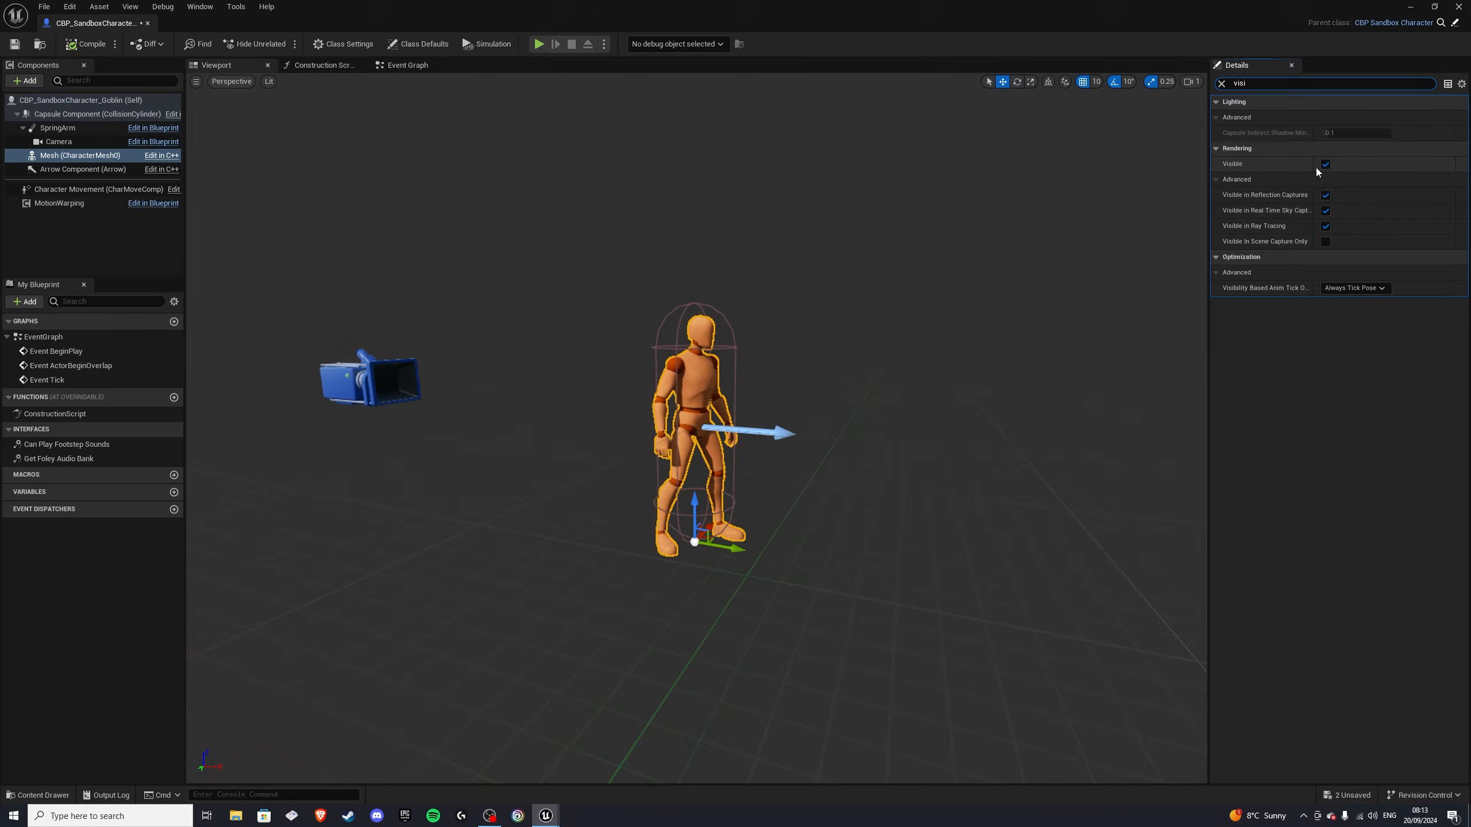
{"action": "left_click", "coordinate": [1324, 165]}
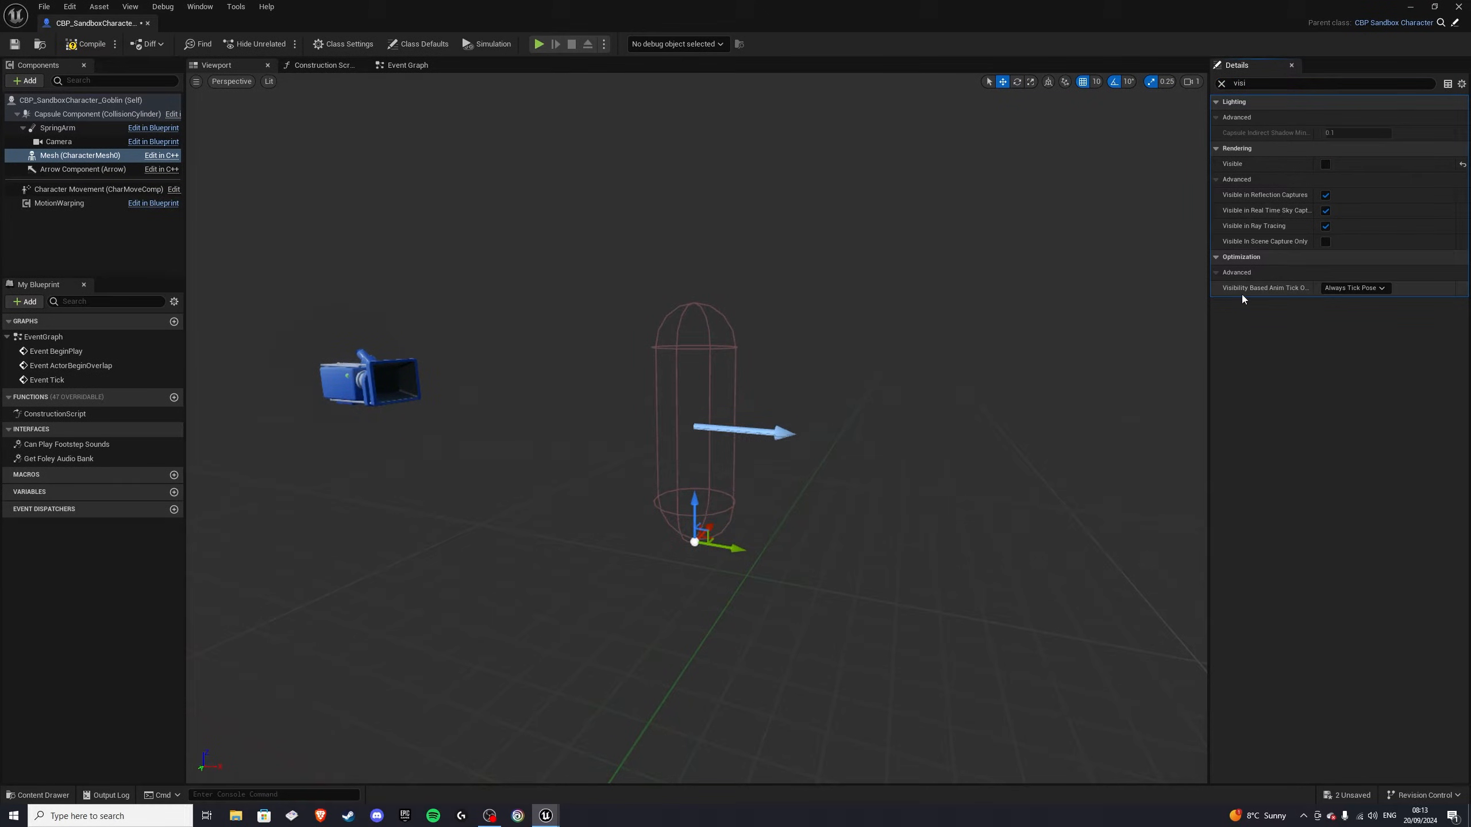
{"action": "mouse_move", "coordinate": [1342, 294]}
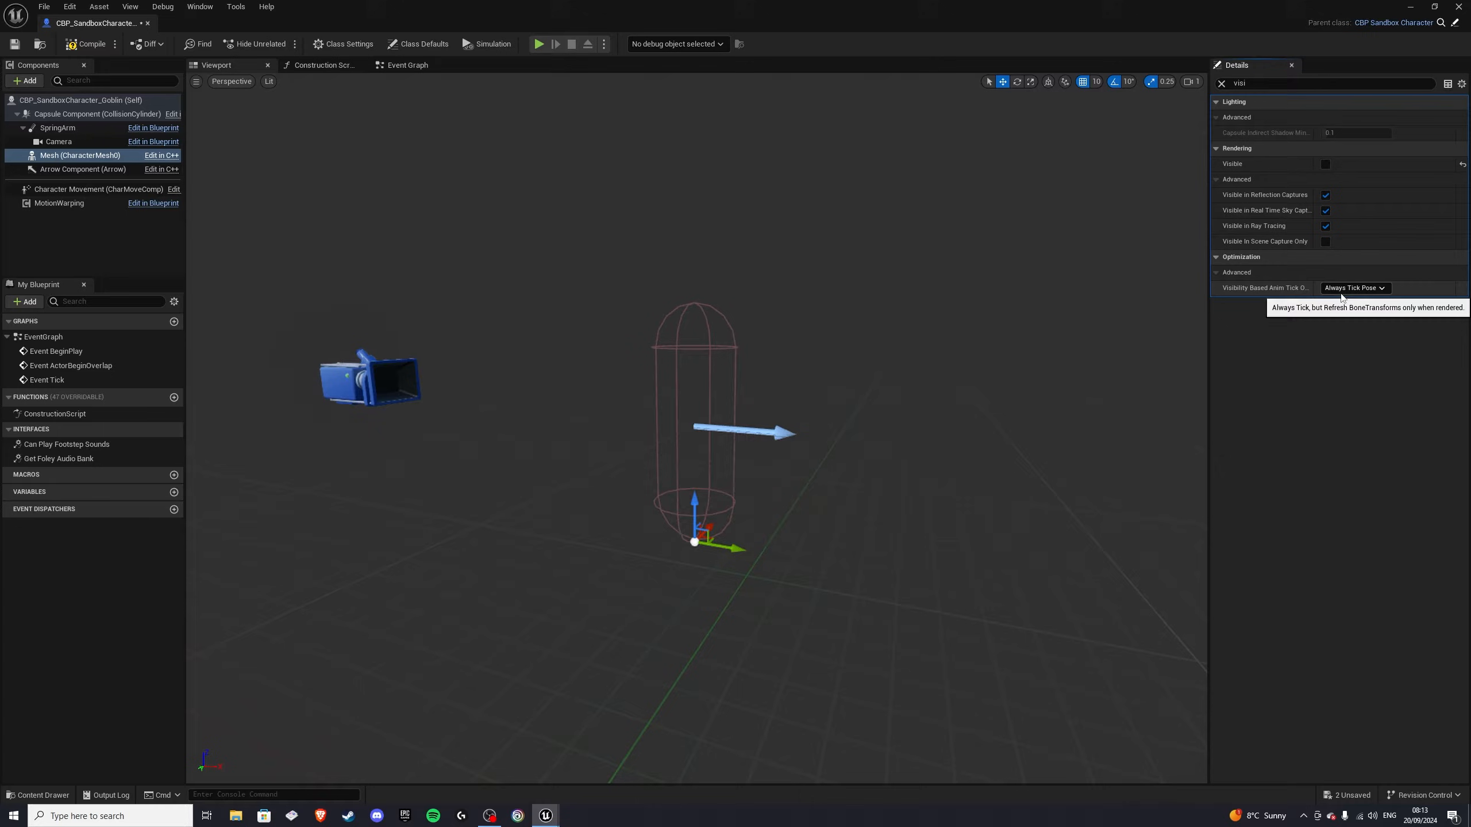
{"action": "mouse_move", "coordinate": [1350, 293]}
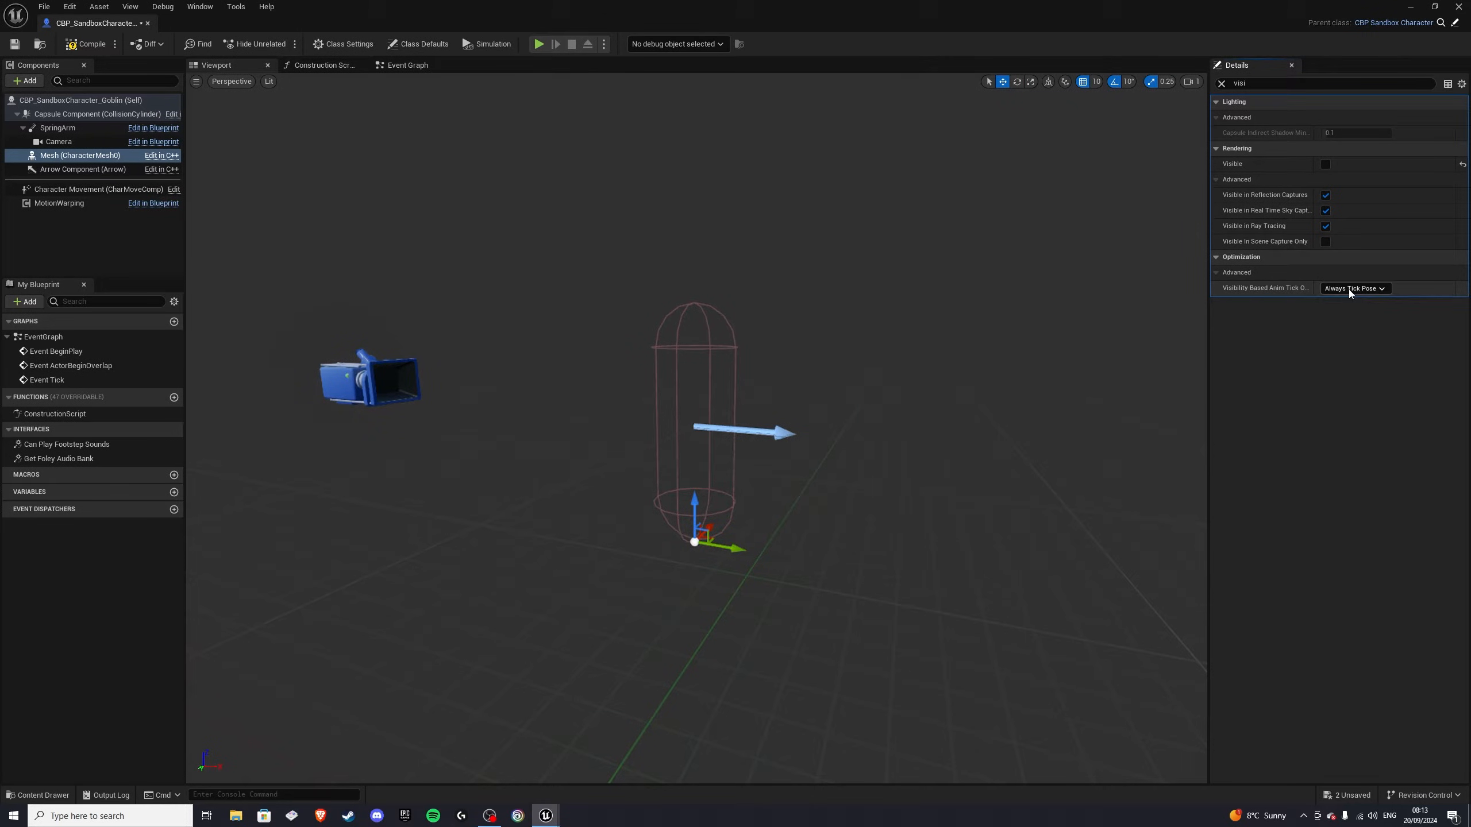
{"action": "left_click", "coordinate": [1355, 288]}
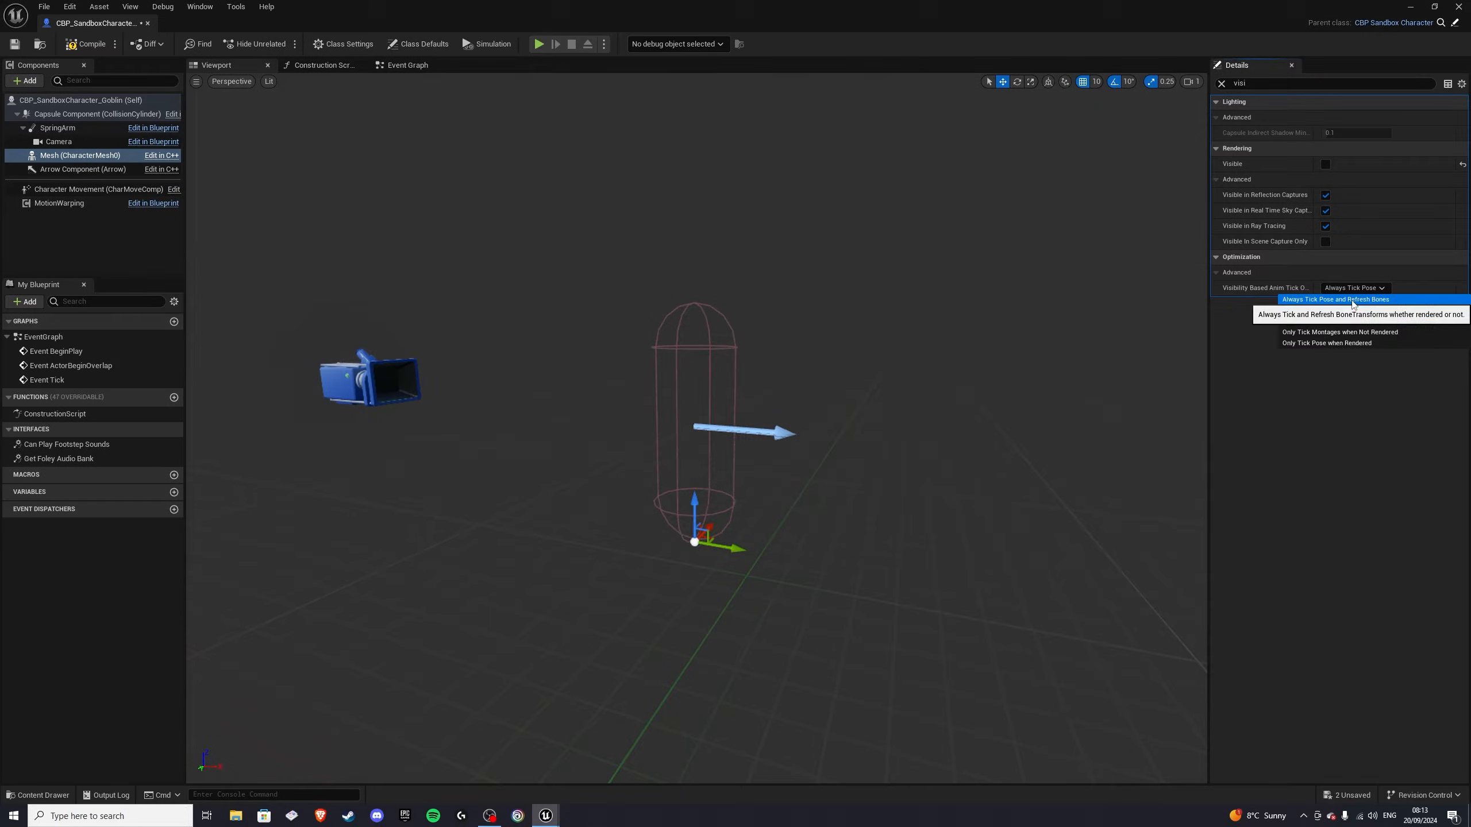
{"action": "left_click", "coordinate": [1334, 299]}
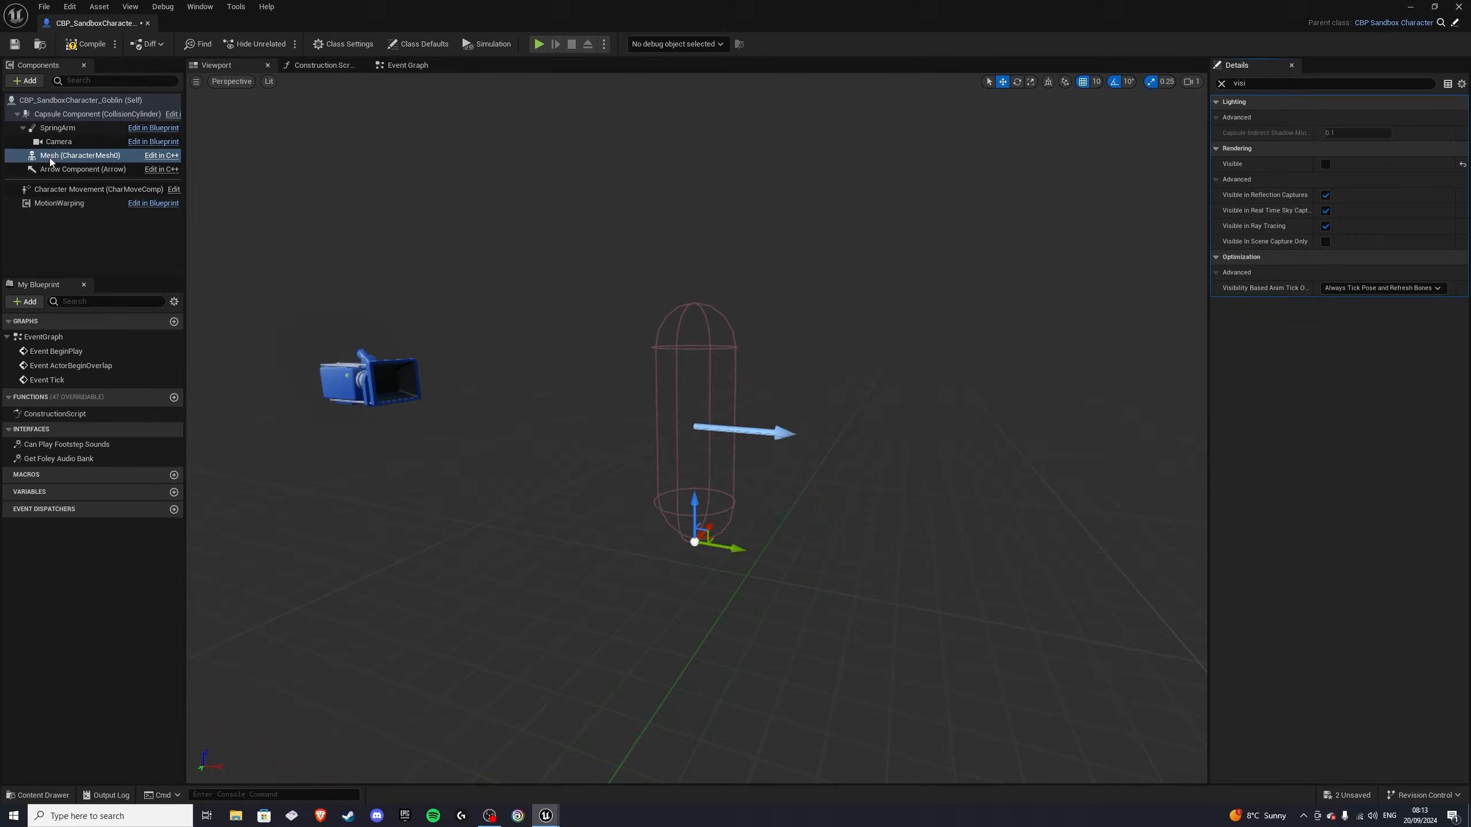
{"action": "mouse_move", "coordinate": [85, 164]}
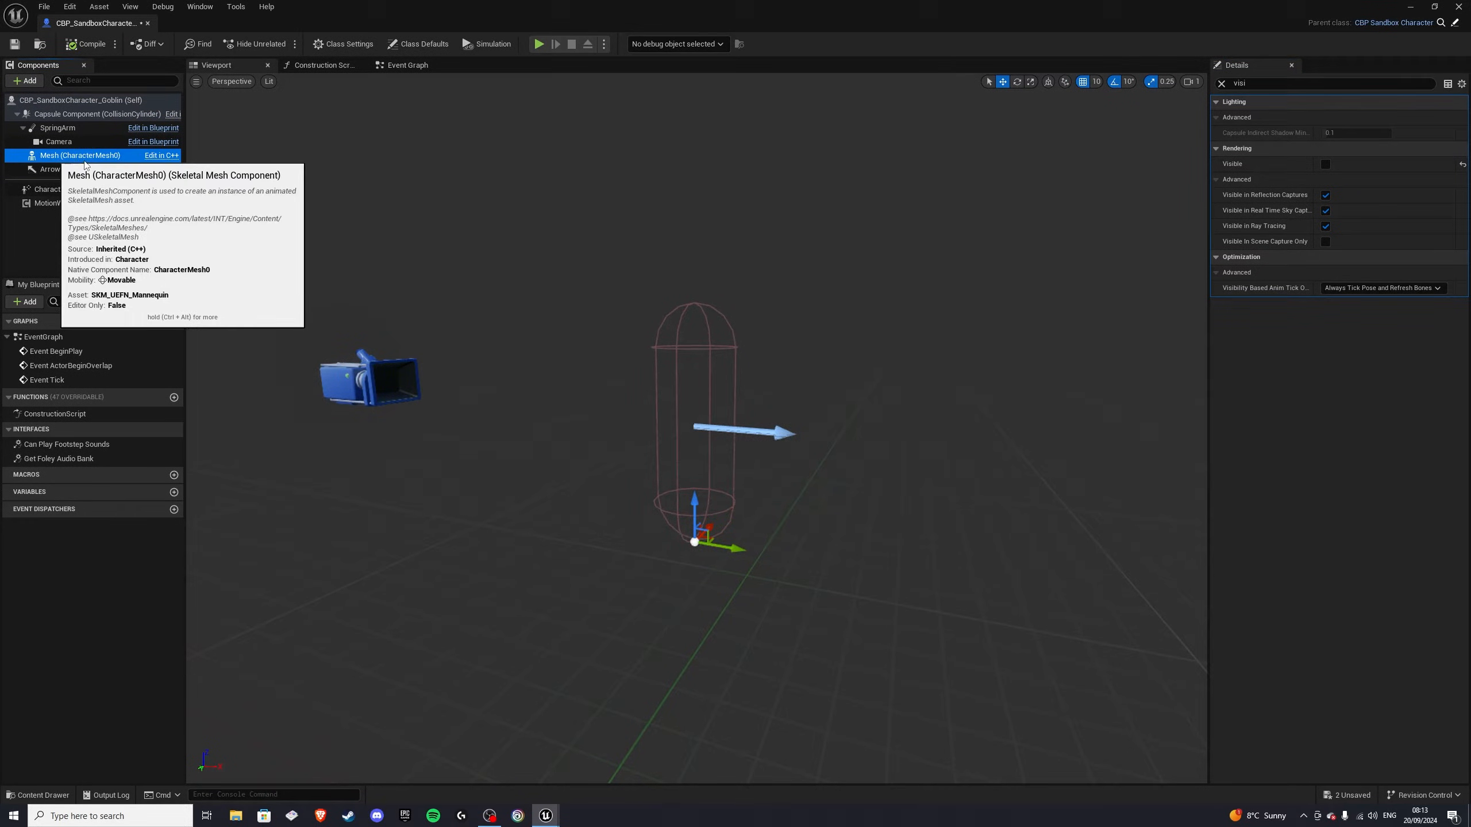
Step: Add a CharacterMesh under Mesh using Goblin_Scout with anim class ABP_GenericRetarget, and save
{"action": "left_click", "coordinate": [24, 81]}
{"action": "type", "text": "CharacterMesh"}
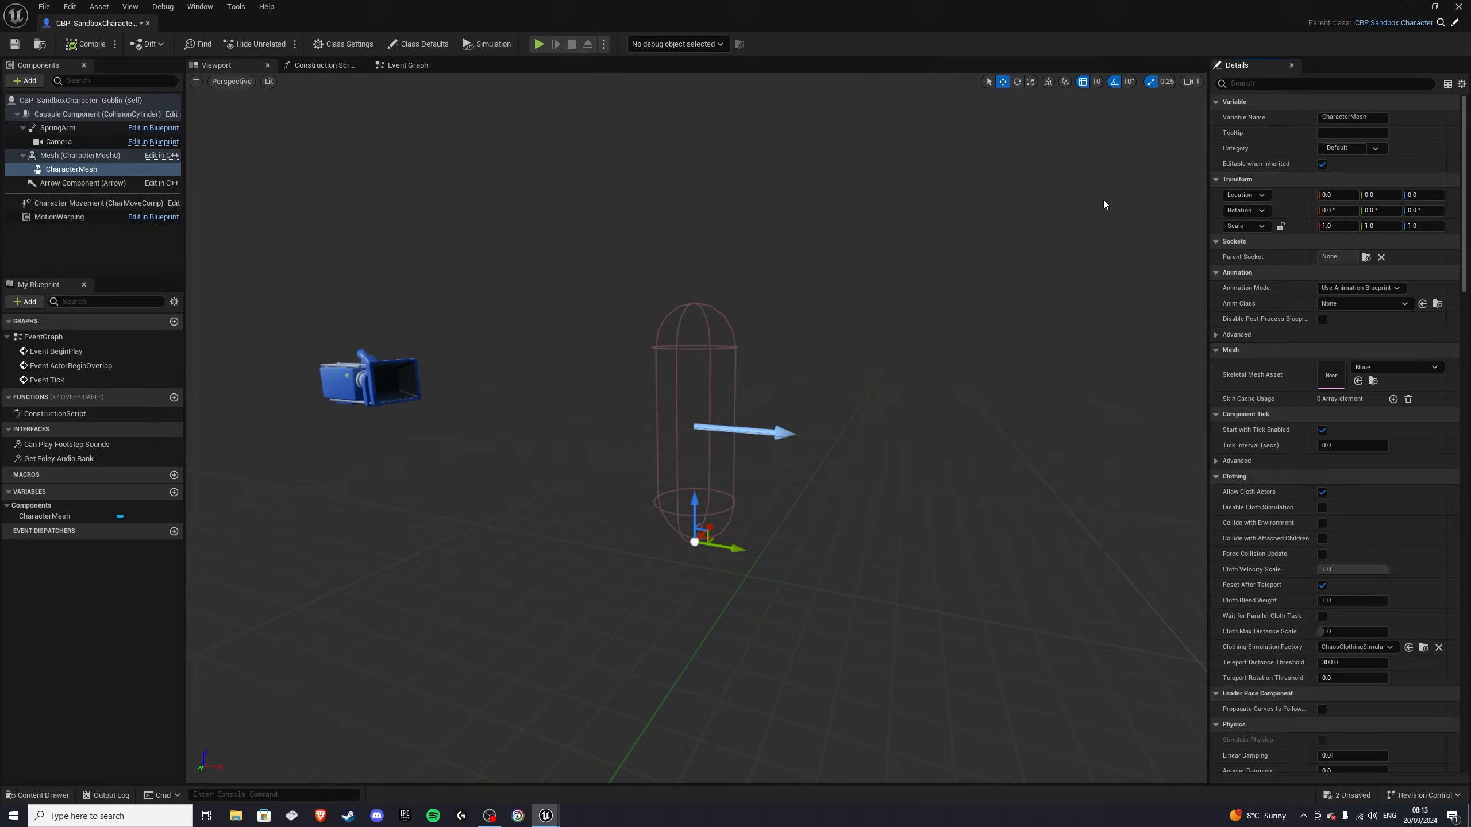
{"action": "left_click", "coordinate": [1397, 367]}
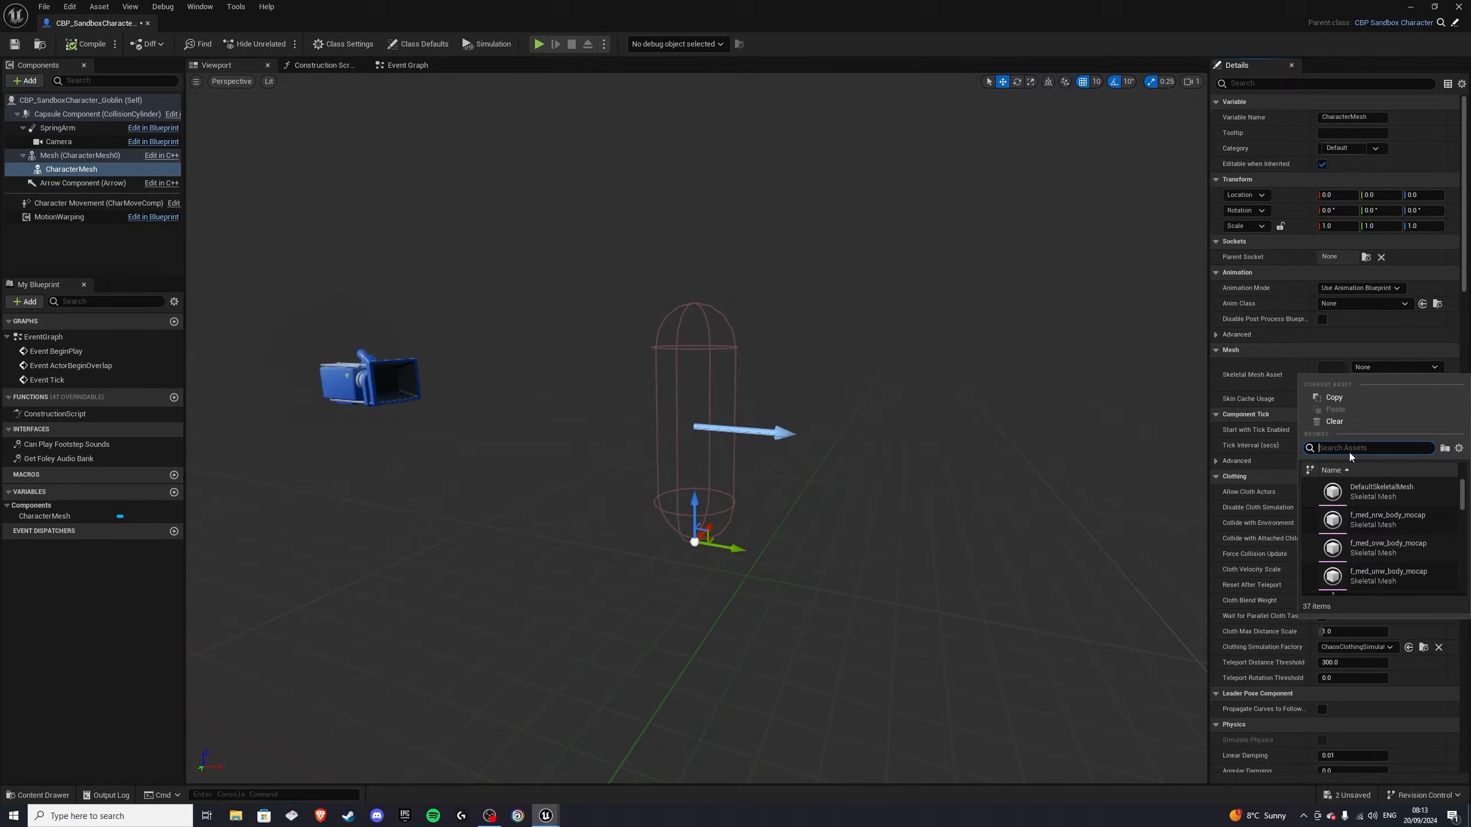
{"action": "type", "text": "gobli"}
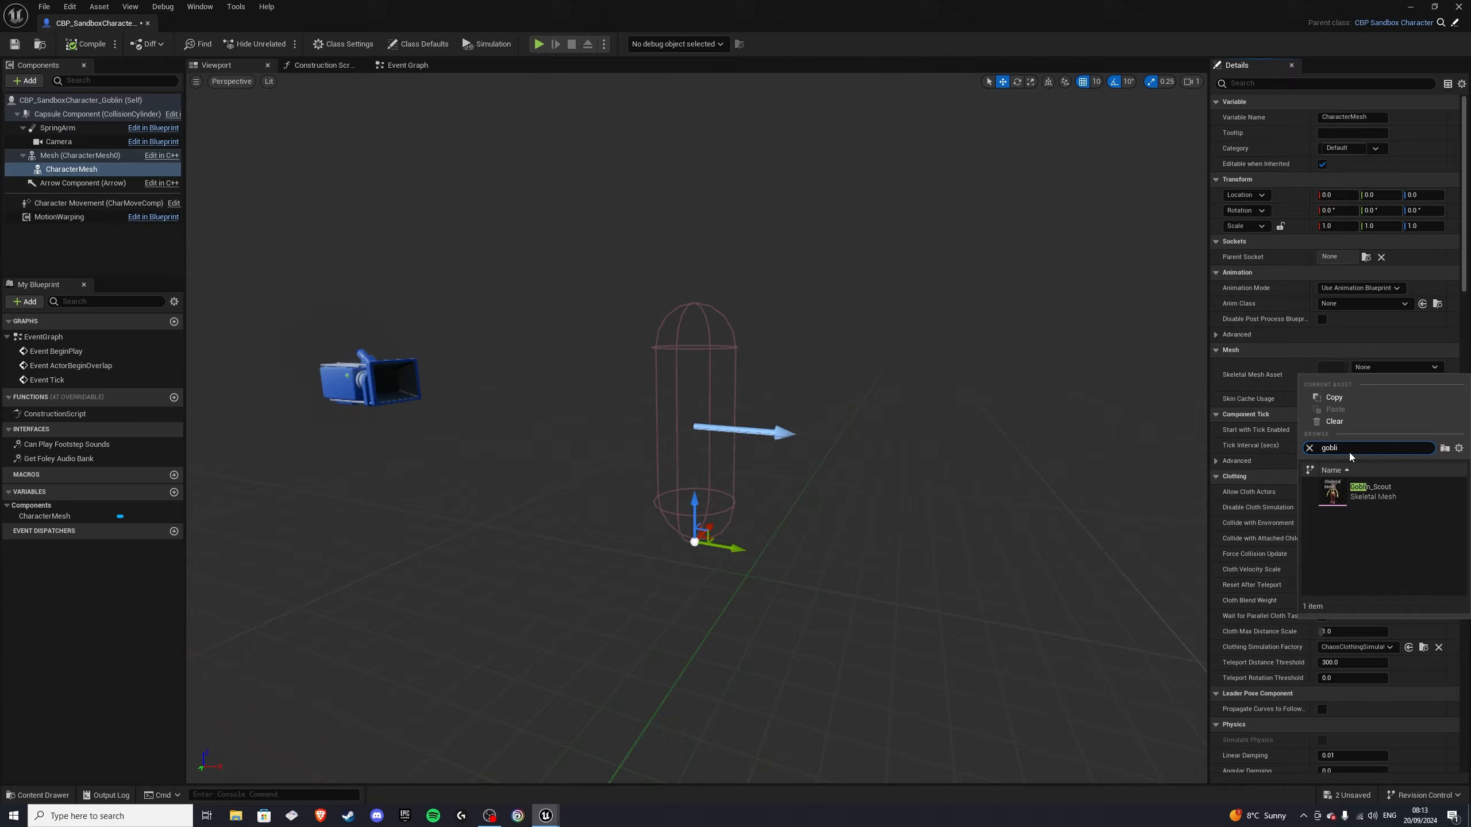
{"action": "left_click", "coordinate": [1369, 491]}
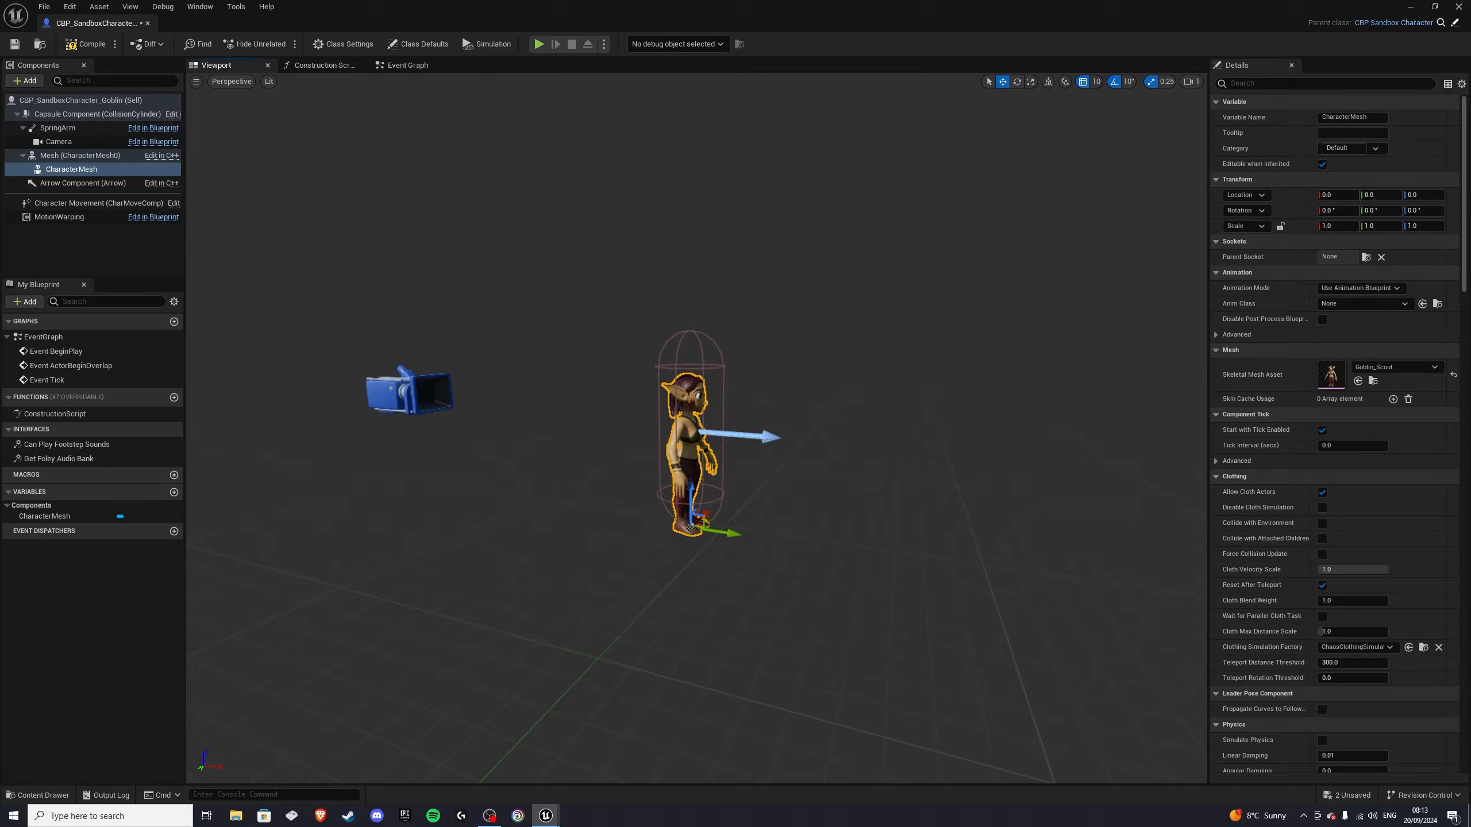
{"action": "left_click", "coordinate": [1363, 303]}
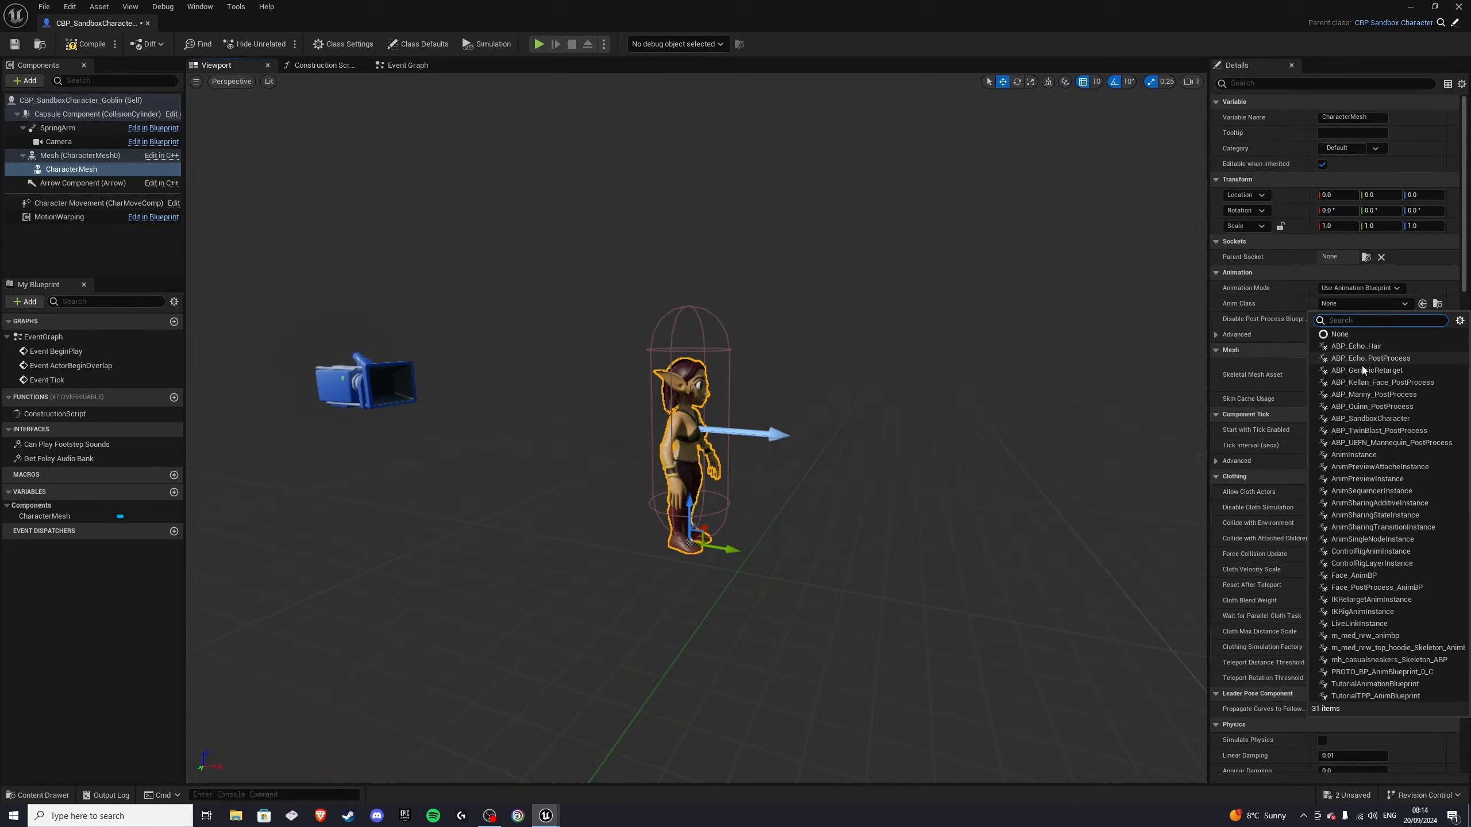
{"action": "left_click", "coordinate": [1366, 370]}
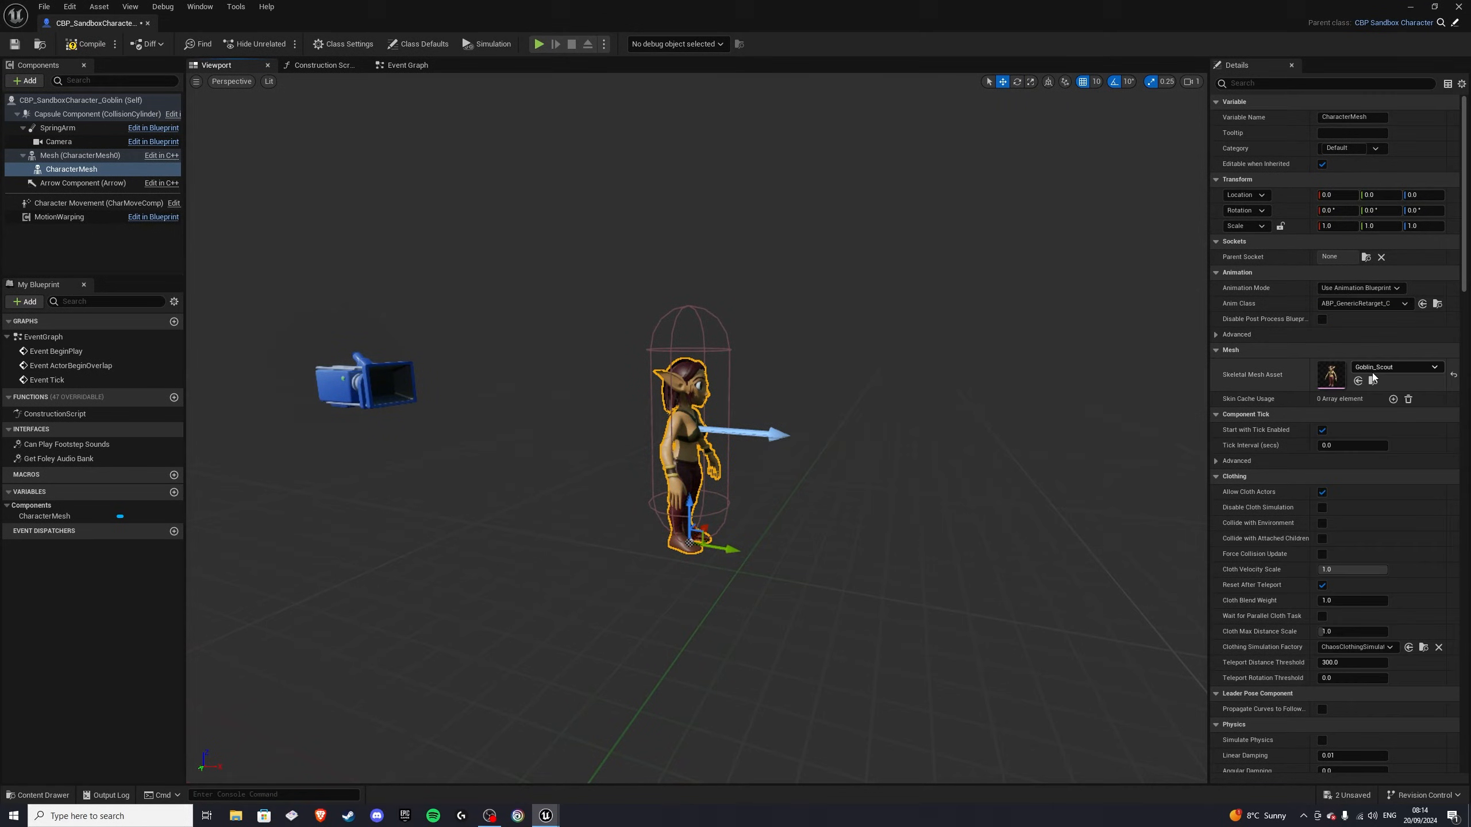
{"action": "left_click", "coordinate": [92, 43]}
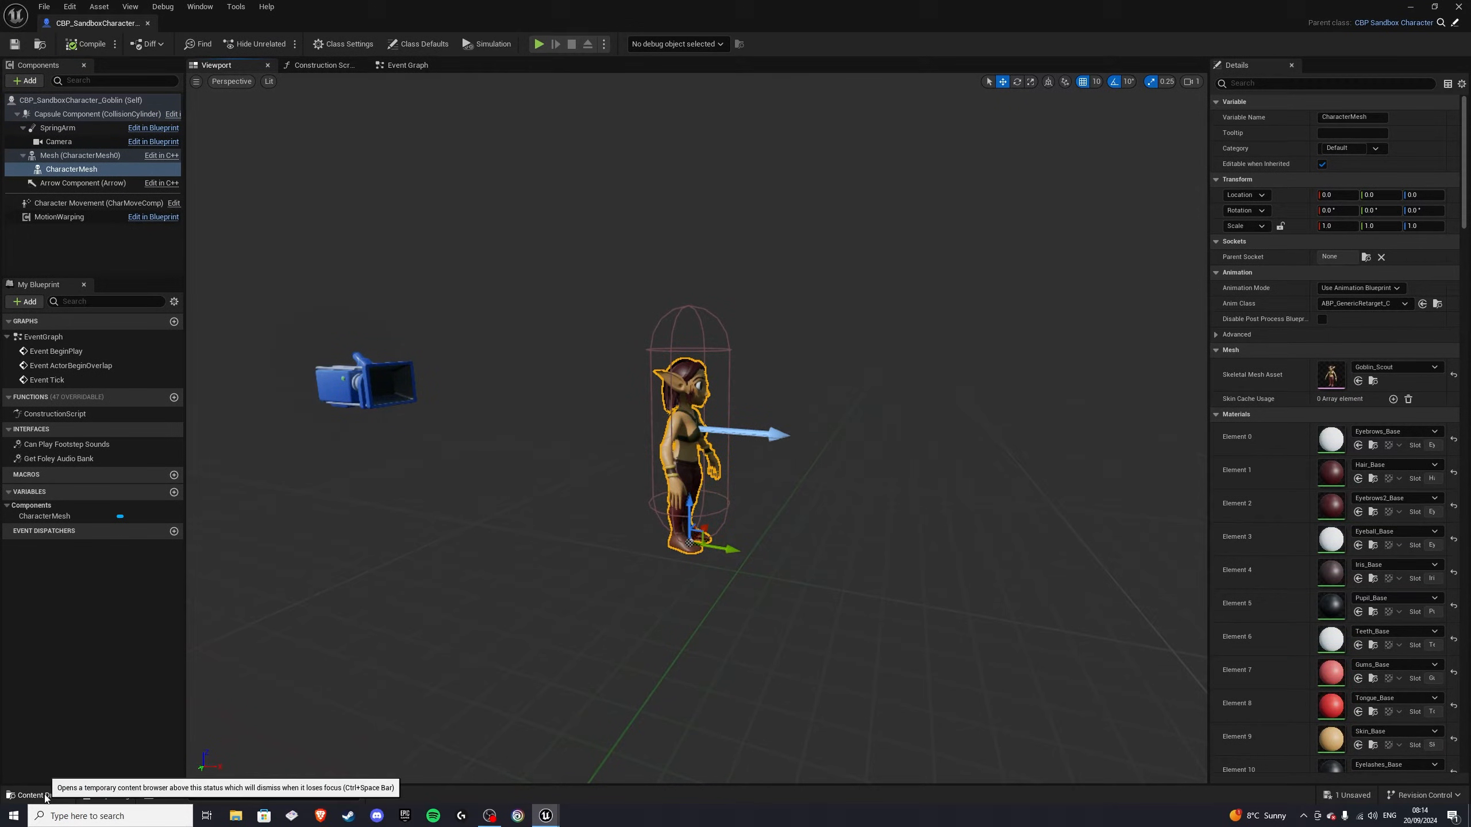
Step: Open ABP_GenericRetarget from Blueprints/RetargetedCharacters and select its IKRetargeter_Map variable
{"action": "left_click", "coordinate": [25, 795]}
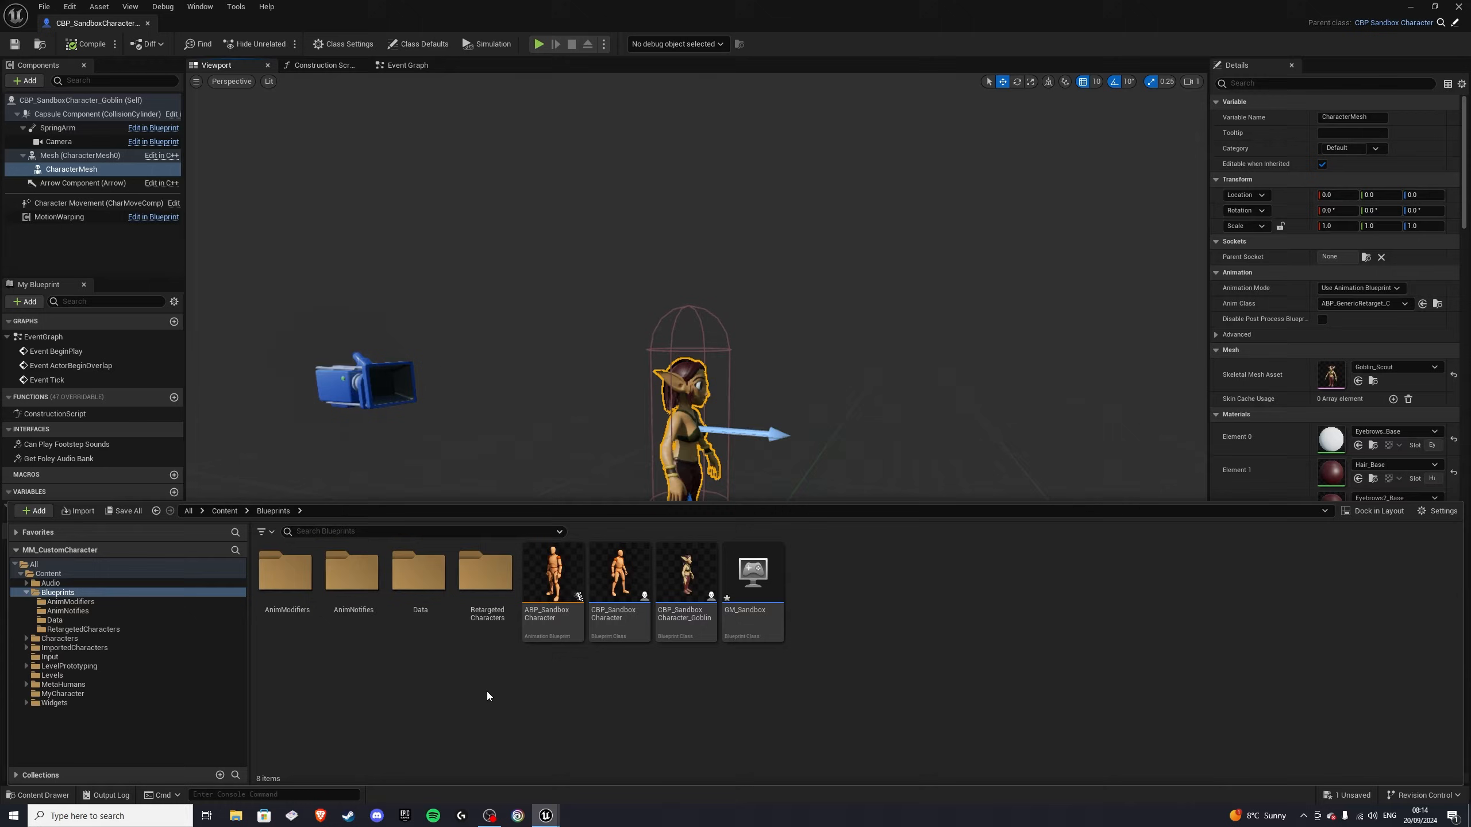
{"action": "mouse_move", "coordinate": [488, 599]}
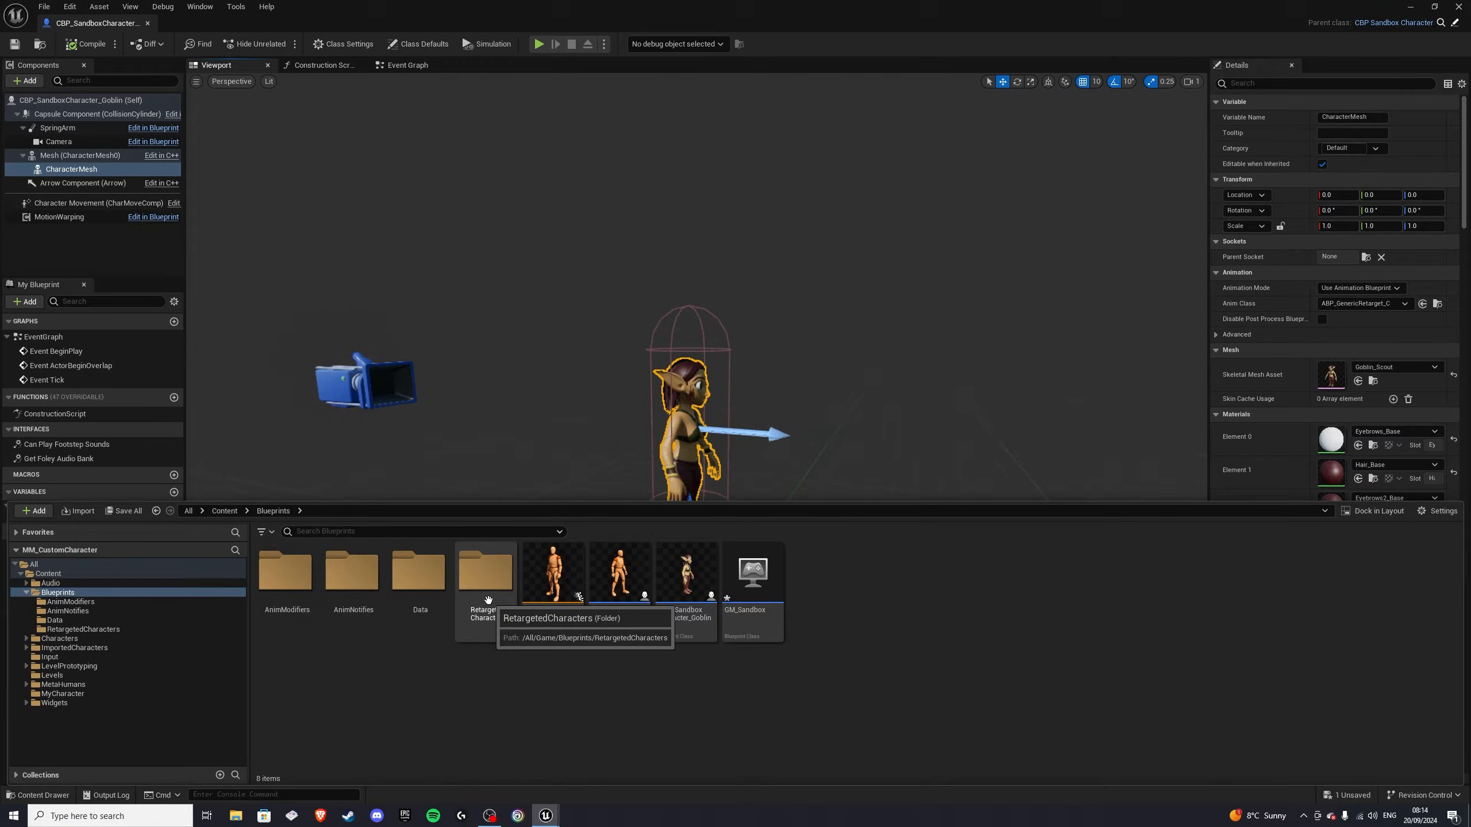
{"action": "double_click", "coordinate": [486, 571]}
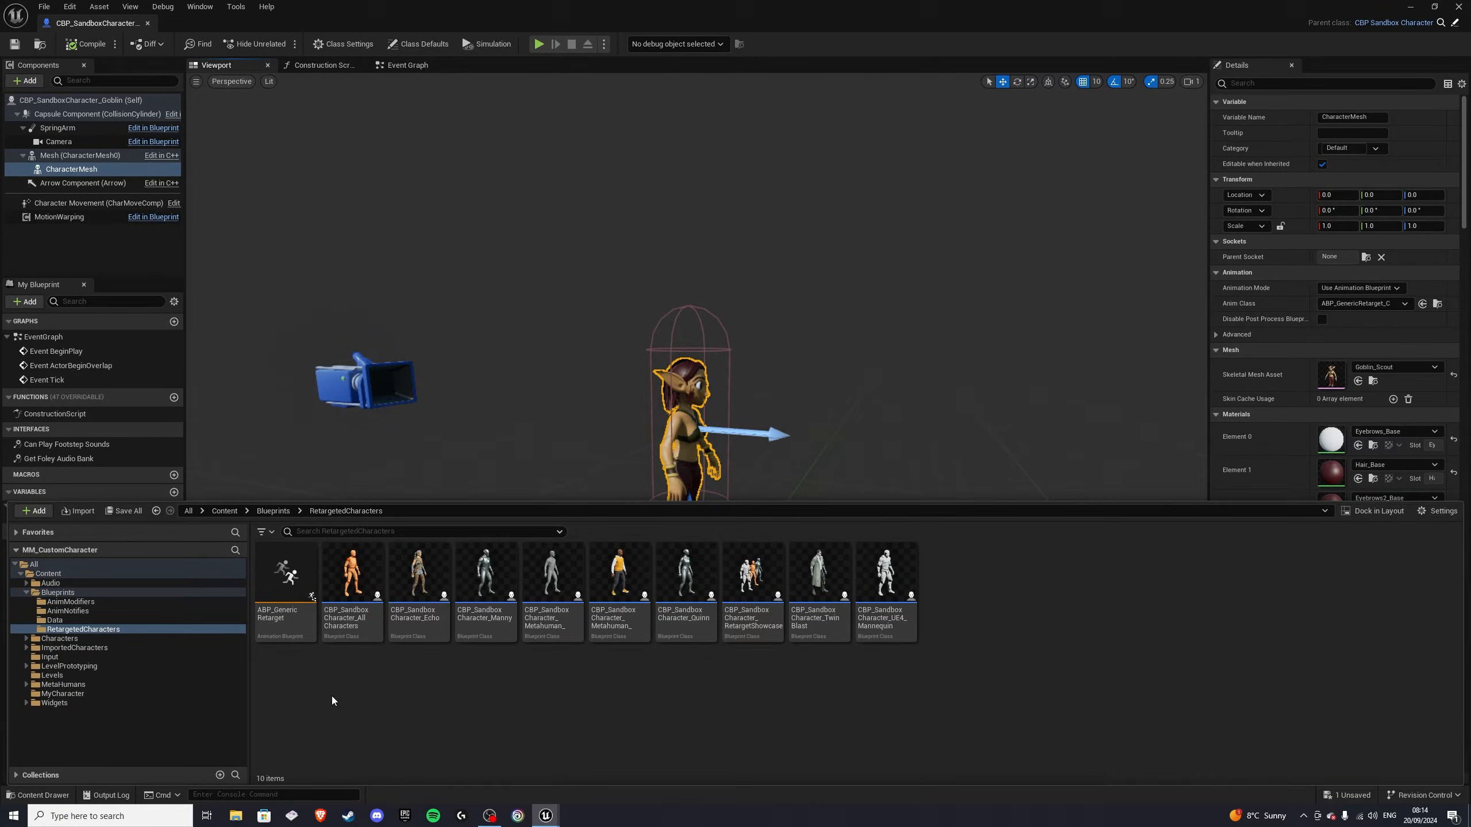
{"action": "mouse_move", "coordinate": [285, 574]}
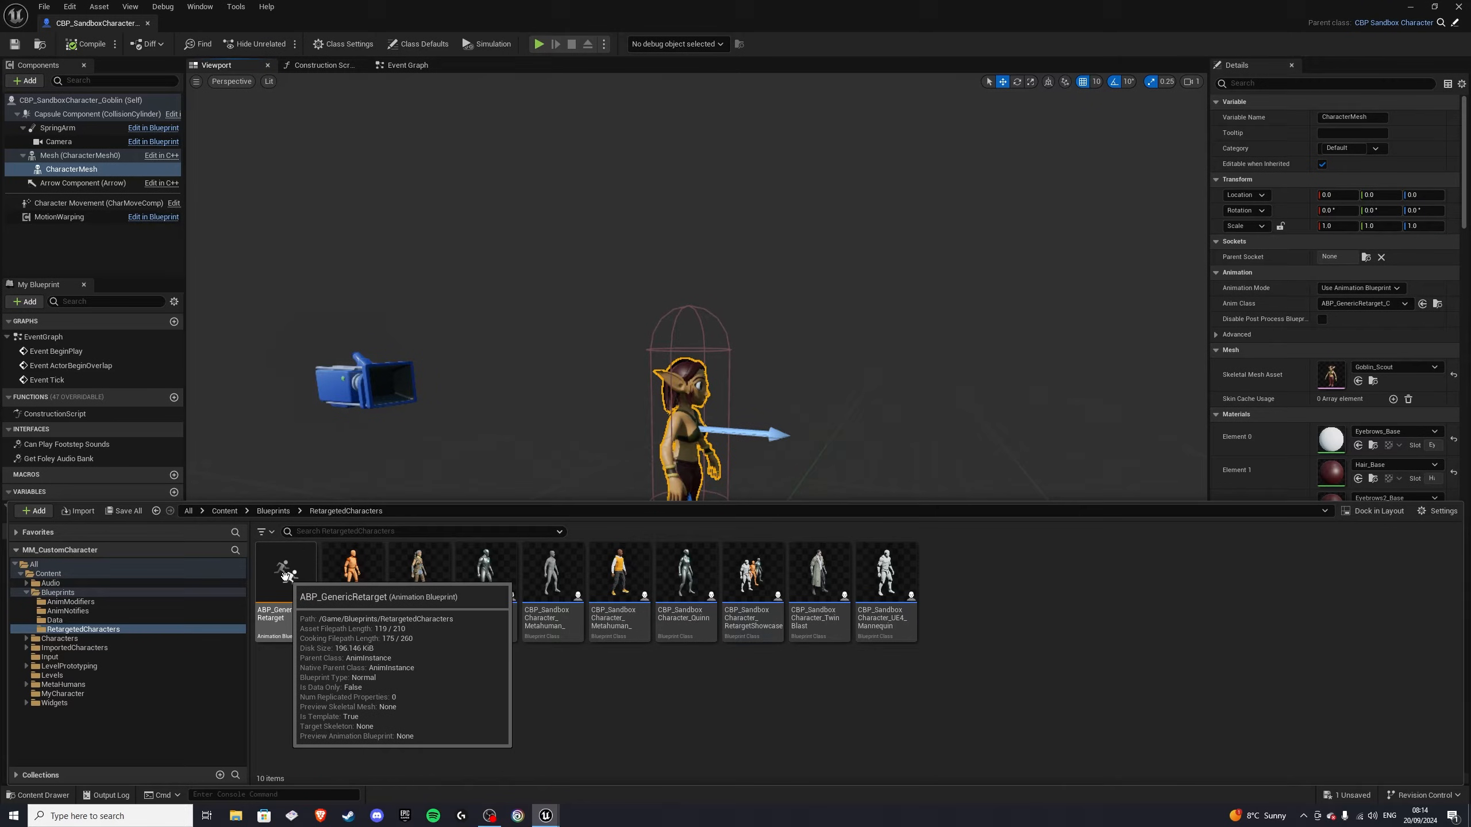
{"action": "double_click", "coordinate": [285, 565]}
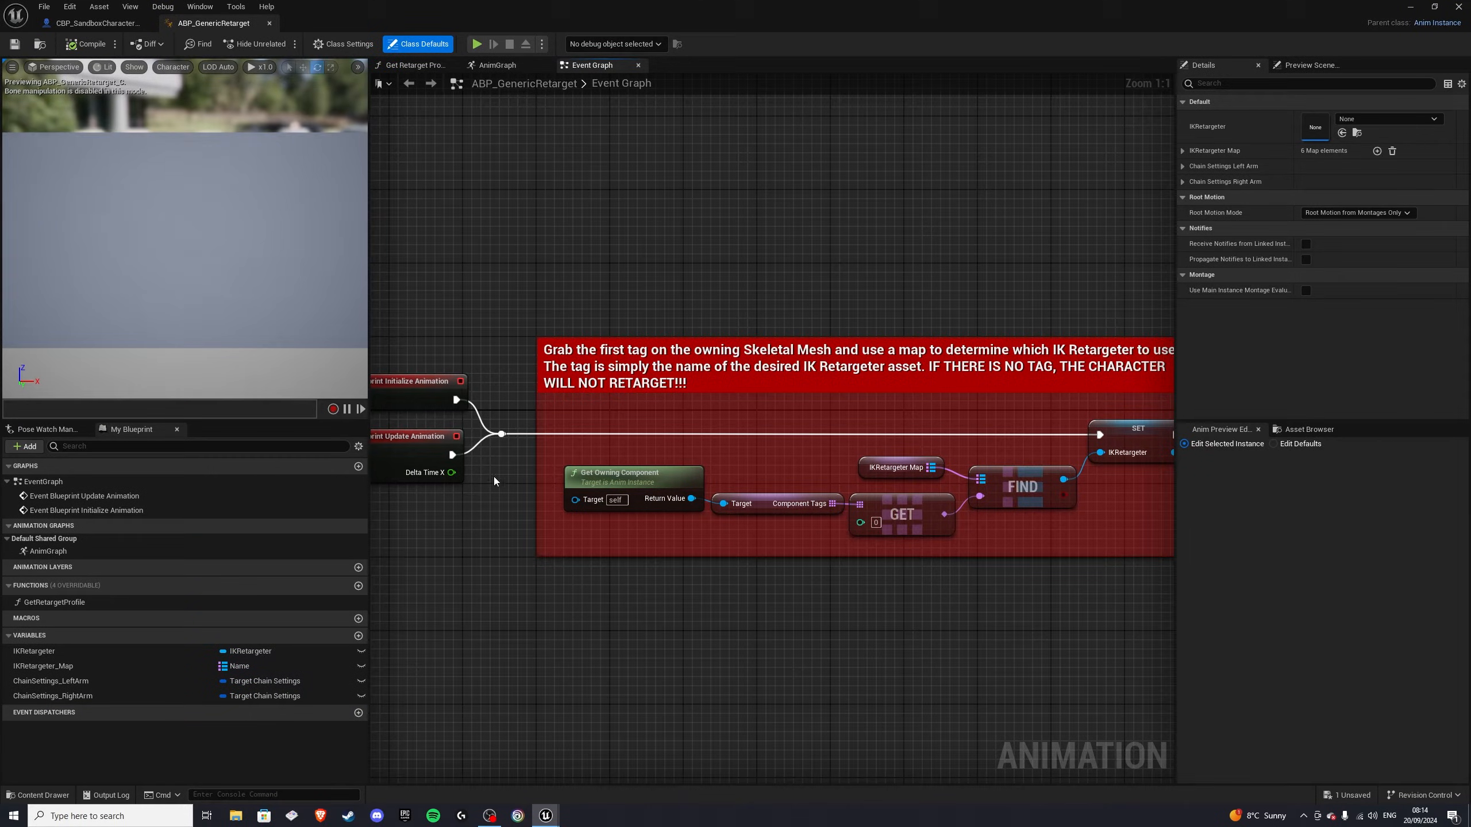
{"action": "mouse_move", "coordinate": [45, 674]}
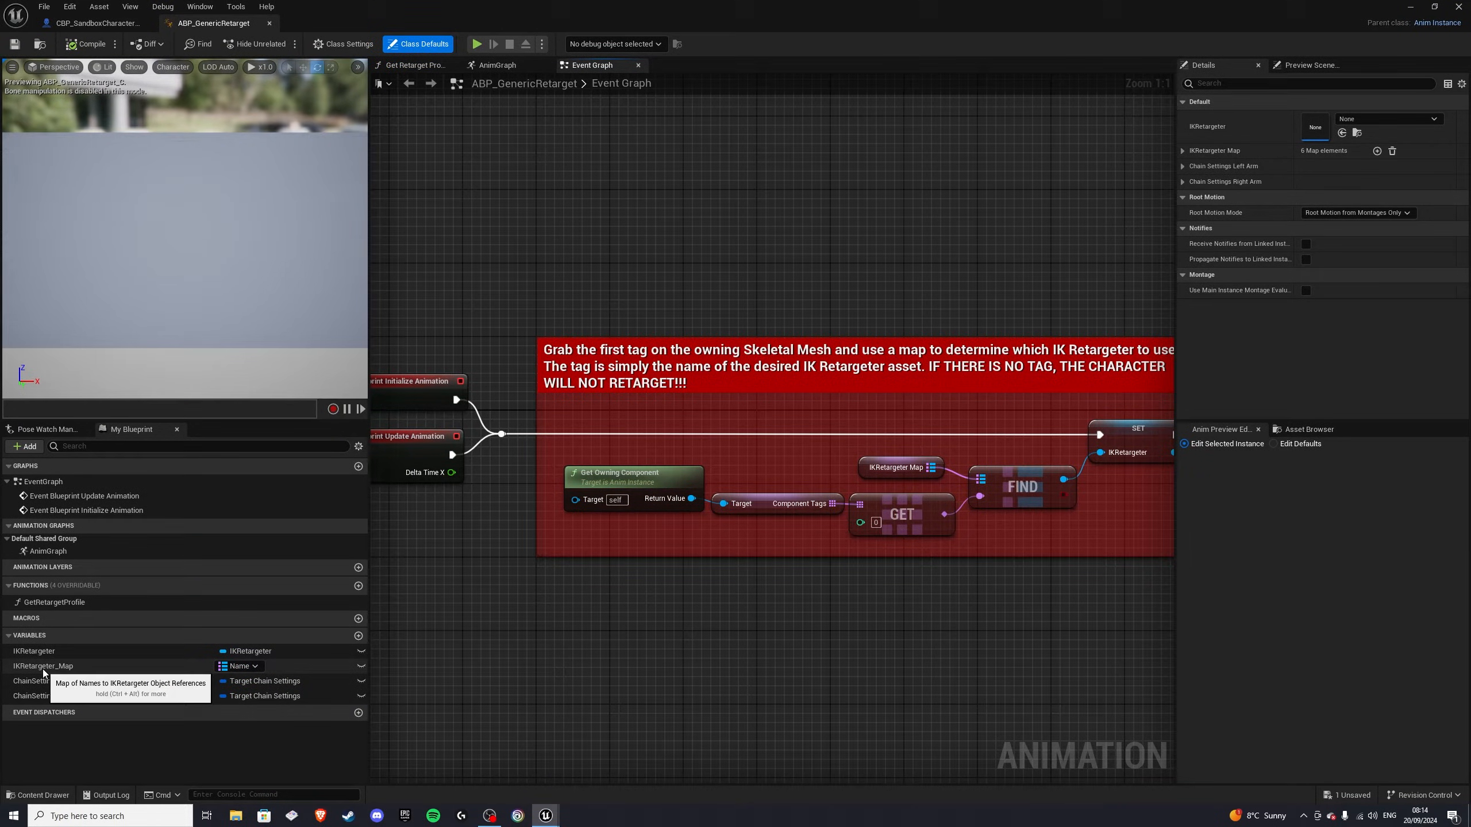
{"action": "left_click", "coordinate": [42, 666]}
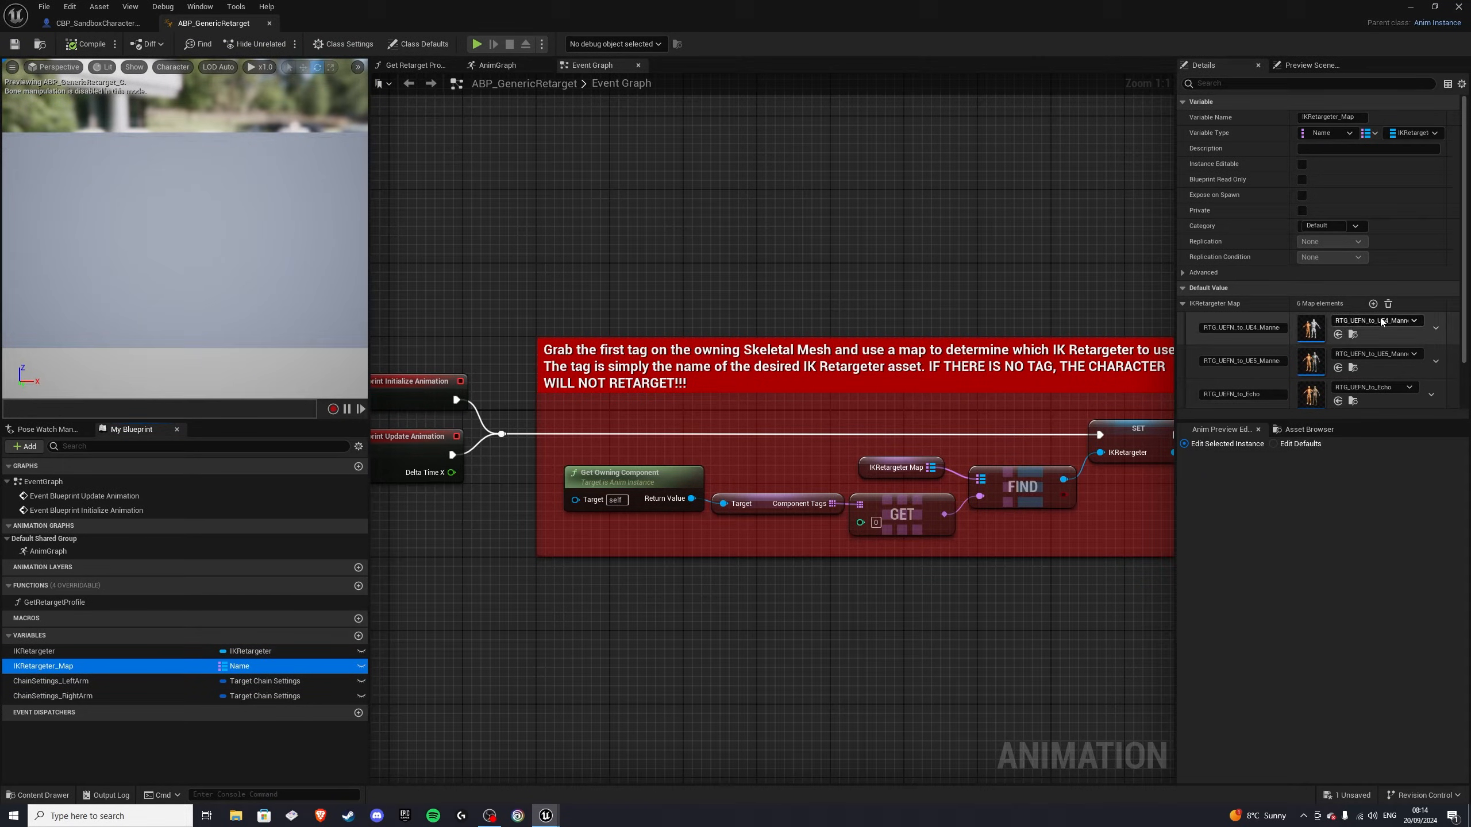
Step: Add a map entry keyed RTG_Goblin pointing to the RTG_Goblin retargeter, then return to the goblin blueprint
{"action": "left_click", "coordinate": [1372, 304]}
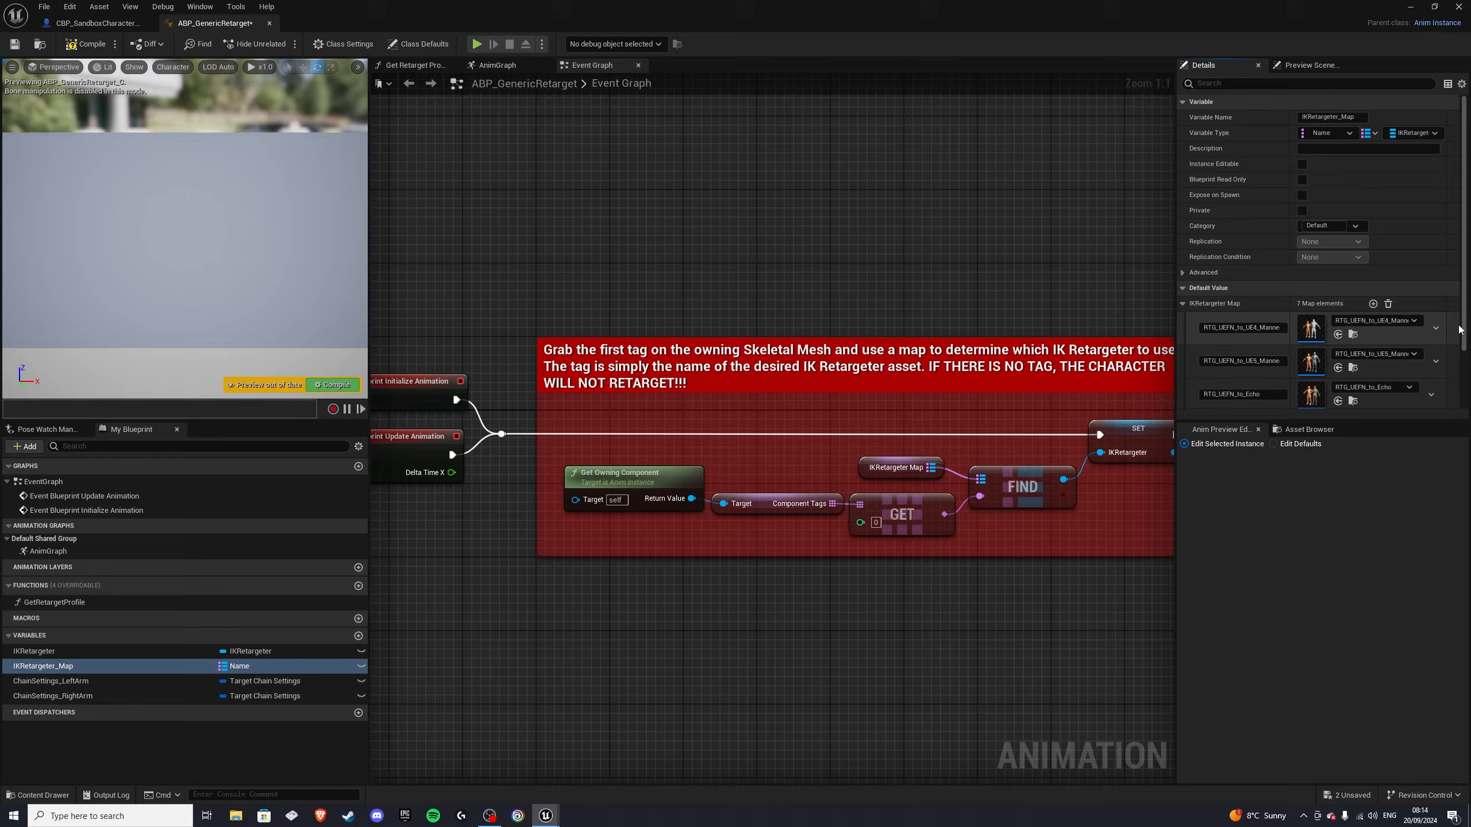
{"action": "scroll", "scroll_direction": "down", "scroll_amount": 3}
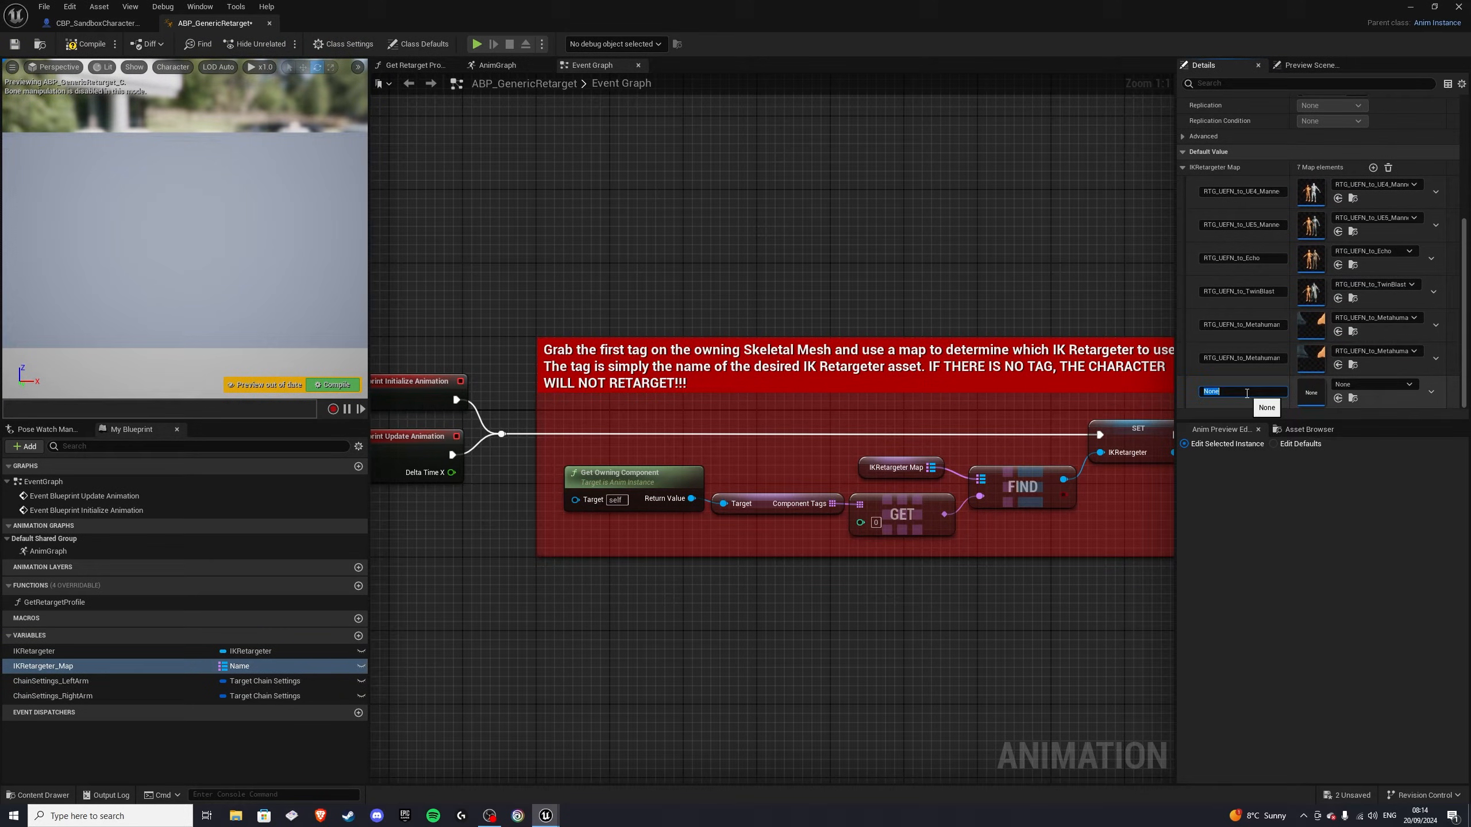
{"action": "left_click", "coordinate": [1413, 384]}
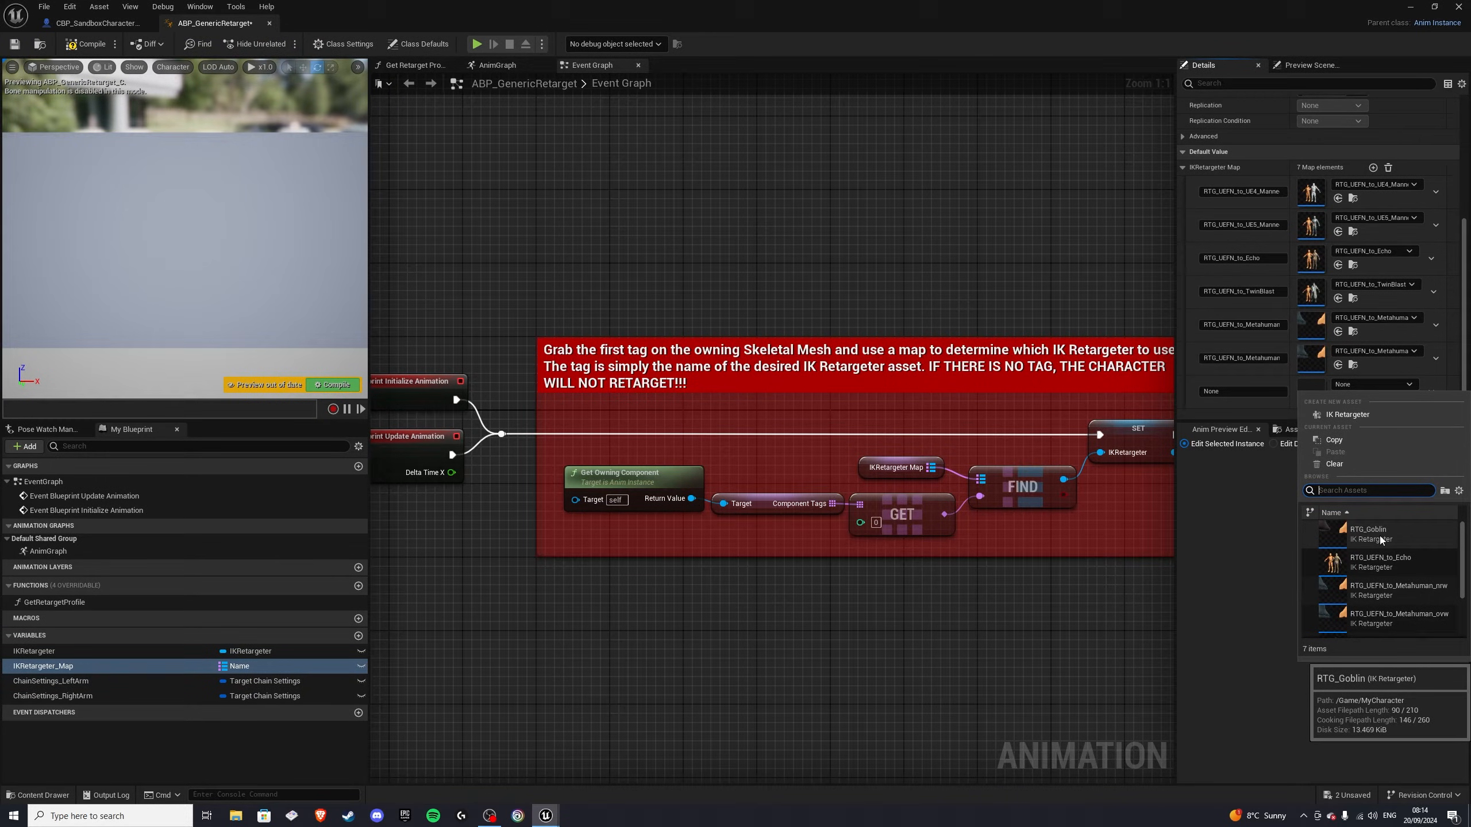
{"action": "left_click", "coordinate": [1368, 533]}
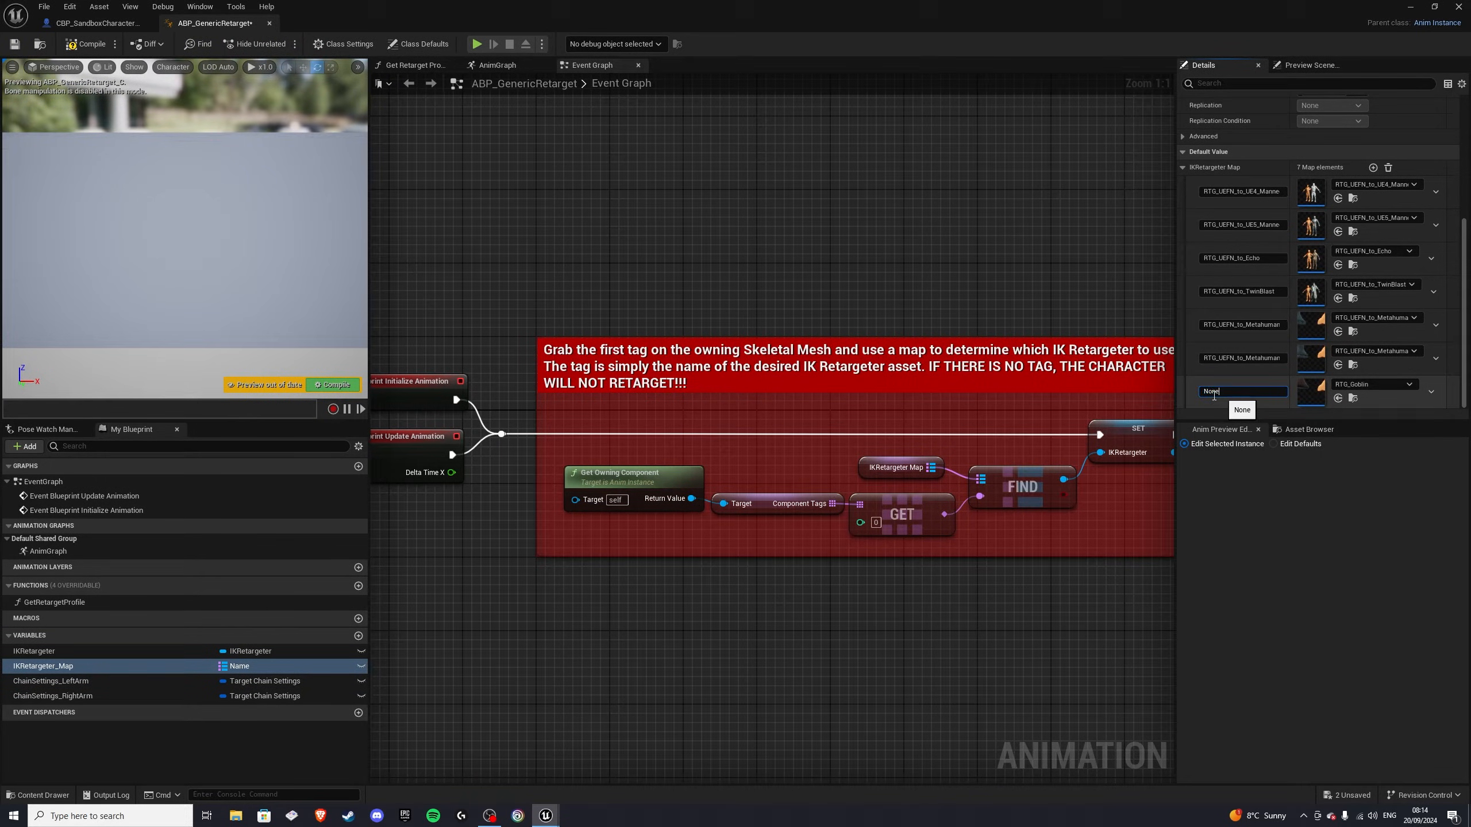
{"action": "type", "text": "RTG_Gobli"}
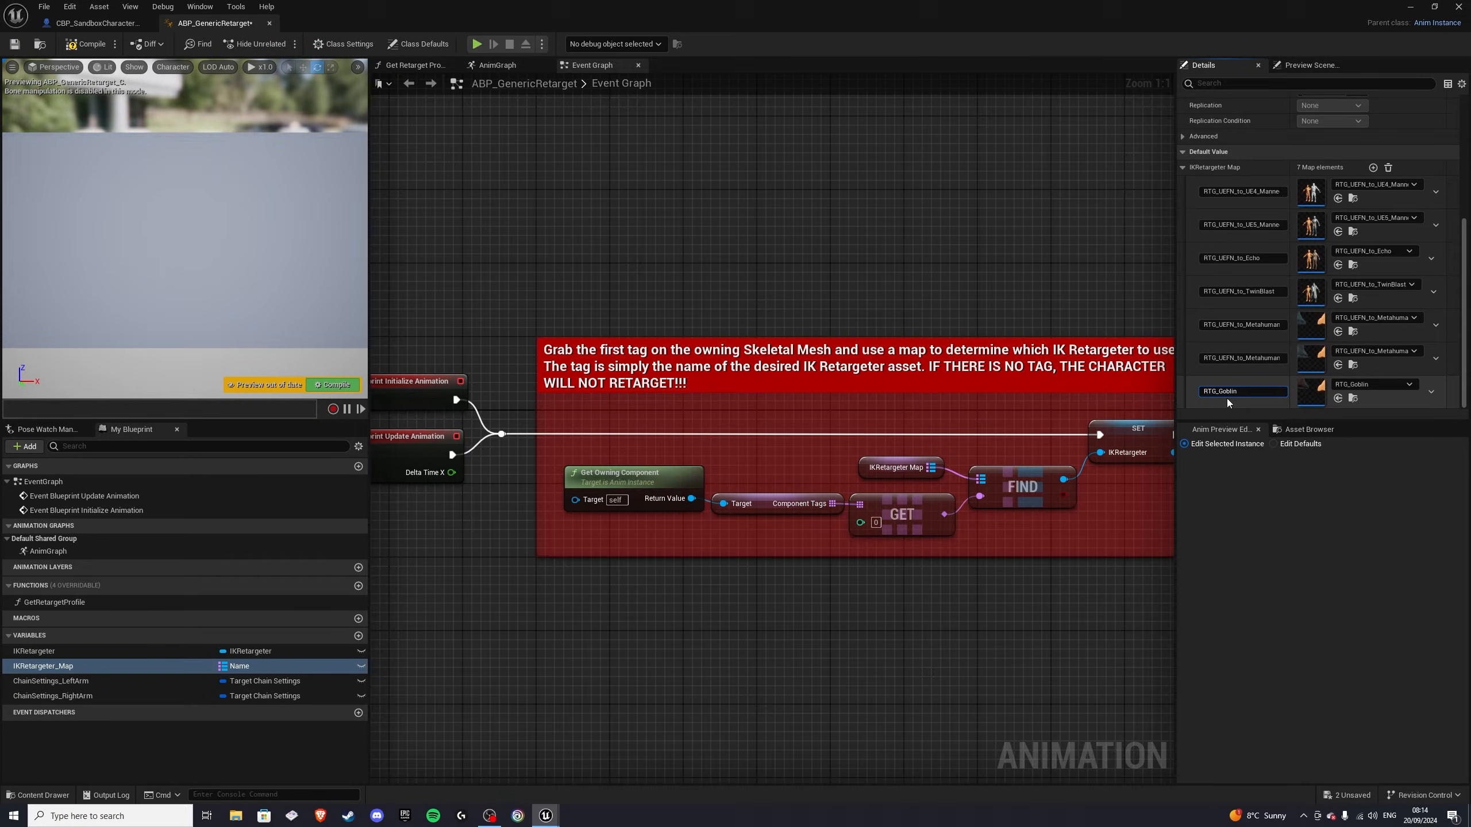
{"action": "left_click", "coordinate": [1242, 391]}
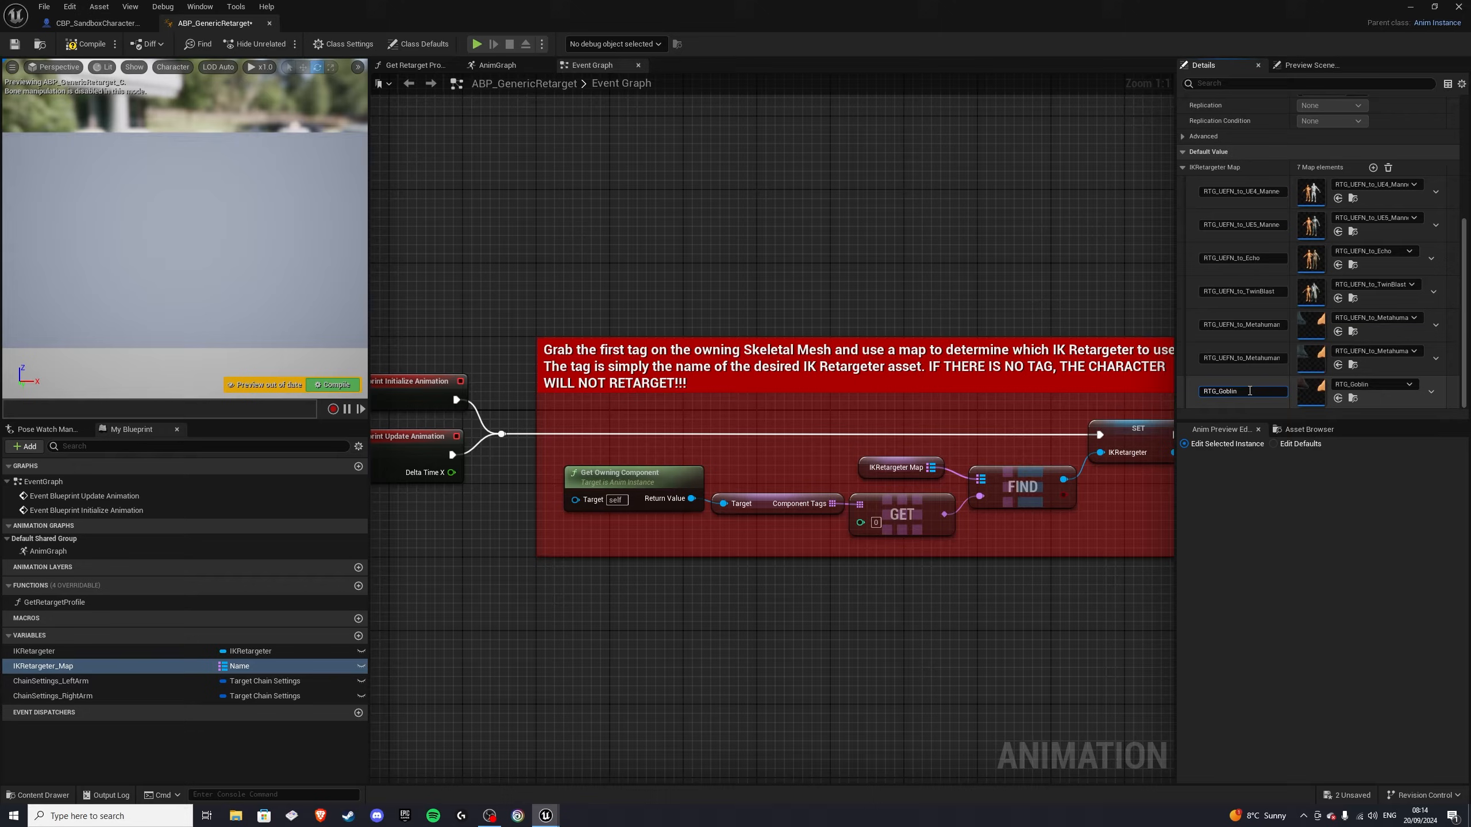
{"action": "double_click", "coordinate": [1219, 391]}
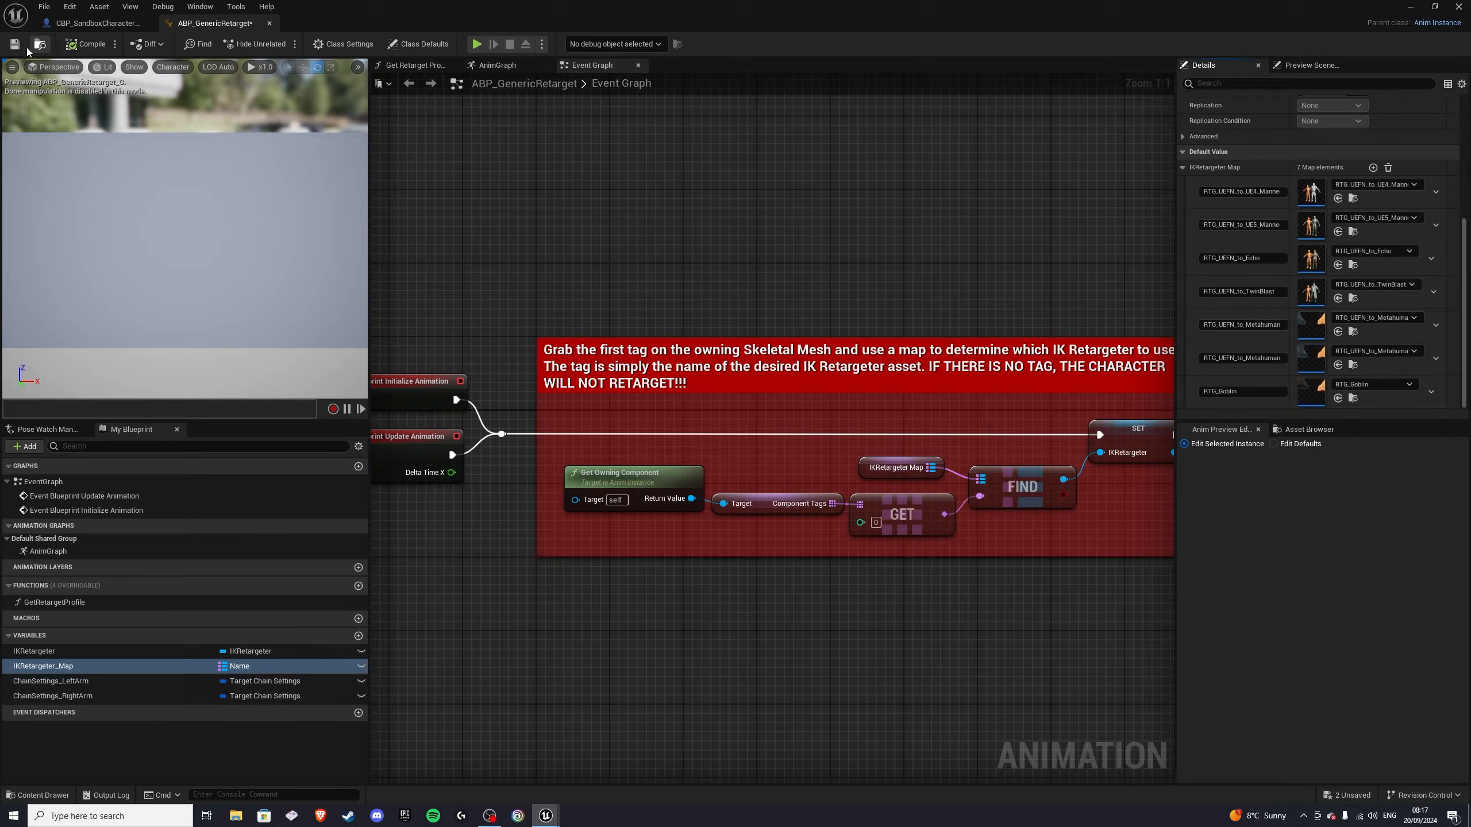
{"action": "left_click", "coordinate": [98, 23]}
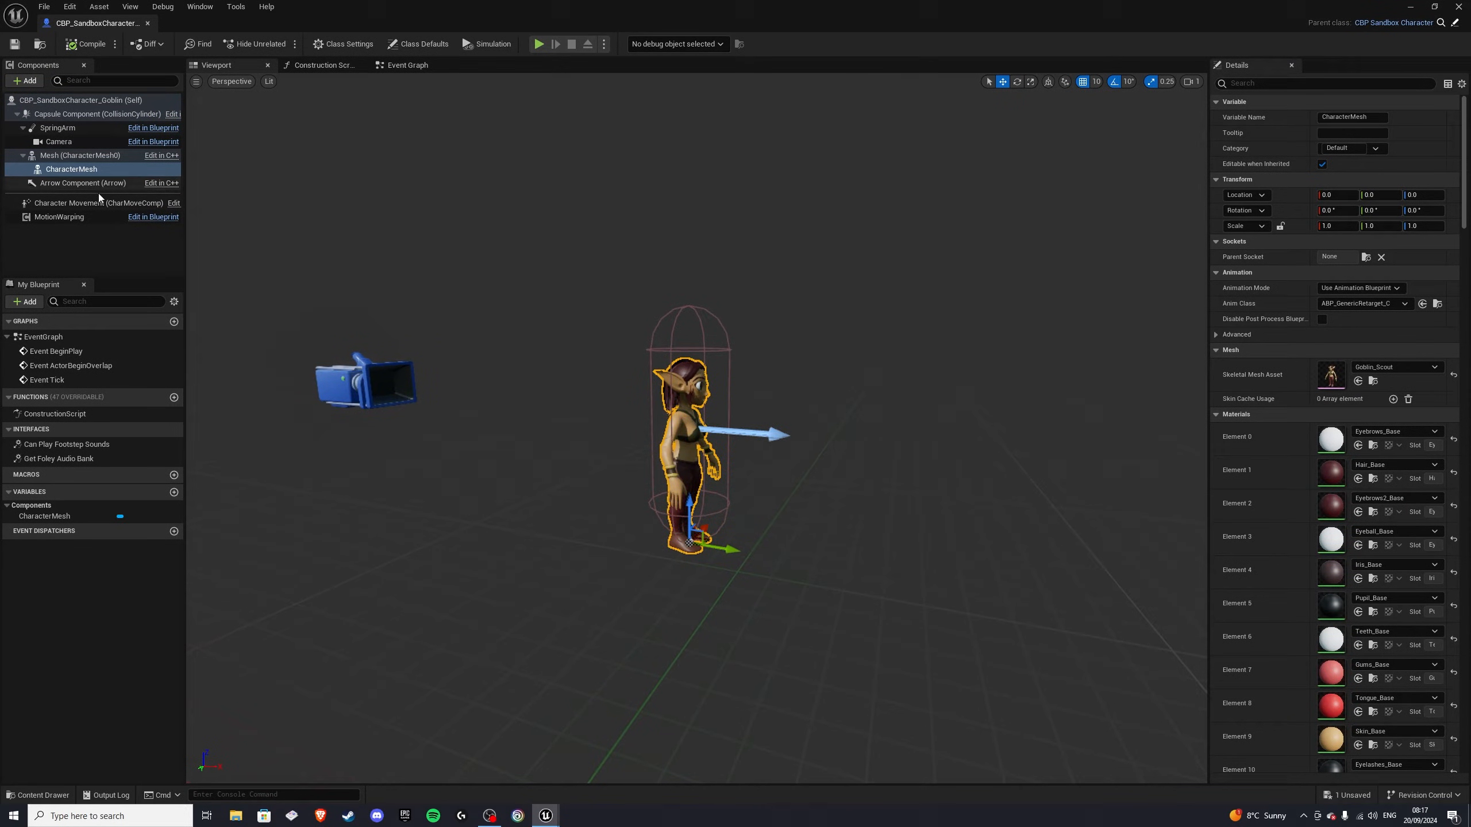
{"action": "mouse_move", "coordinate": [71, 169]}
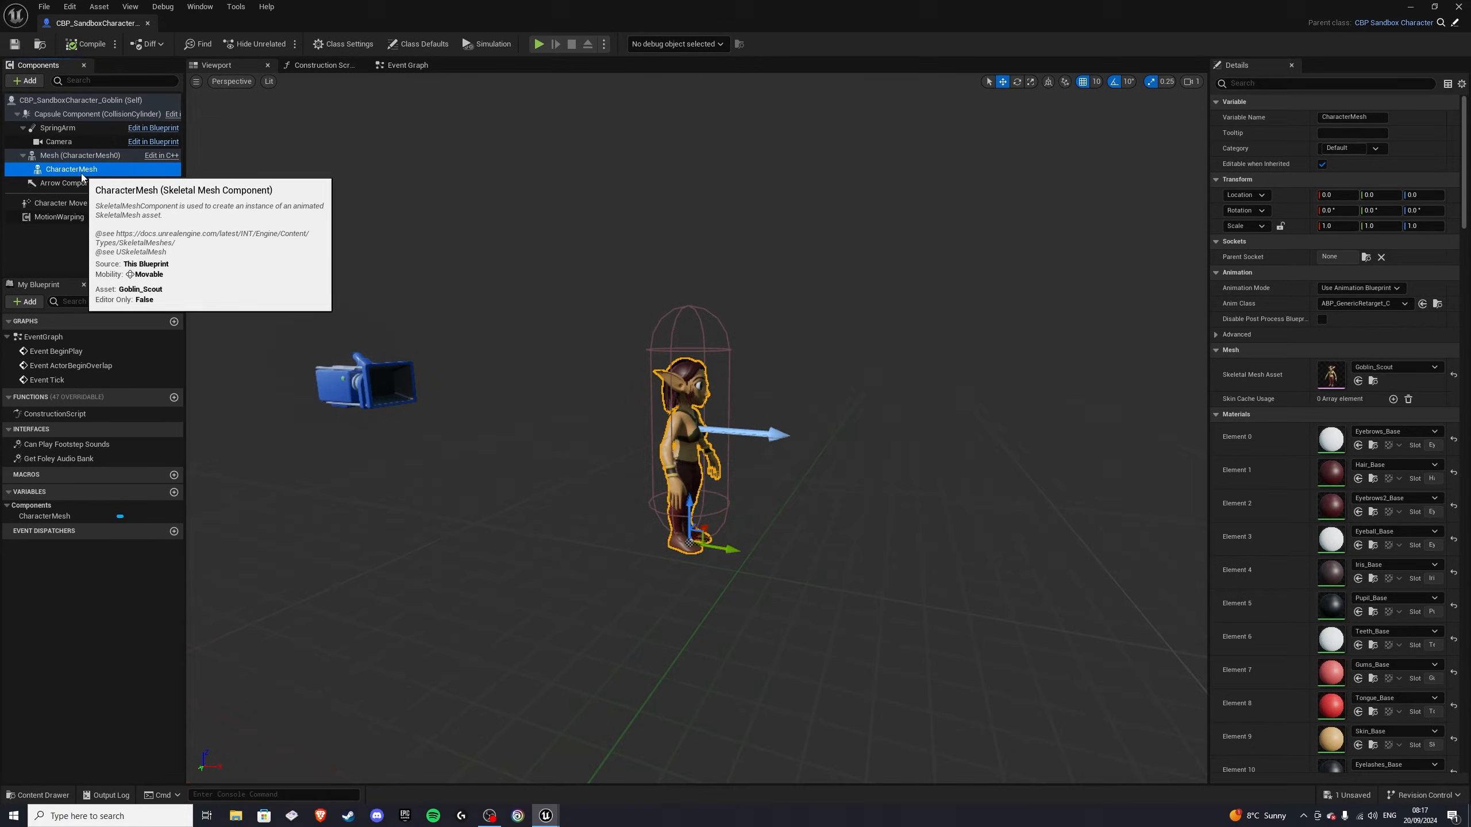
Step: Give the goblin CharacterMesh a component tag RTG_Goblin
{"action": "left_click", "coordinate": [1324, 84]}
{"action": "type", "text": "componenttag"}
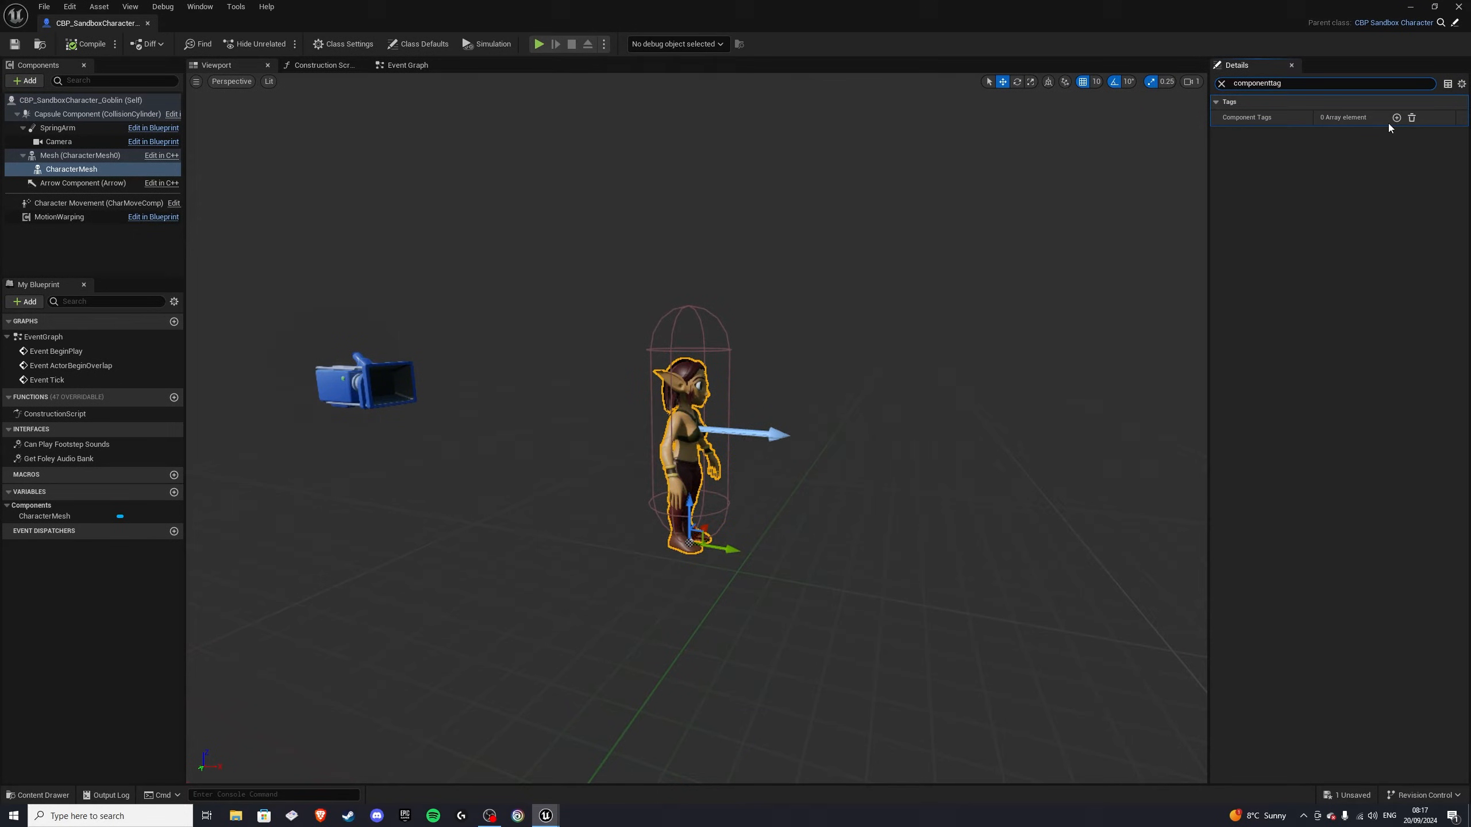
{"action": "left_click", "coordinate": [1395, 117]}
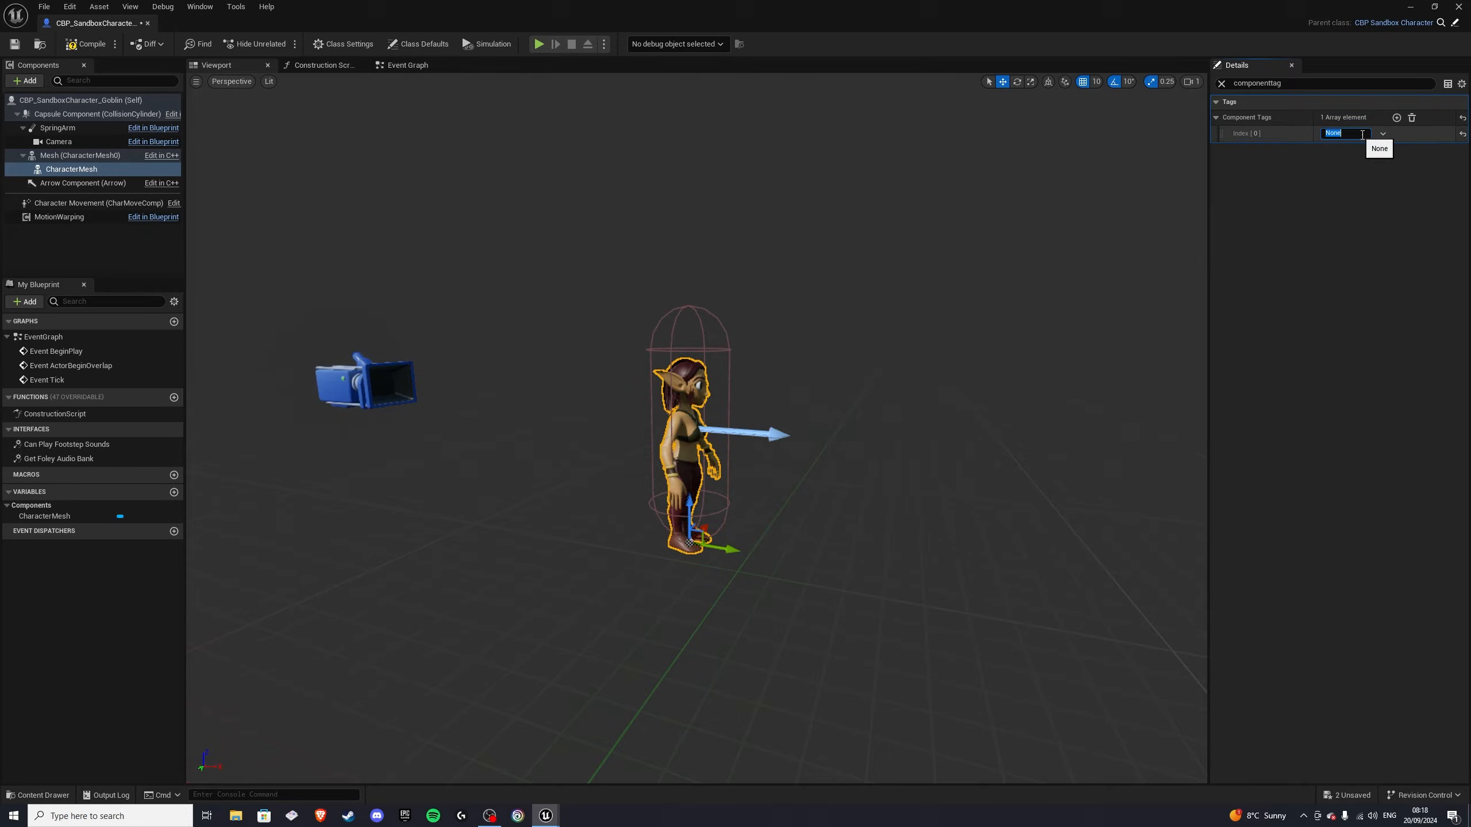
{"action": "type", "text": "RTG_Goblin"}
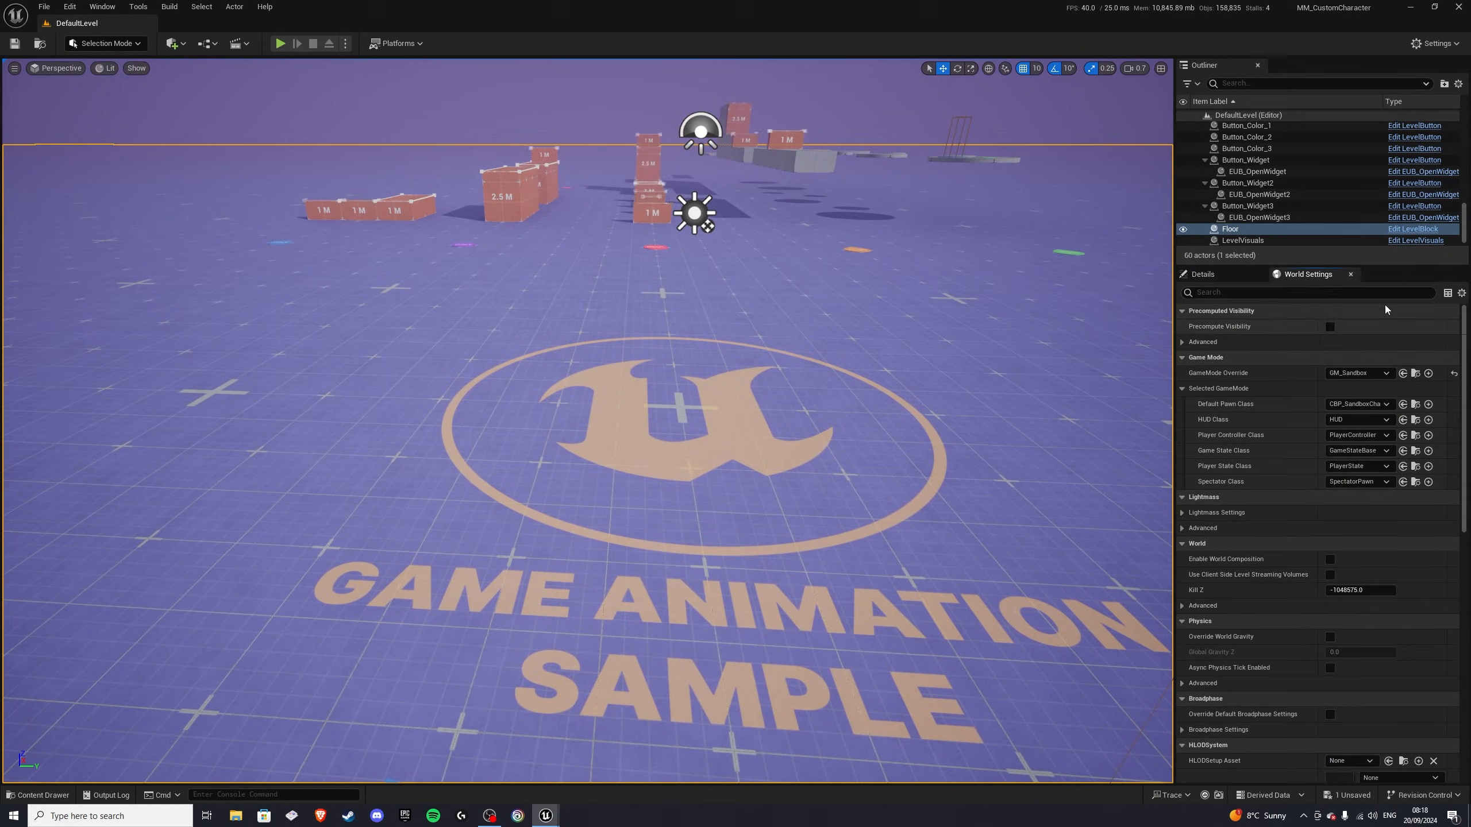
Step: Check the level's spawned pawn in World Settings, save the level and bring up the Content root
{"action": "left_click", "coordinate": [1230, 228]}
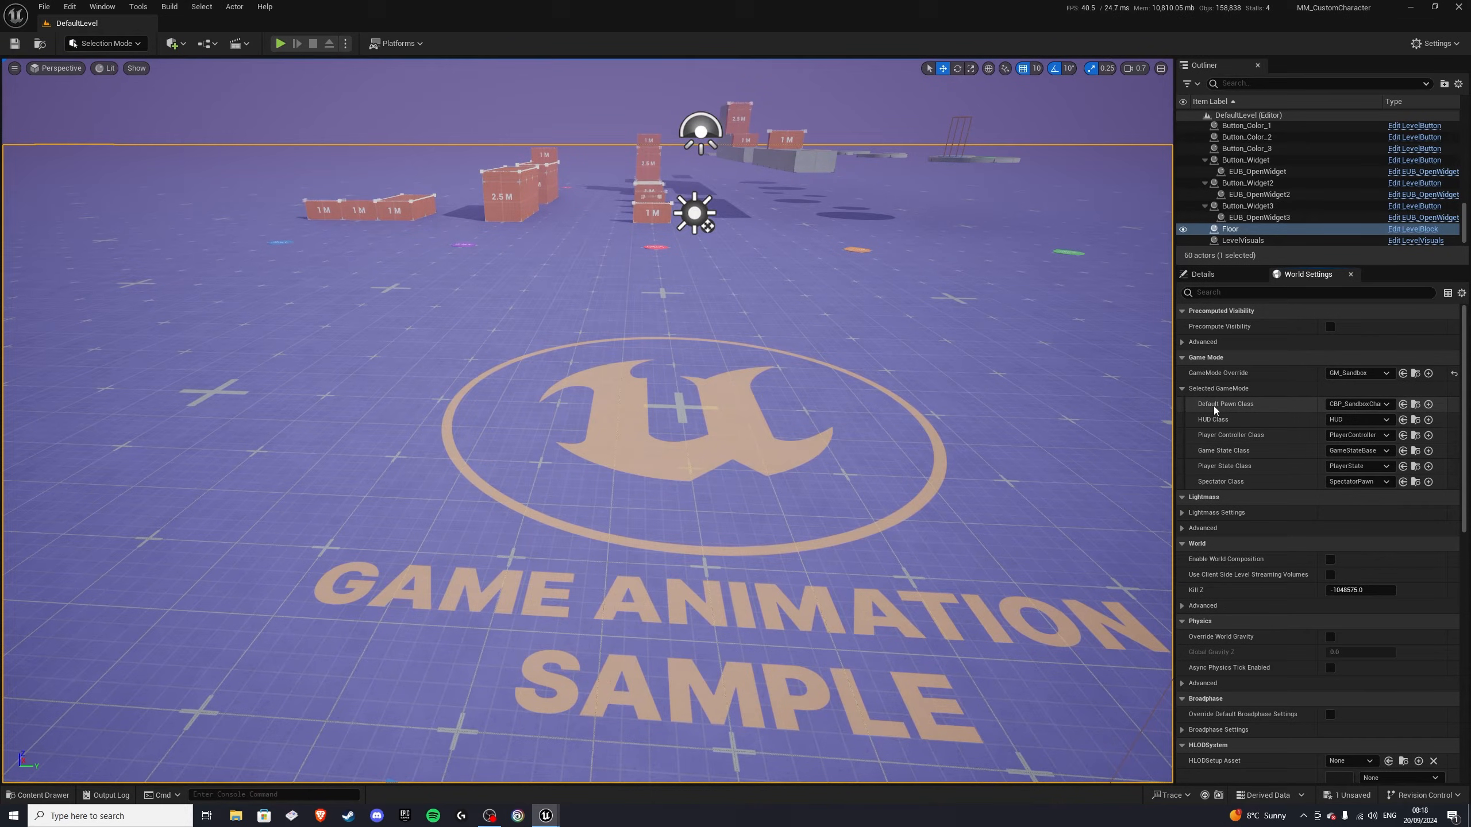
{"action": "left_click", "coordinate": [1385, 404]}
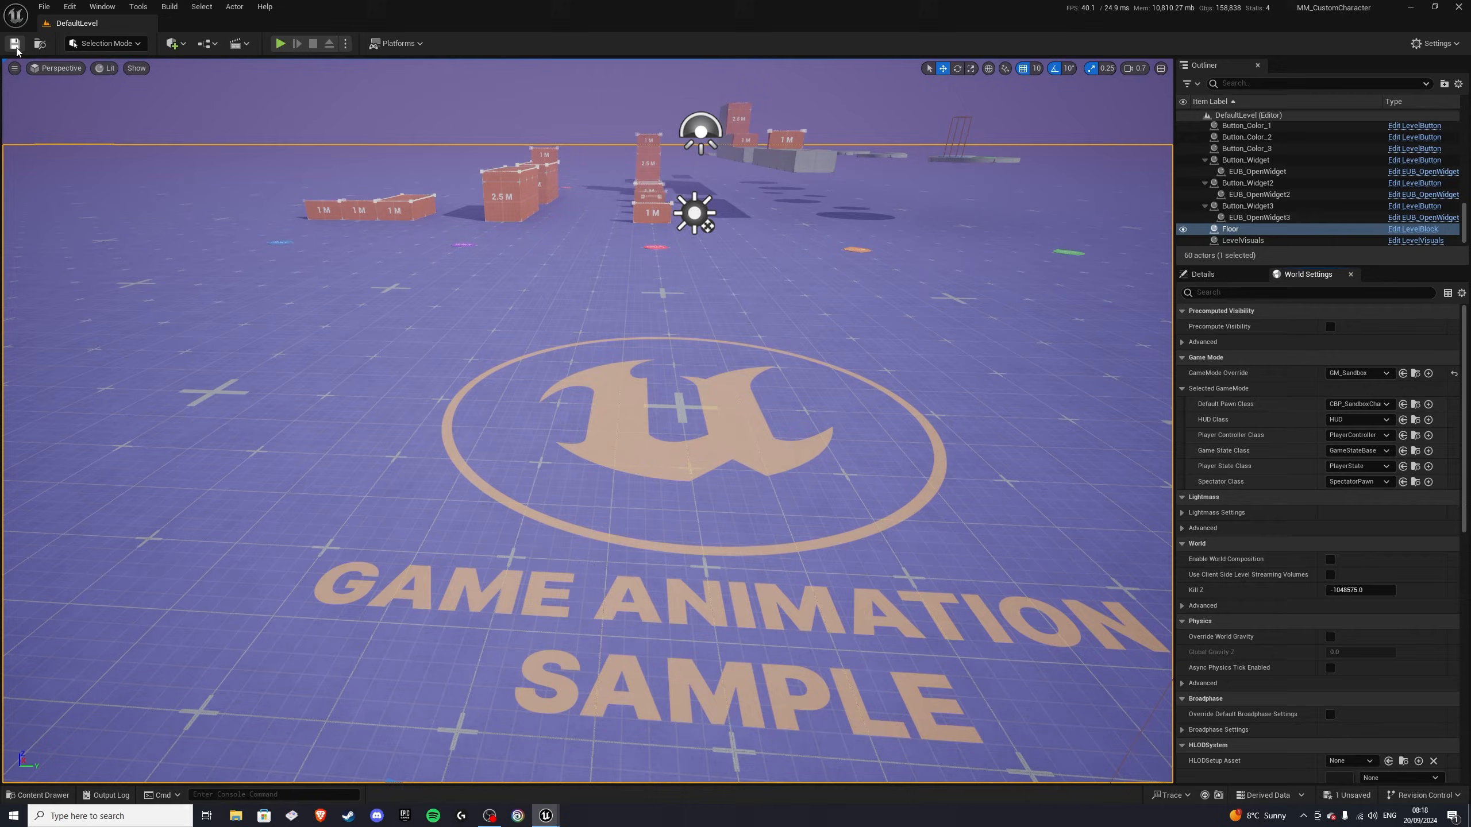
{"action": "left_click", "coordinate": [281, 43]}
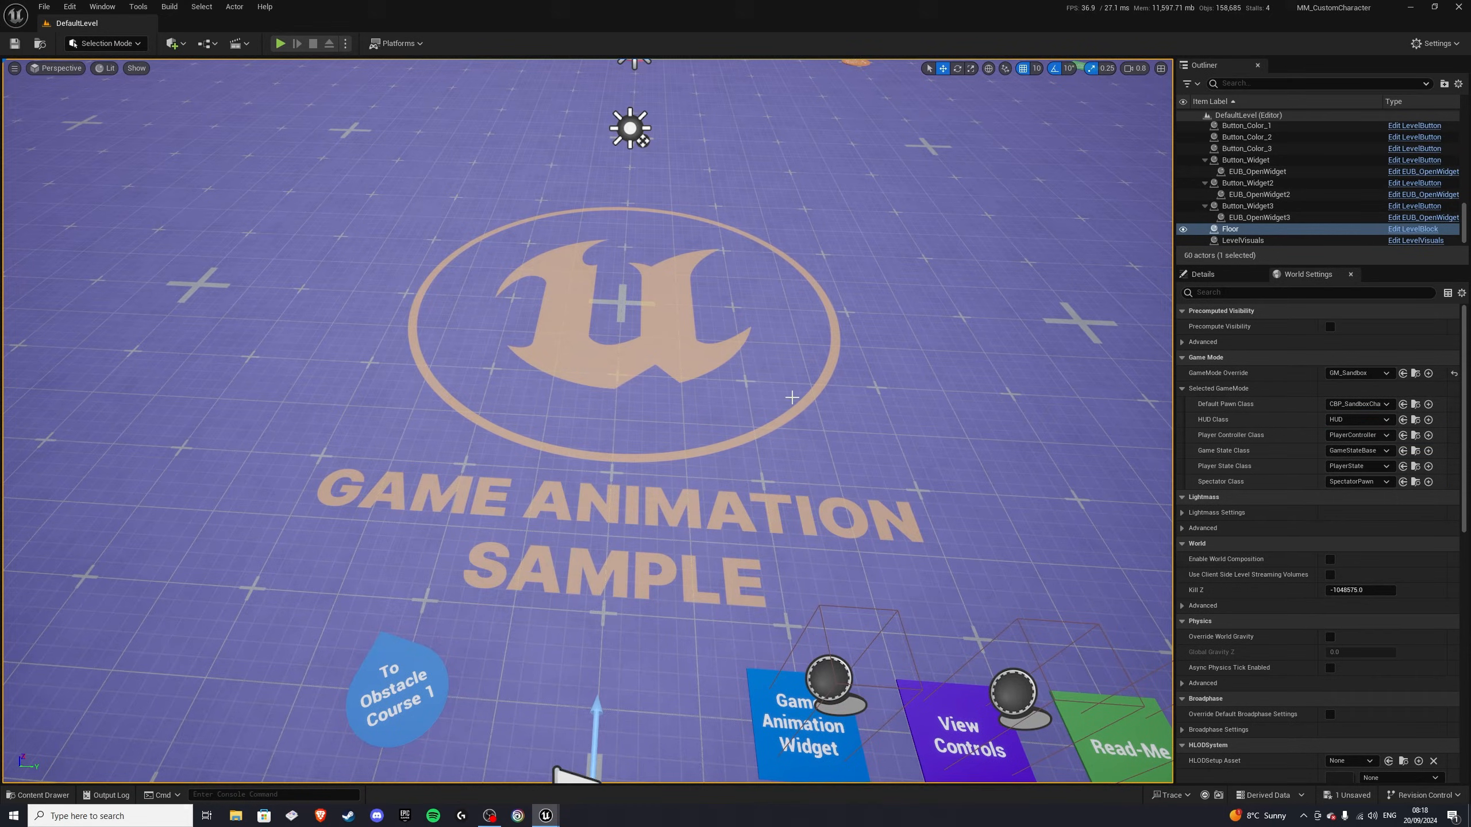
{"action": "left_click", "coordinate": [38, 795]}
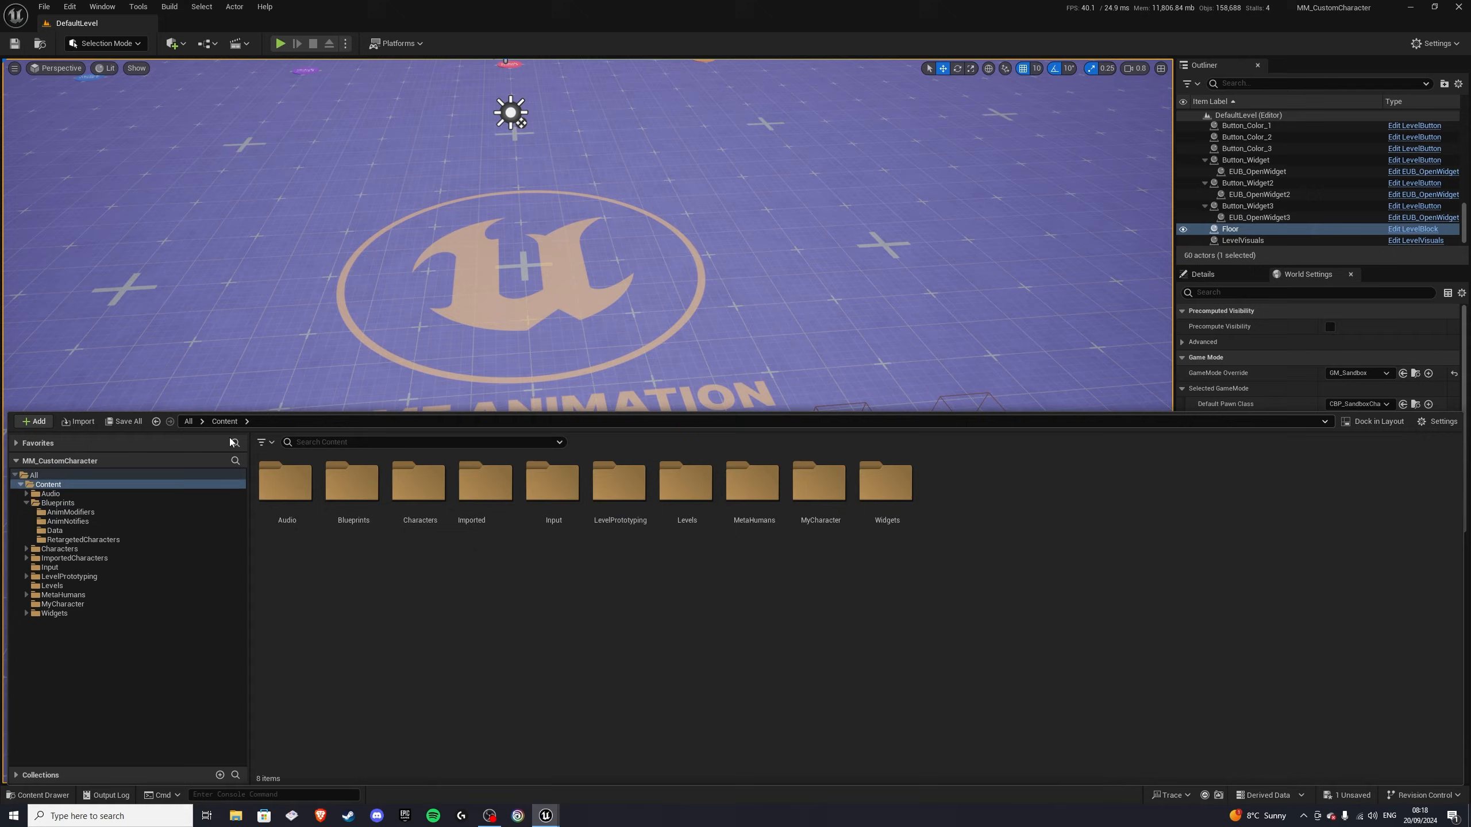
Step: Browse to Content/Widgets and edit the GameAnimationWidget
{"action": "left_click", "coordinate": [352, 482]}
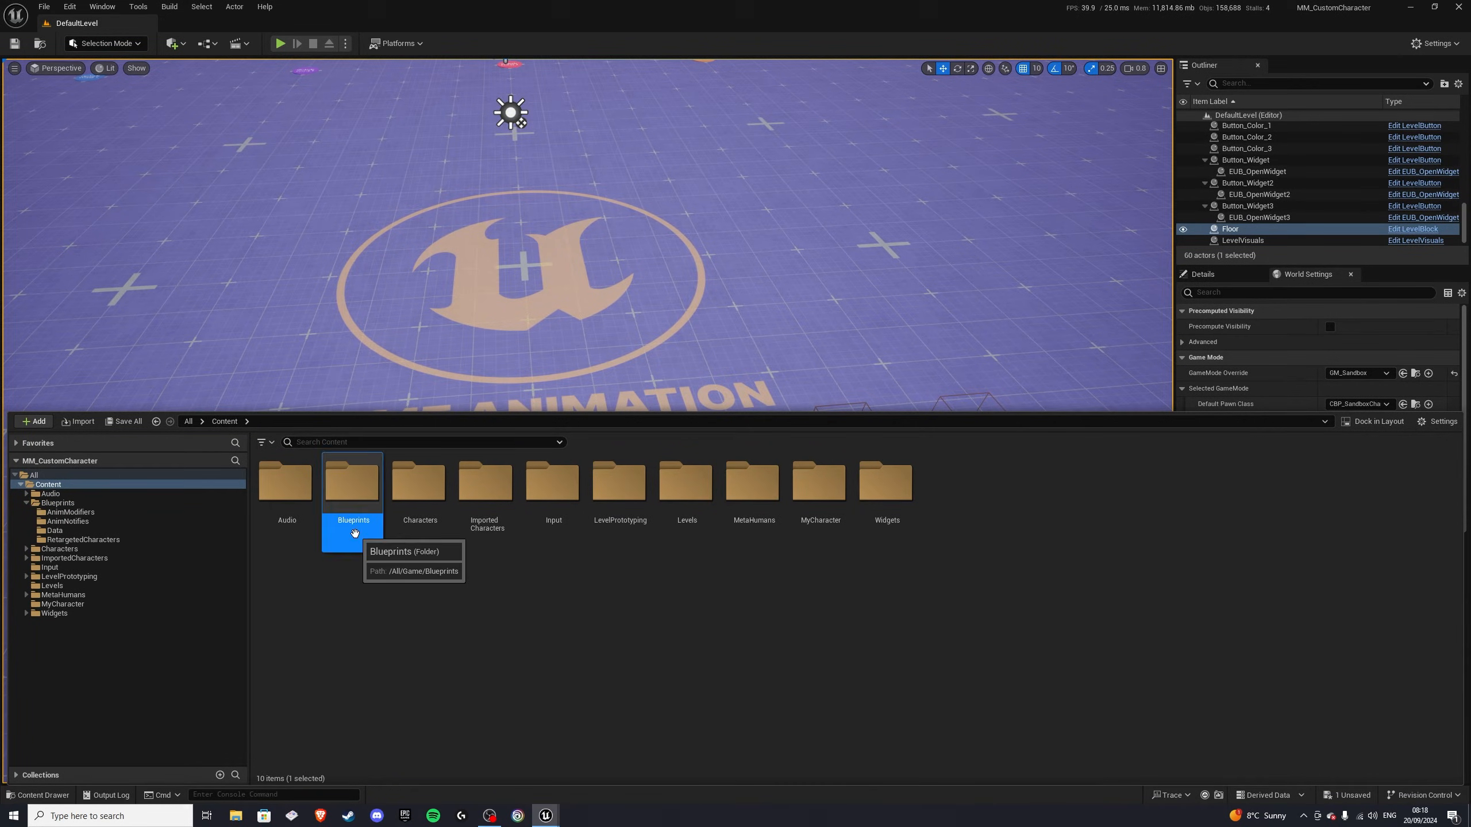
{"action": "double_click", "coordinate": [352, 483]}
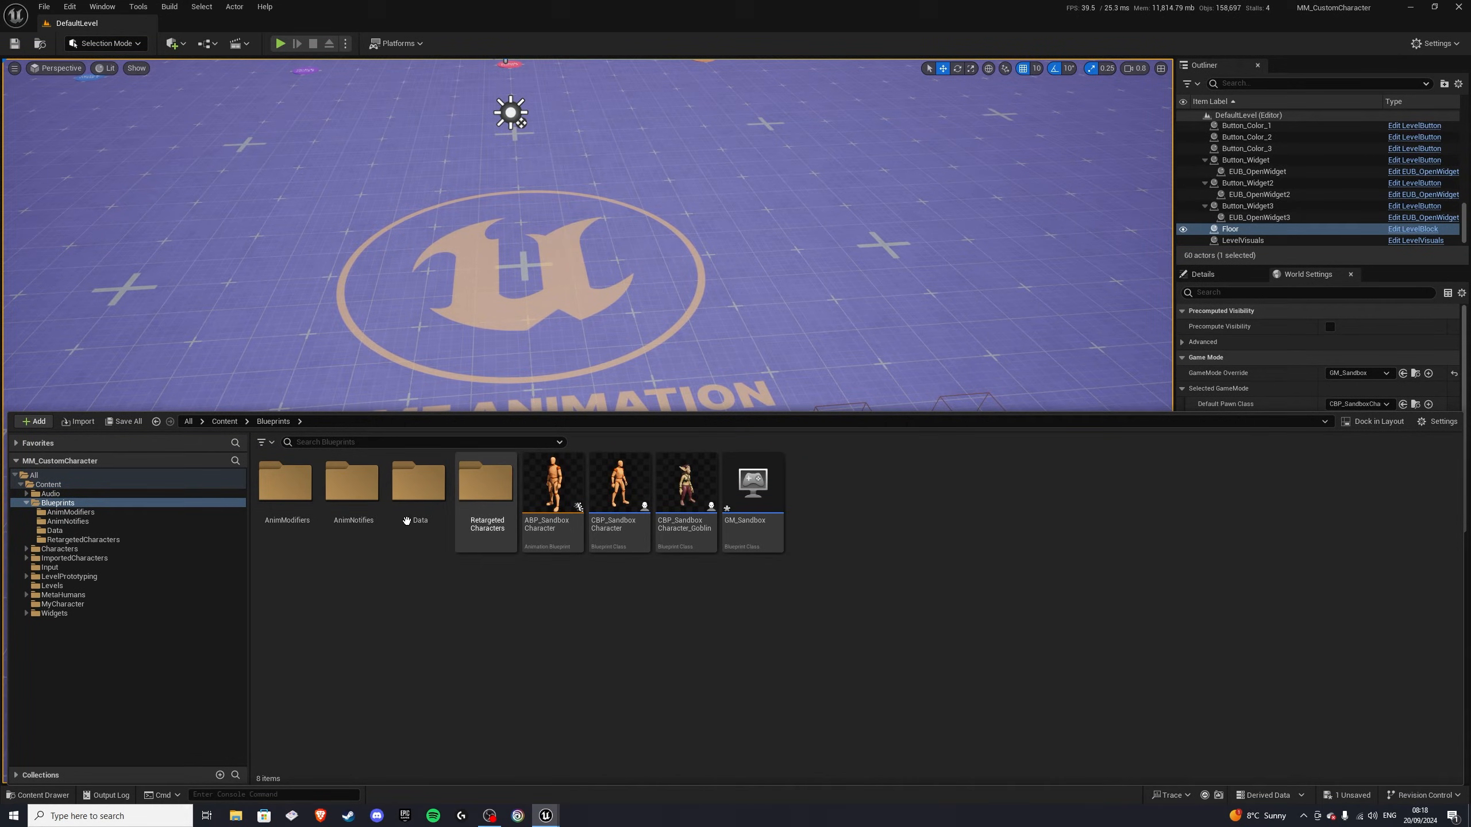
{"action": "left_click", "coordinate": [47, 484]}
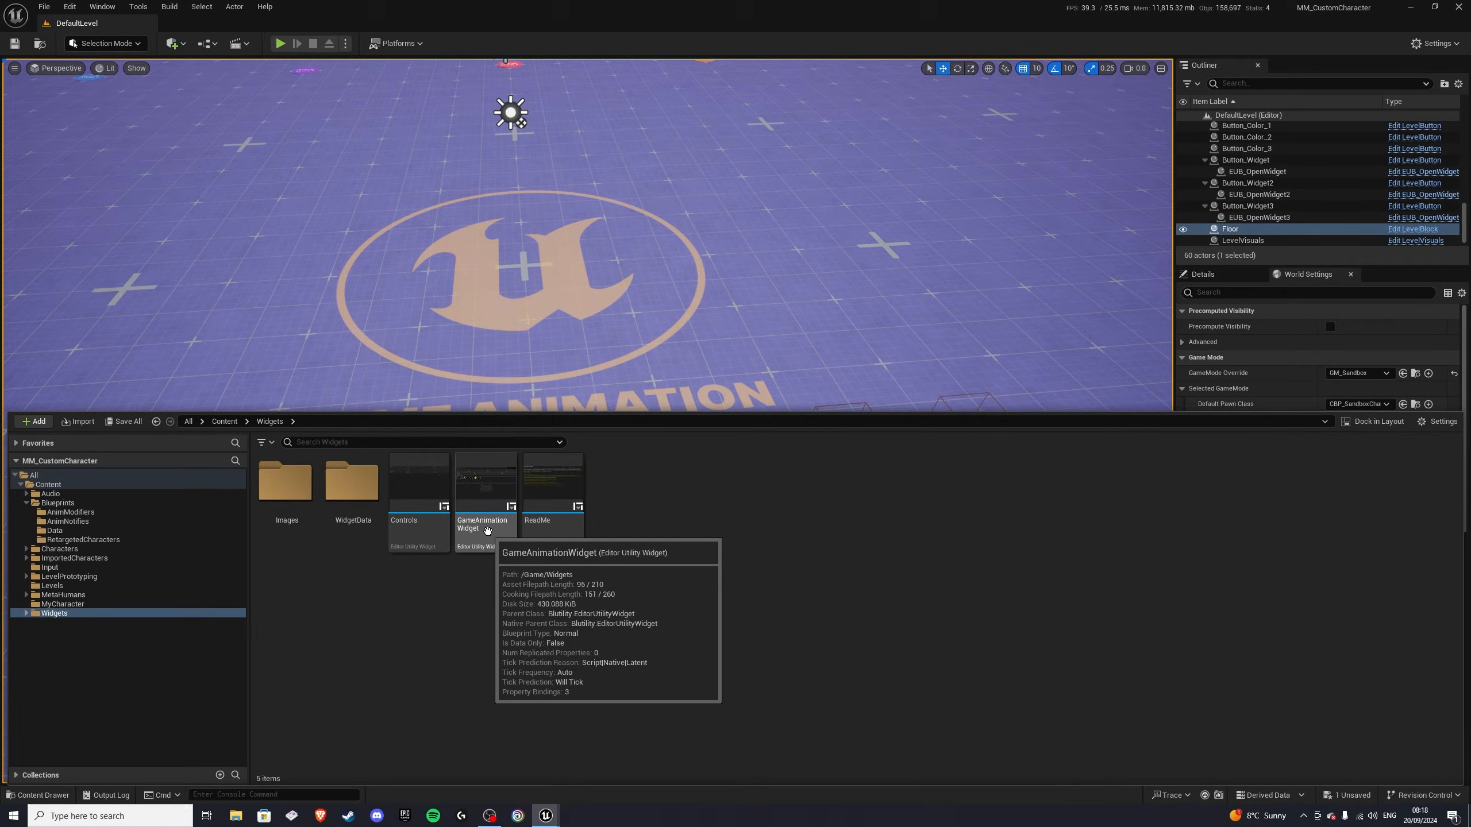
{"action": "double_click", "coordinate": [485, 484]}
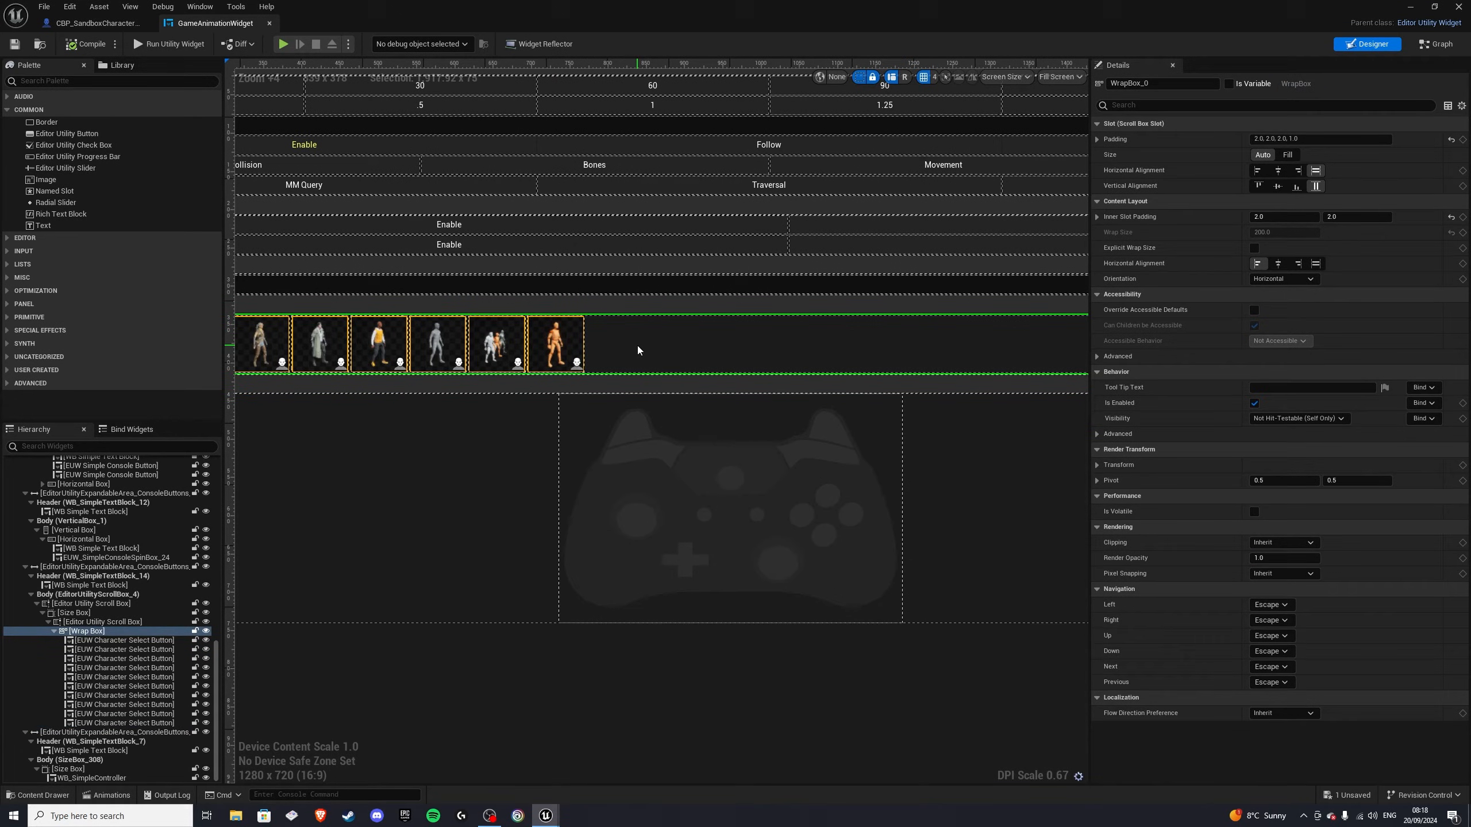
Step: Assign CBP_SandboxCharacter_Goblin to the new character select button and return to the level
{"action": "left_click", "coordinate": [615, 344]}
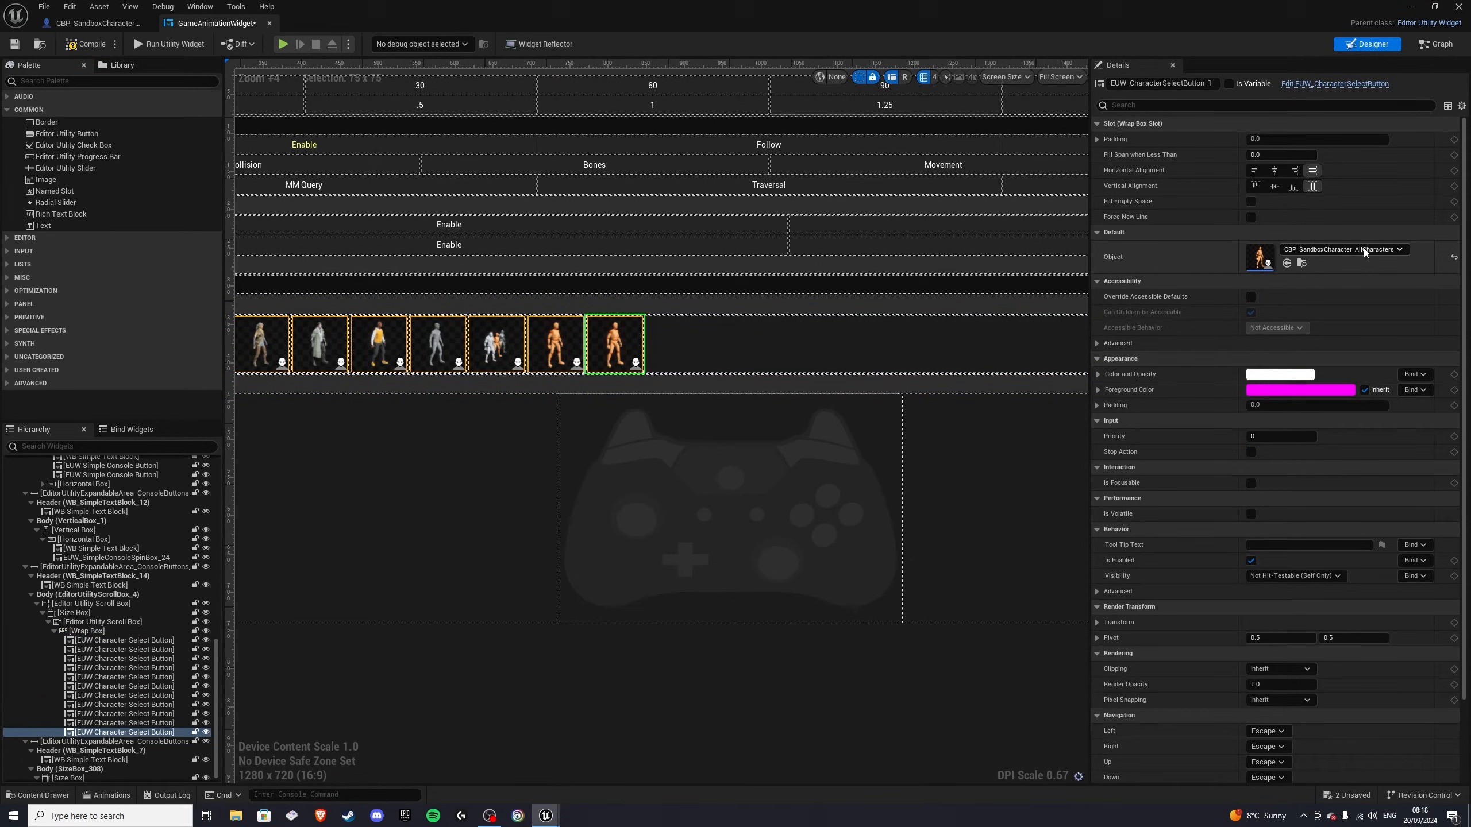
{"action": "left_click", "coordinate": [1398, 250]}
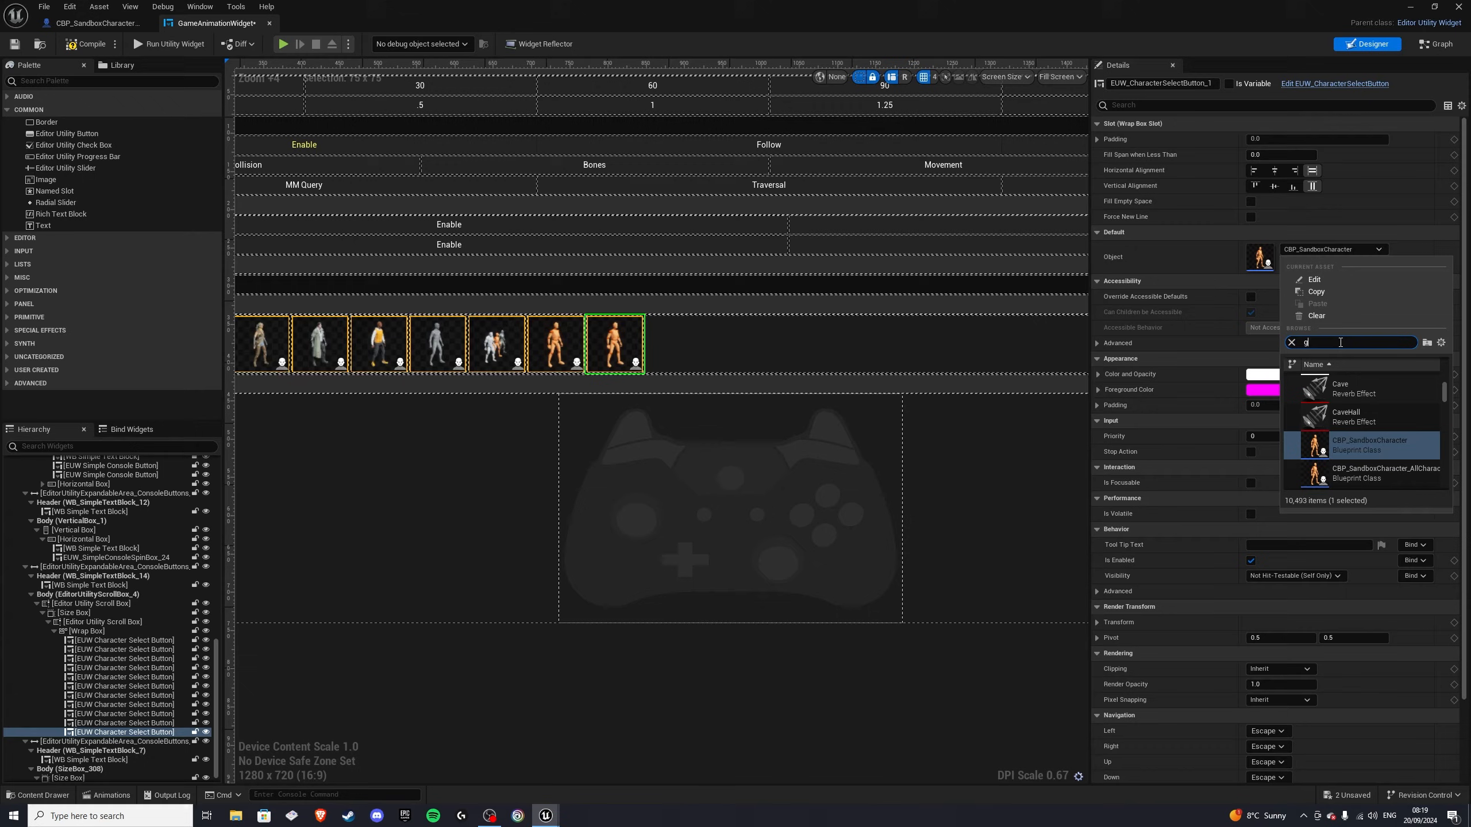
{"action": "type", "text": "goblin"}
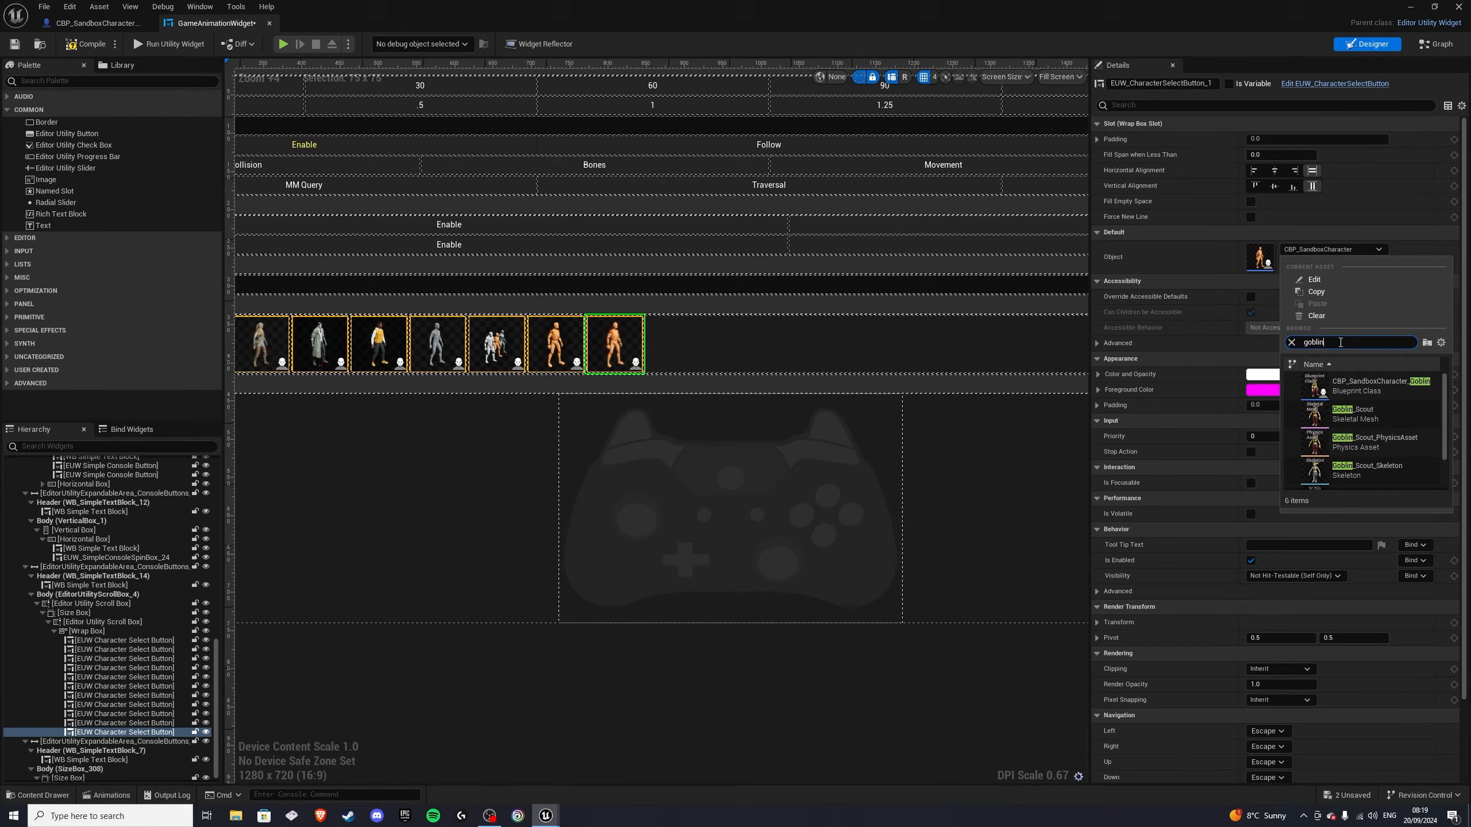
{"action": "left_click", "coordinate": [1380, 385]}
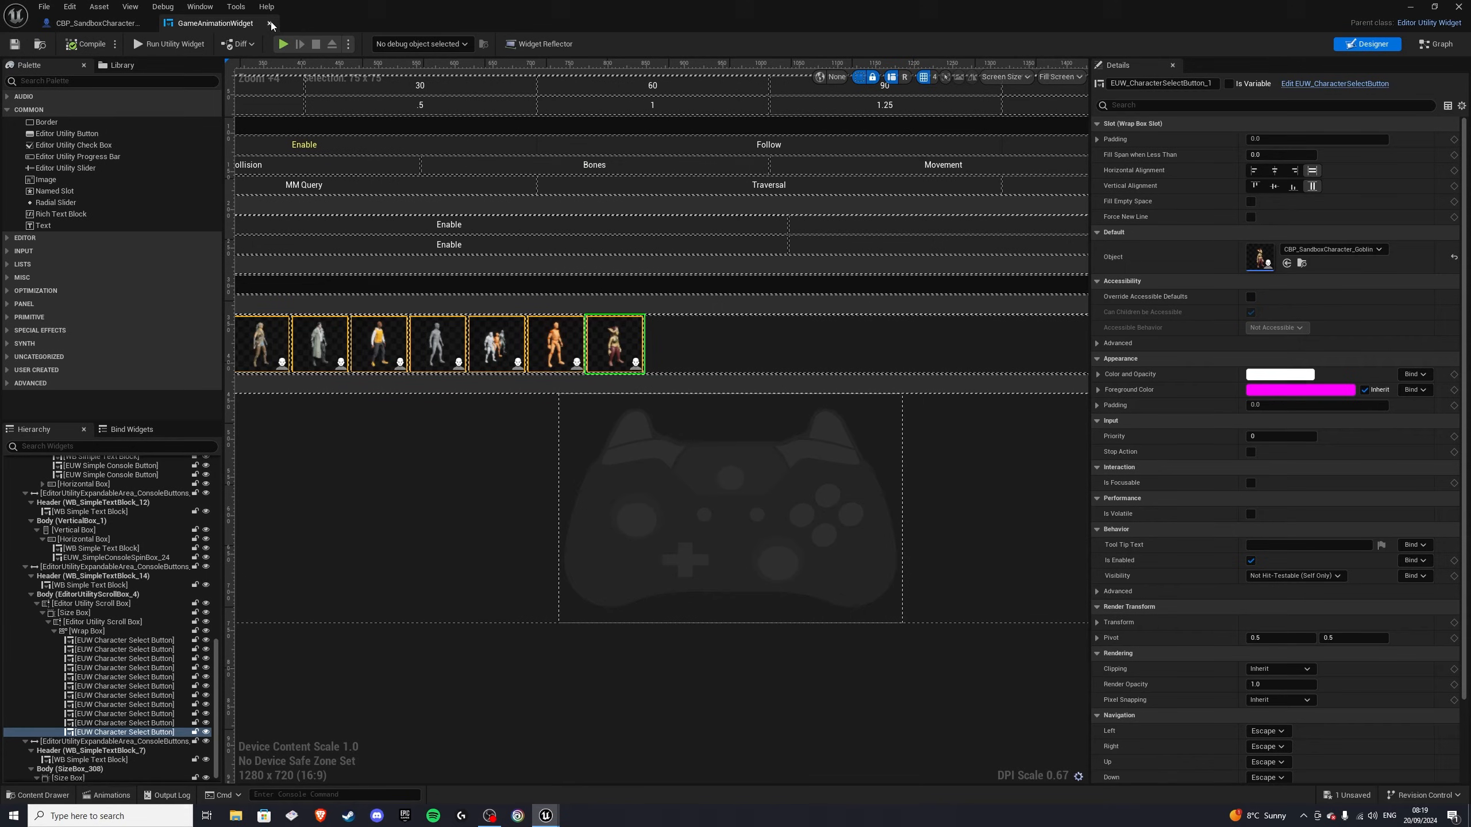
{"action": "left_click", "coordinate": [100, 23]}
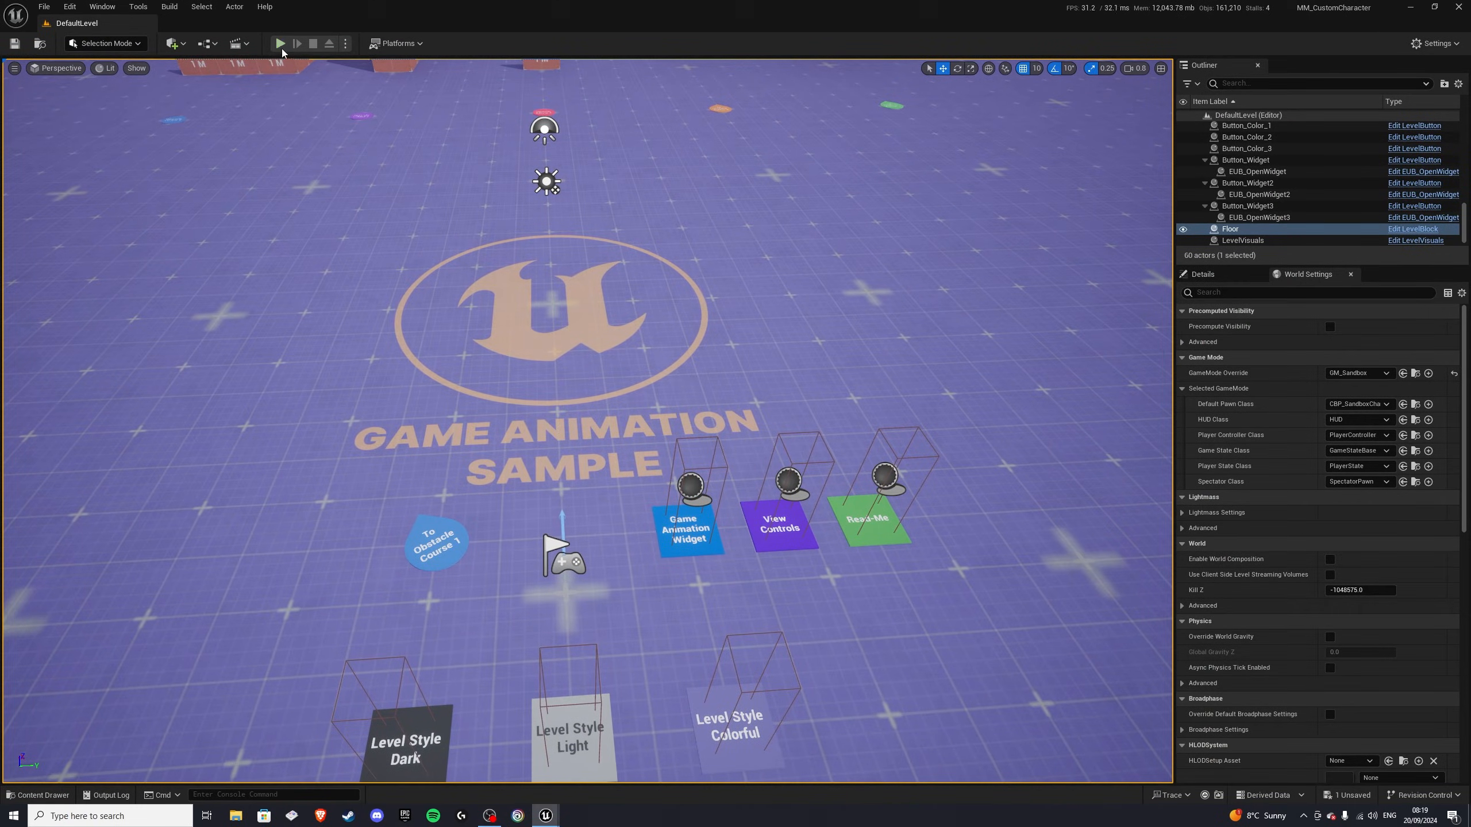
Step: Play the default level to test the Goblin character choice
{"action": "left_click", "coordinate": [281, 43]}
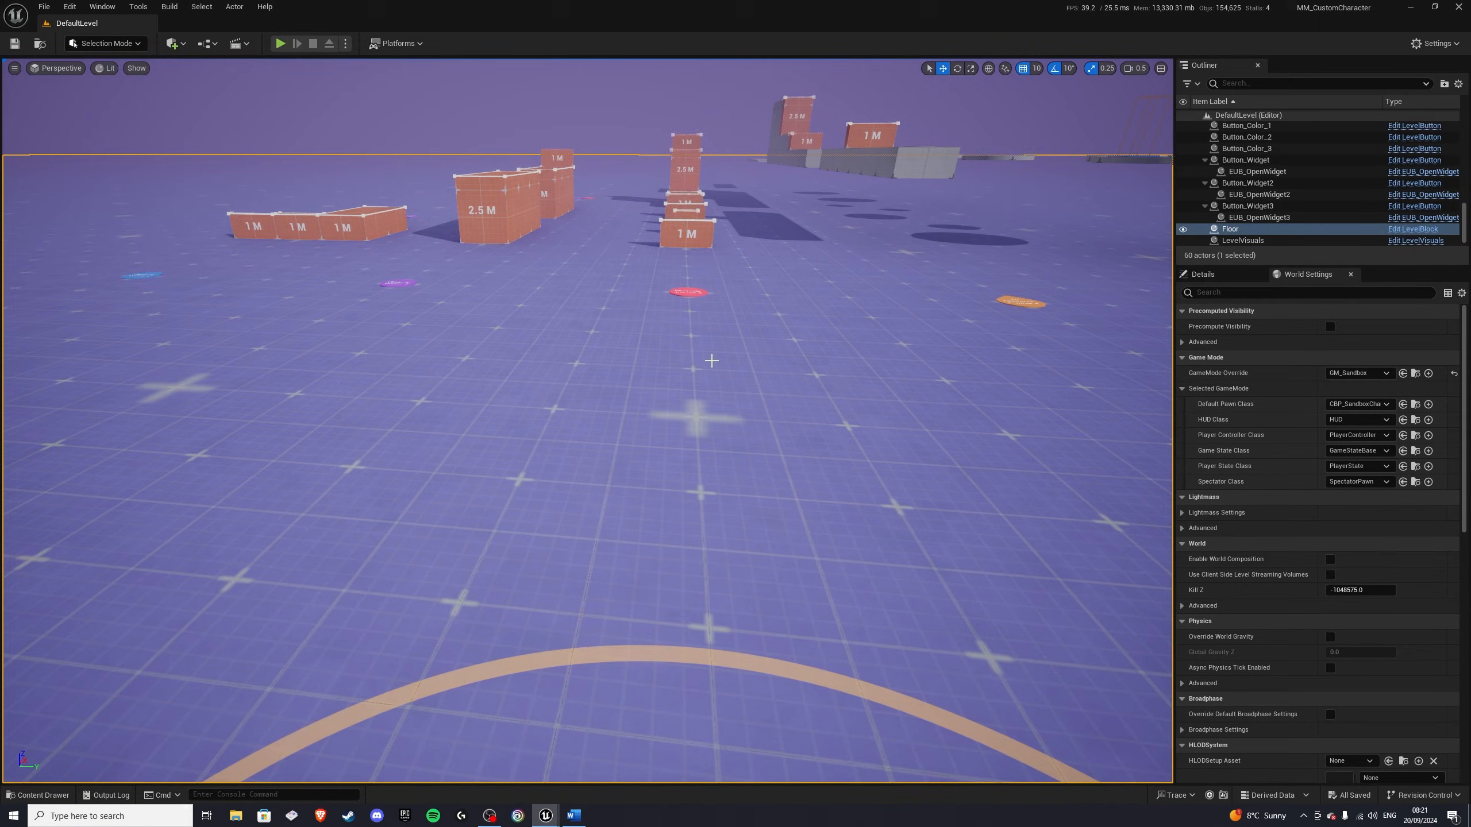
{"action": "mouse_move", "coordinate": [638, 341]}
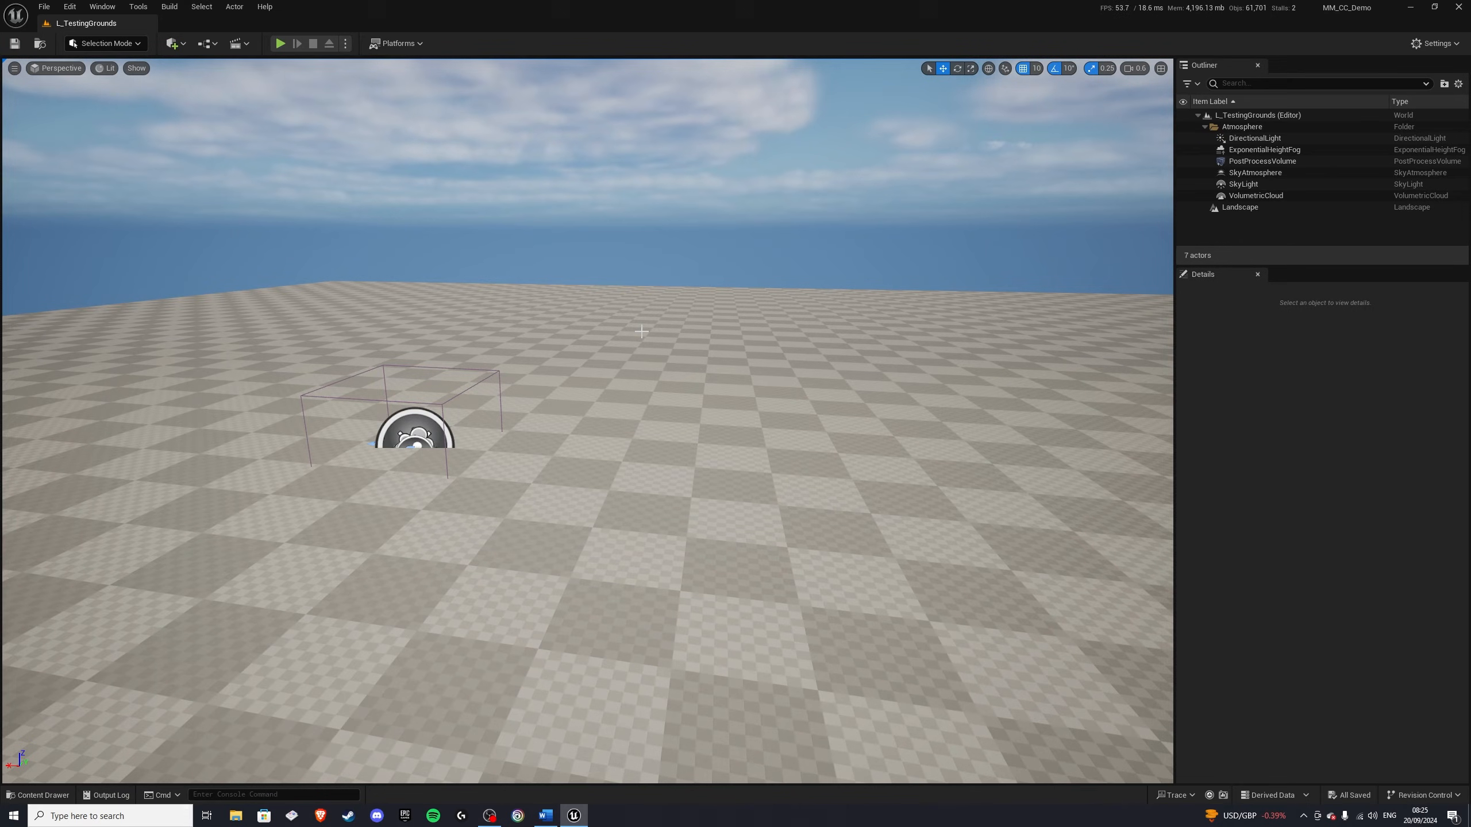
Step: Review the MM_CC_Demo project's animation plugins in the Plugins window and dismiss it
{"action": "left_click", "coordinate": [1435, 43]}
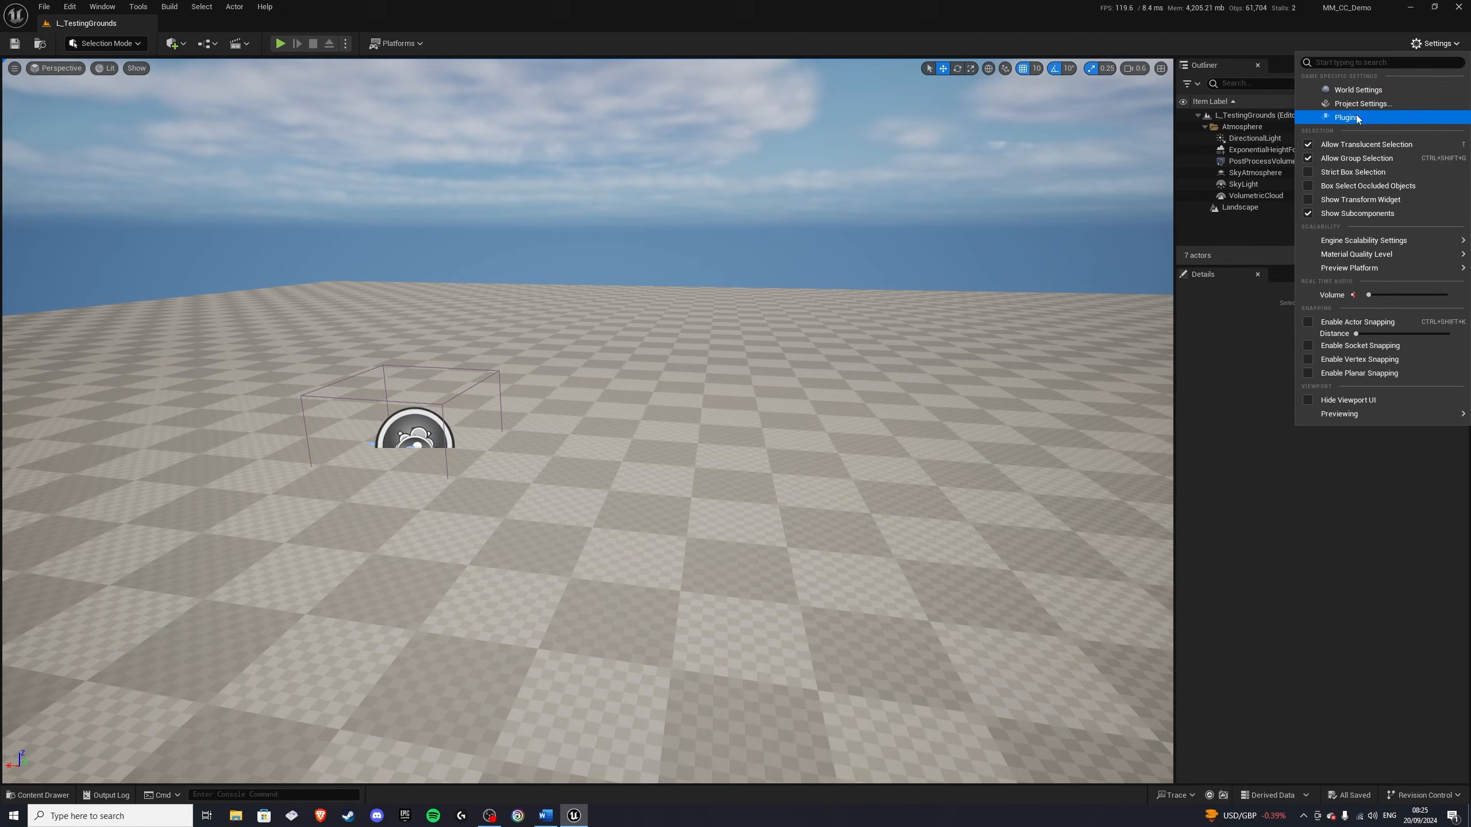
{"action": "left_click", "coordinate": [1346, 117]}
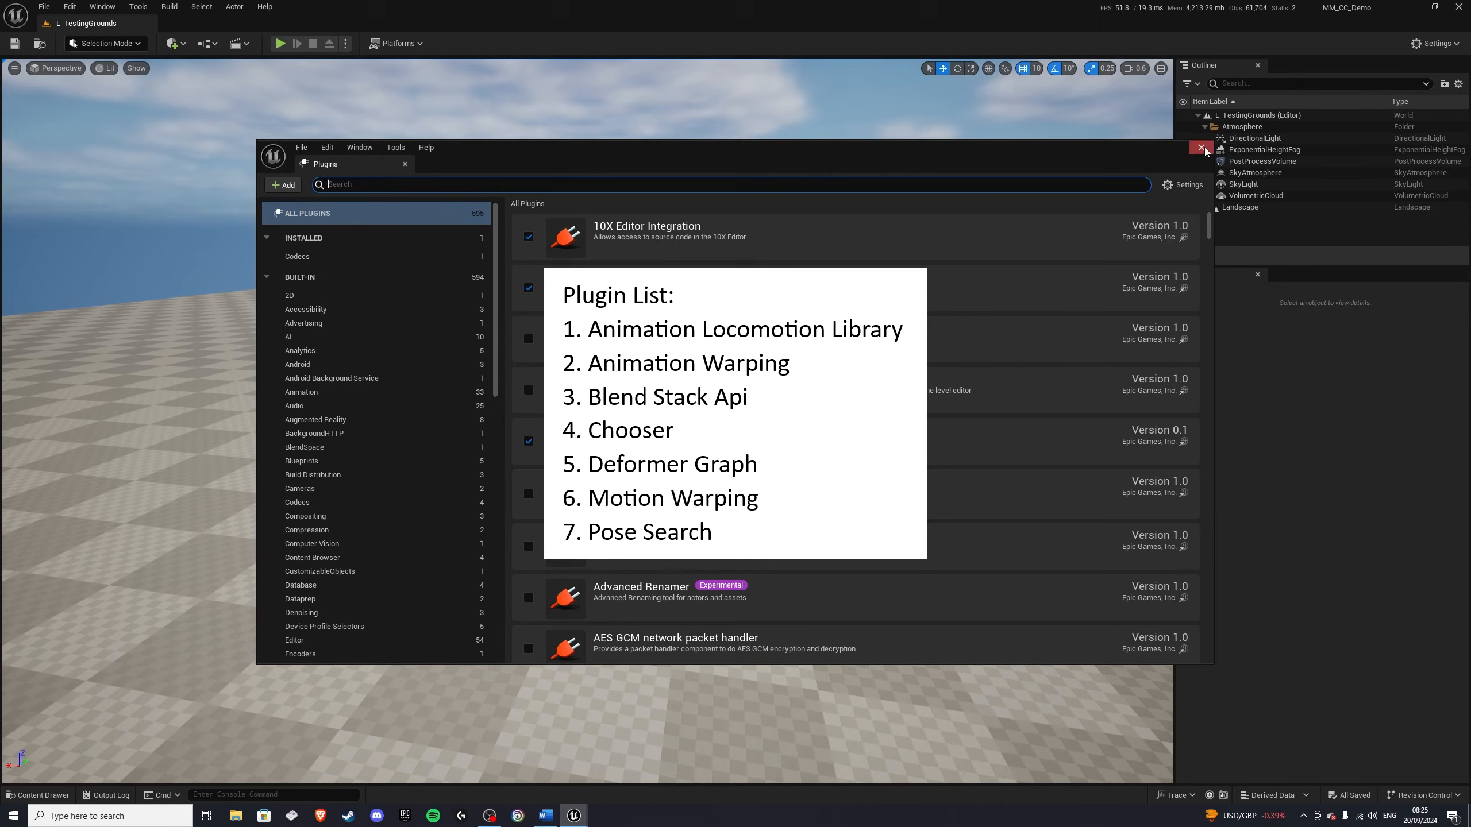
{"action": "left_click", "coordinate": [1201, 148]}
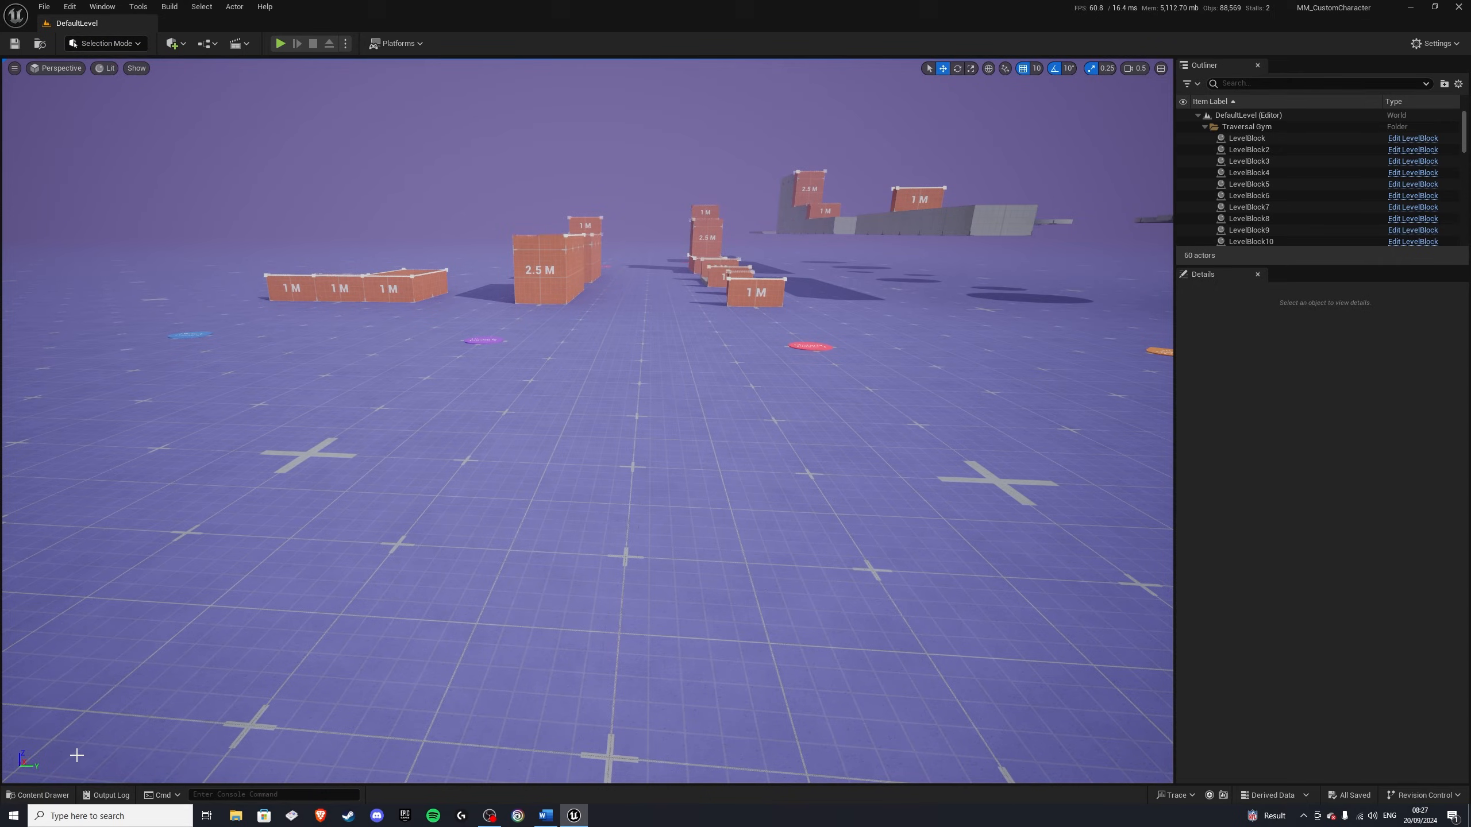
Step: Start a Migrate of CBP_SandboxCharacter_Goblin from Blueprints/RetargetedCharacters
{"action": "left_click", "coordinate": [42, 795]}
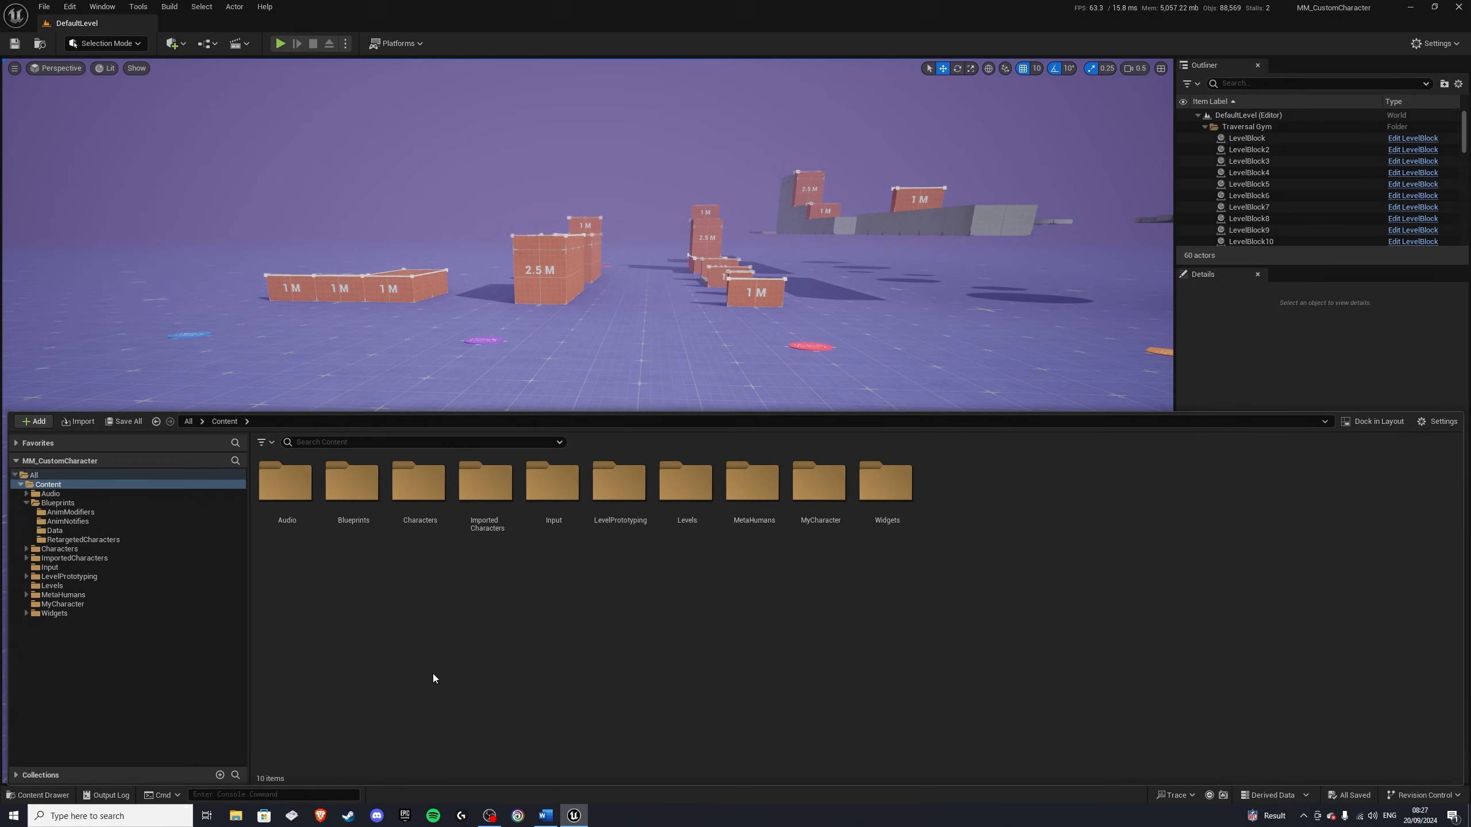
{"action": "double_click", "coordinate": [353, 482]}
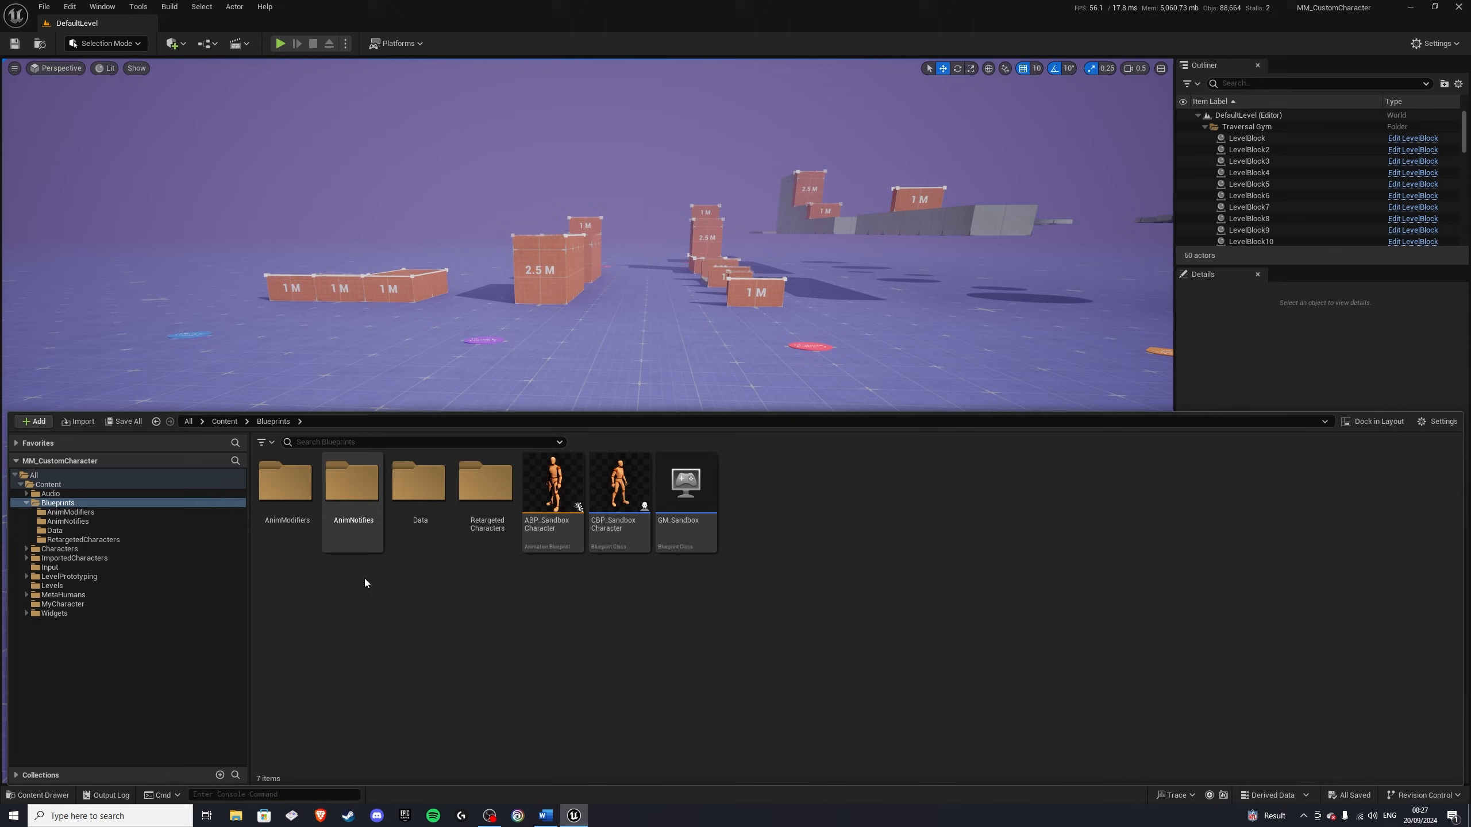
{"action": "left_click", "coordinate": [83, 539]}
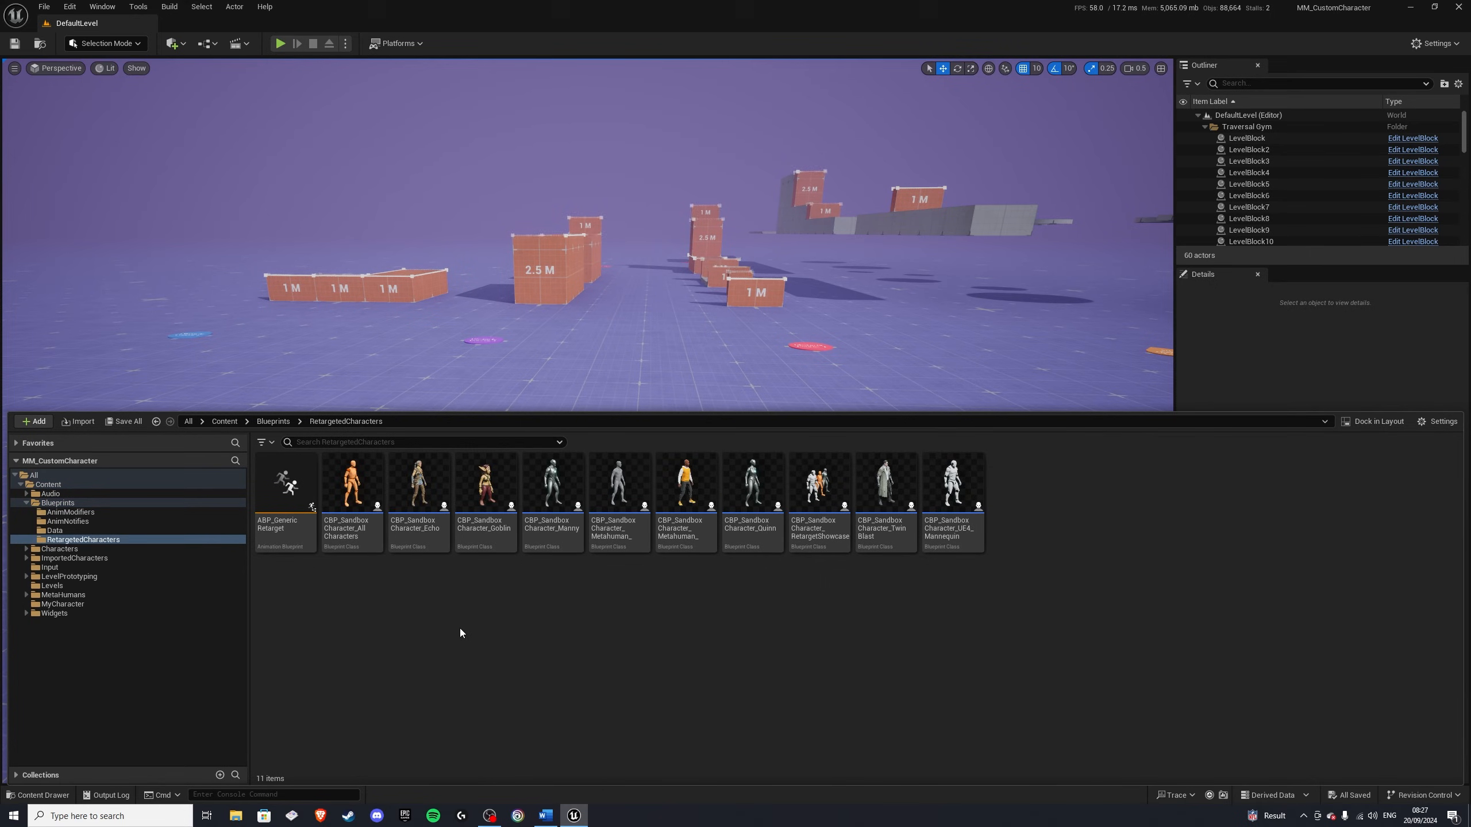
{"action": "right_click", "coordinate": [485, 481]}
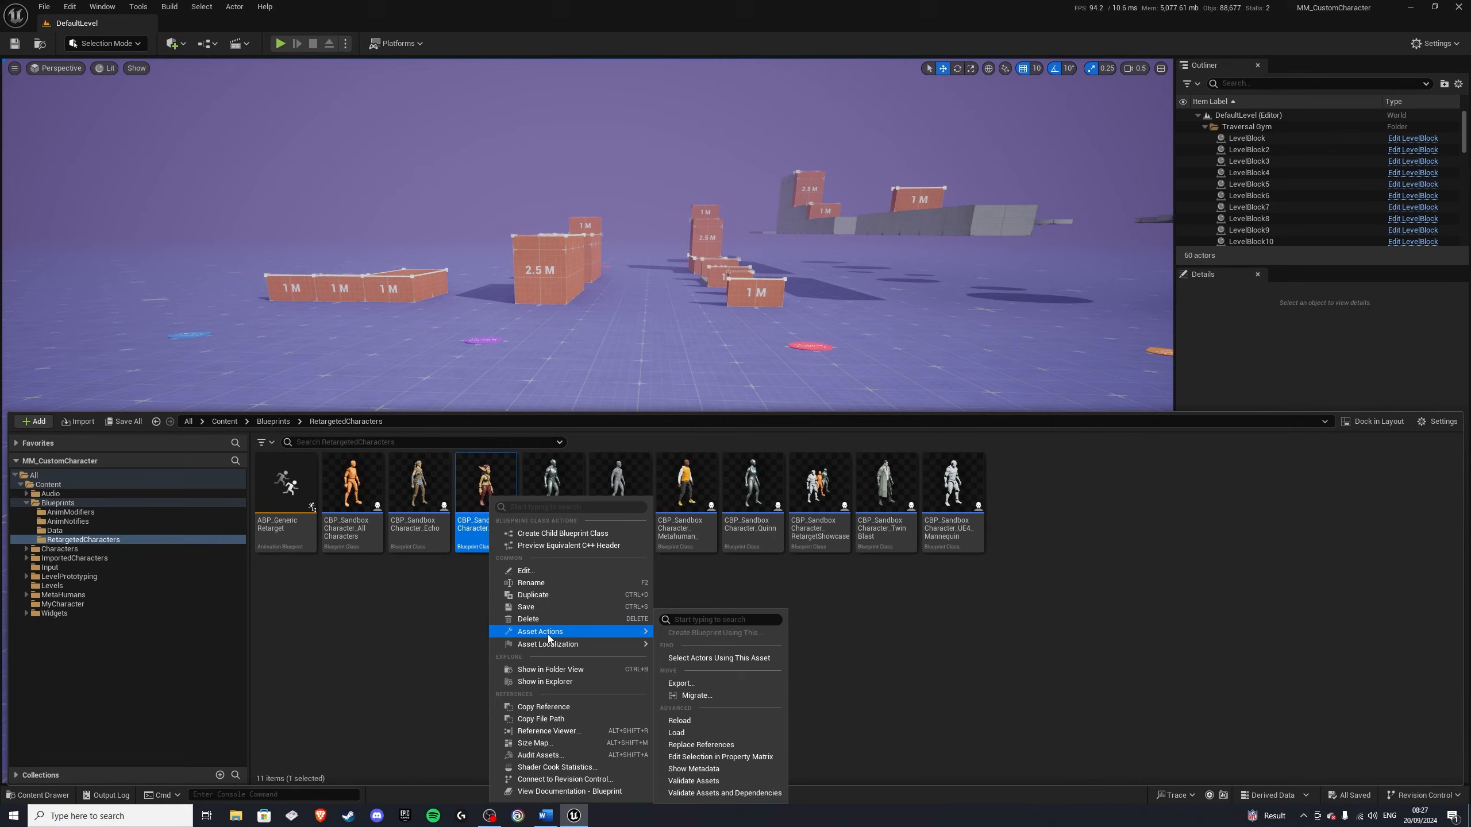
{"action": "left_click", "coordinate": [697, 695]}
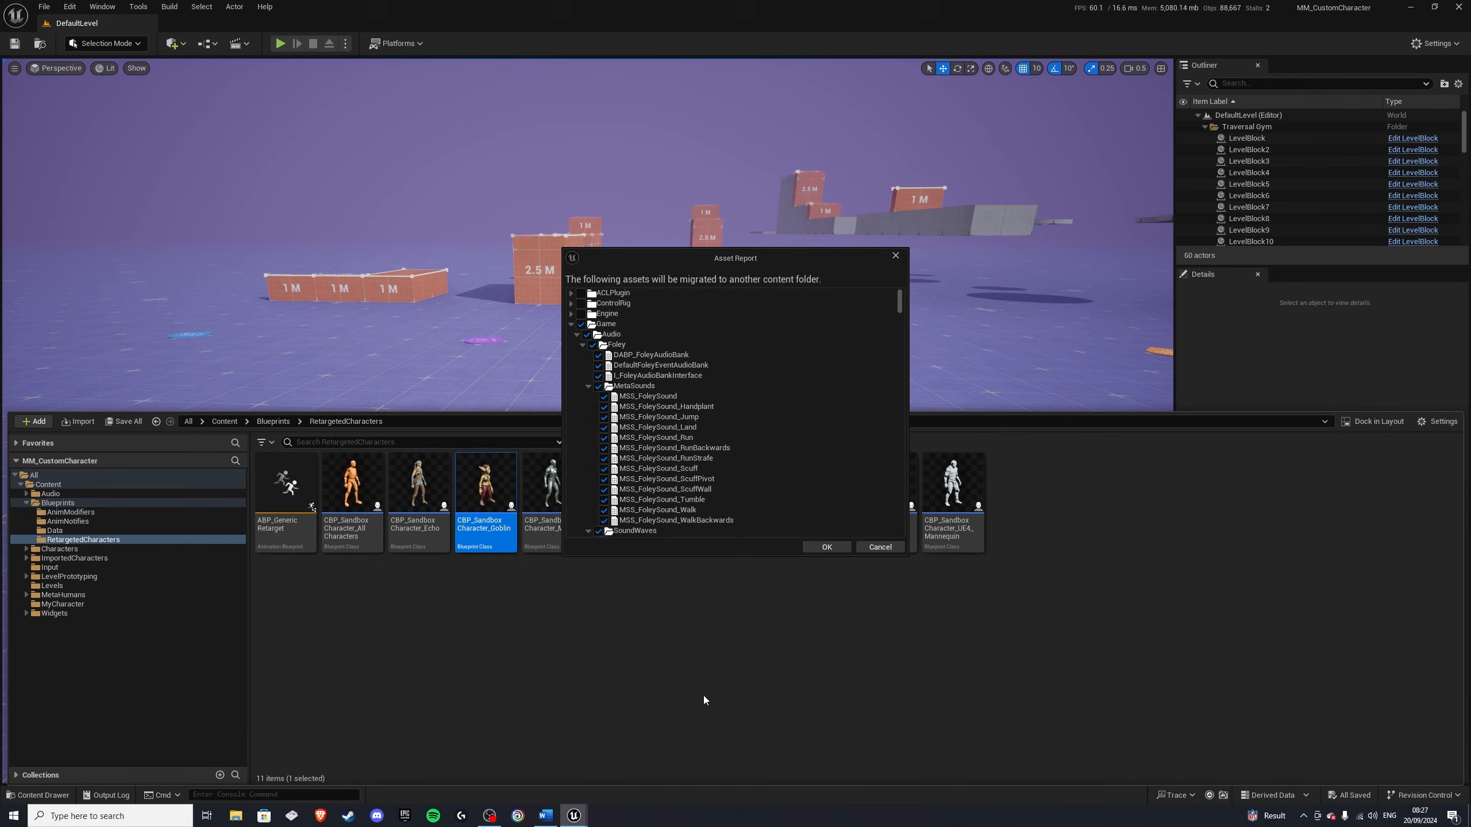
{"action": "mouse_move", "coordinate": [897, 317]}
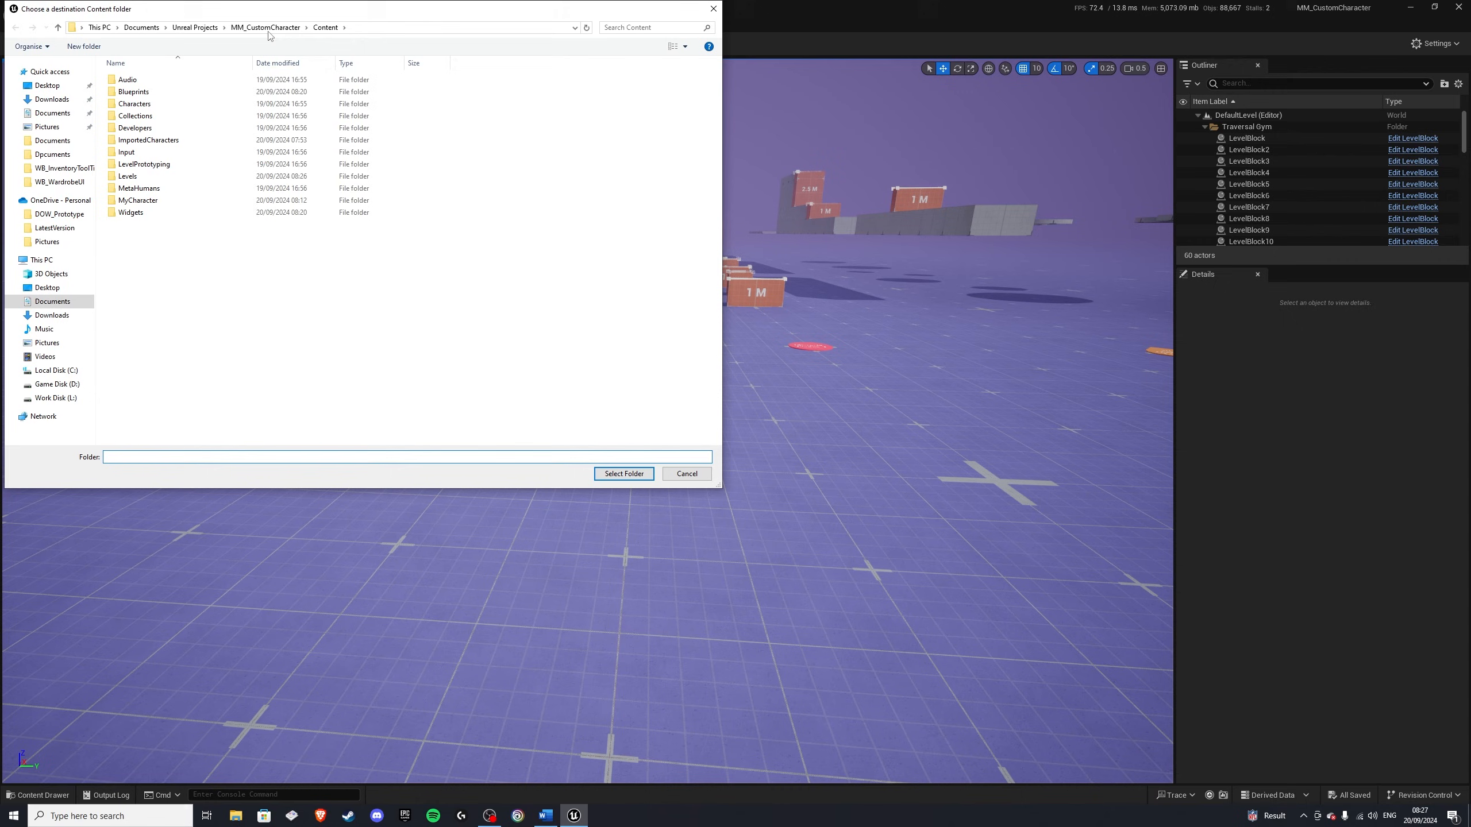
Step: Choose MM_CC_Demo/Content as the migration destination folder and confirm
{"action": "left_click", "coordinate": [195, 27]}
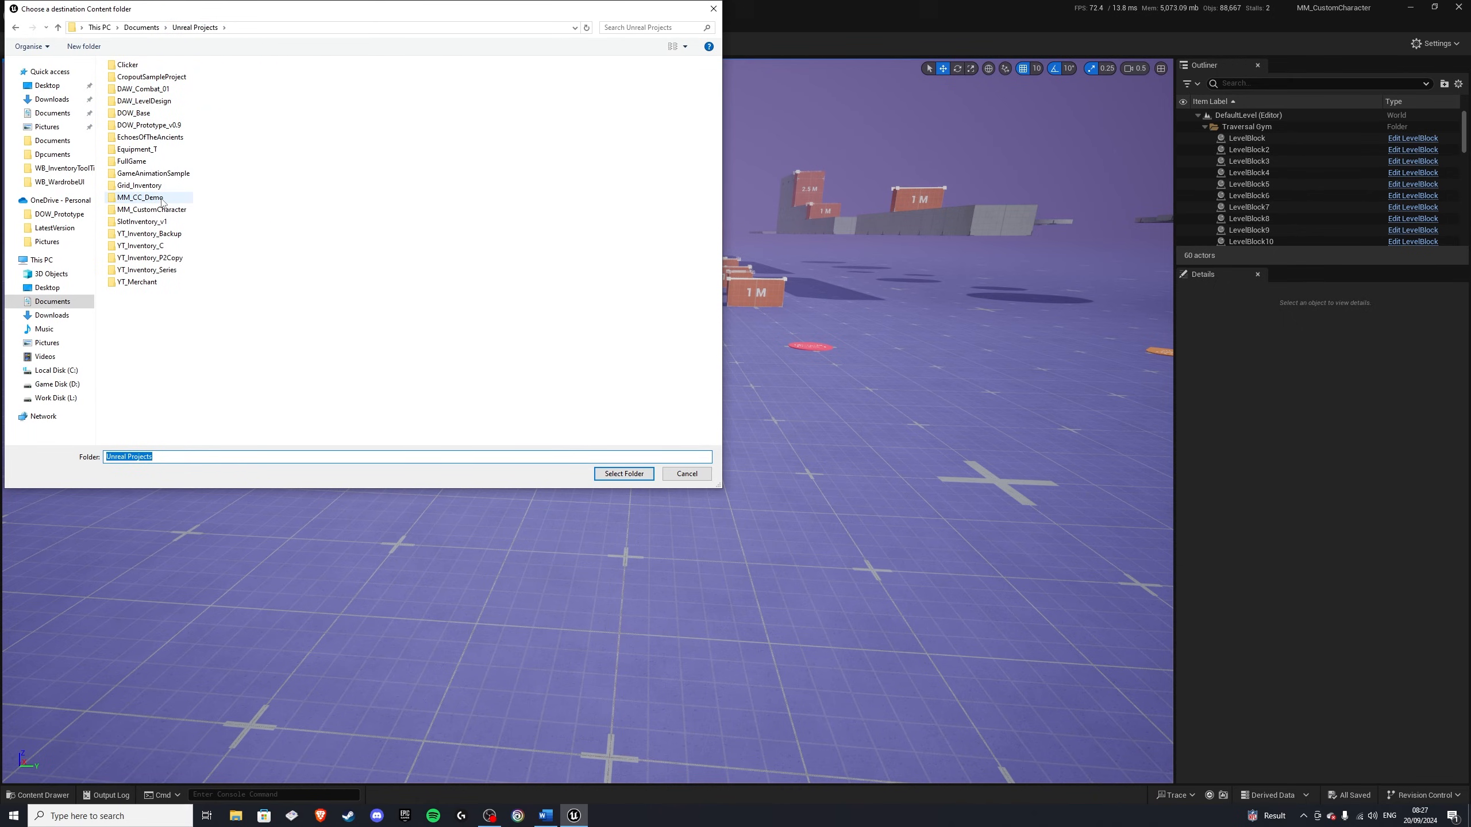
{"action": "double_click", "coordinate": [138, 197]}
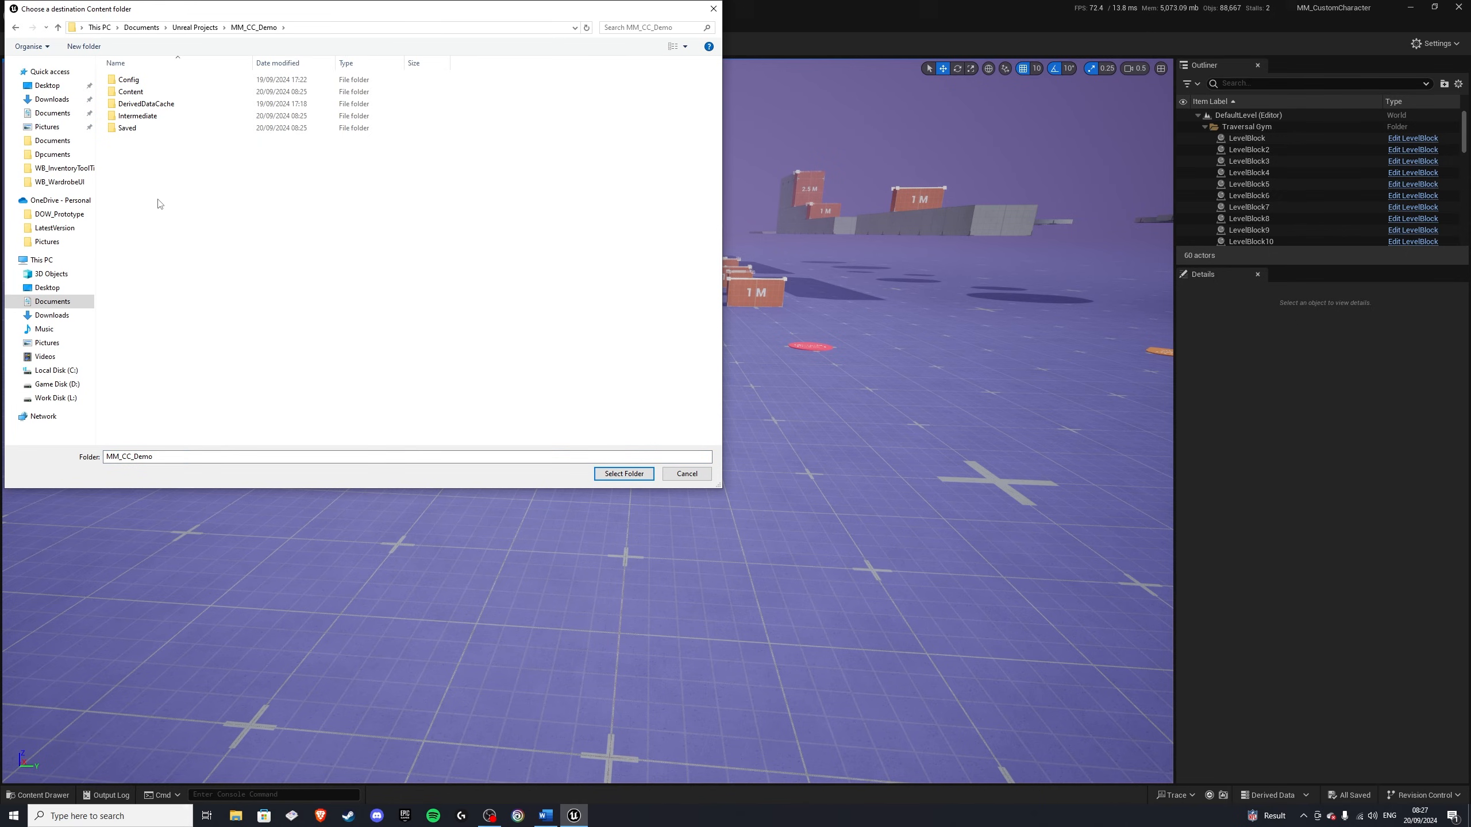
{"action": "double_click", "coordinate": [130, 91]}
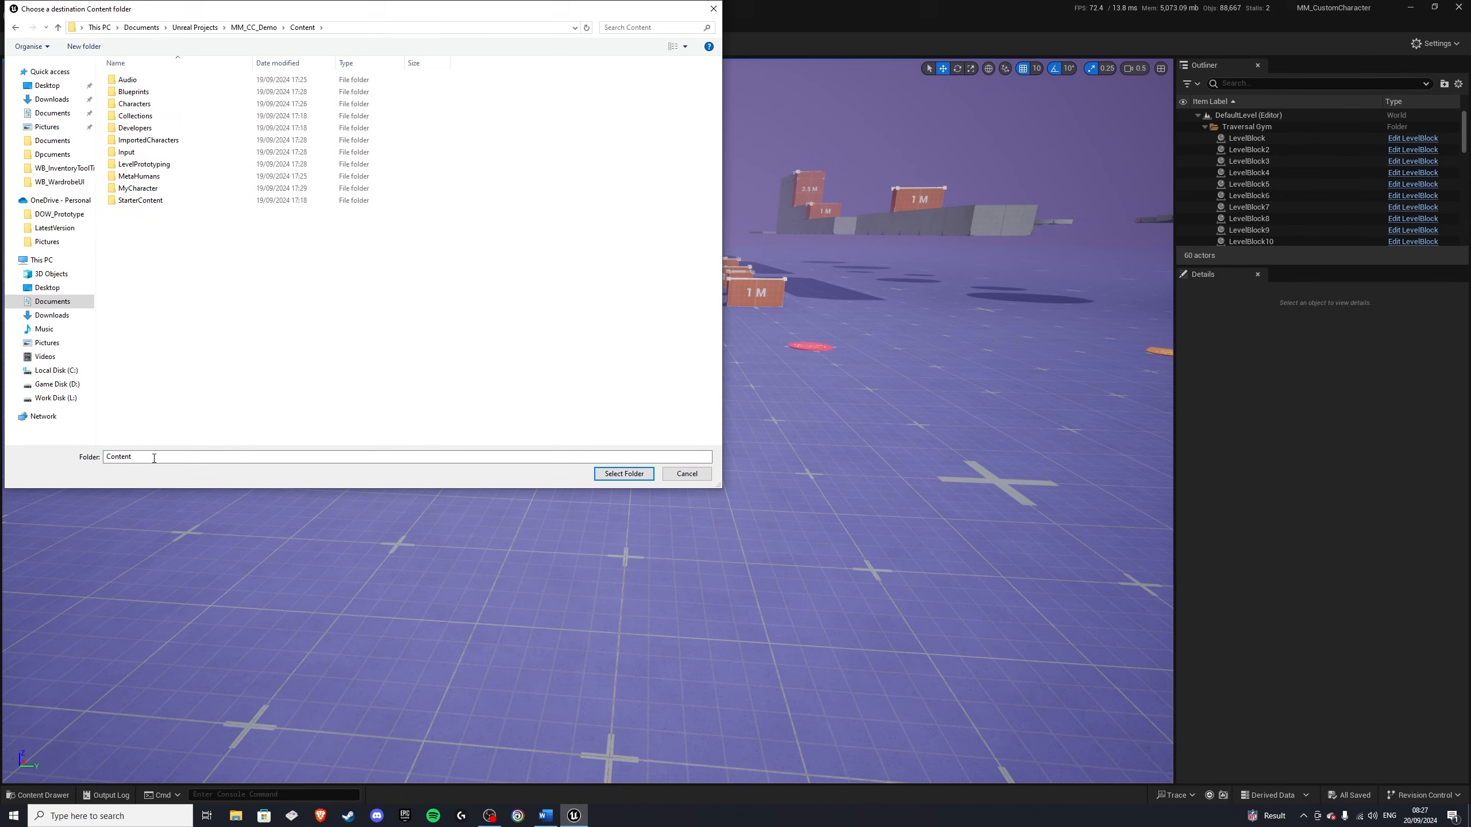
{"action": "left_click", "coordinate": [624, 474]}
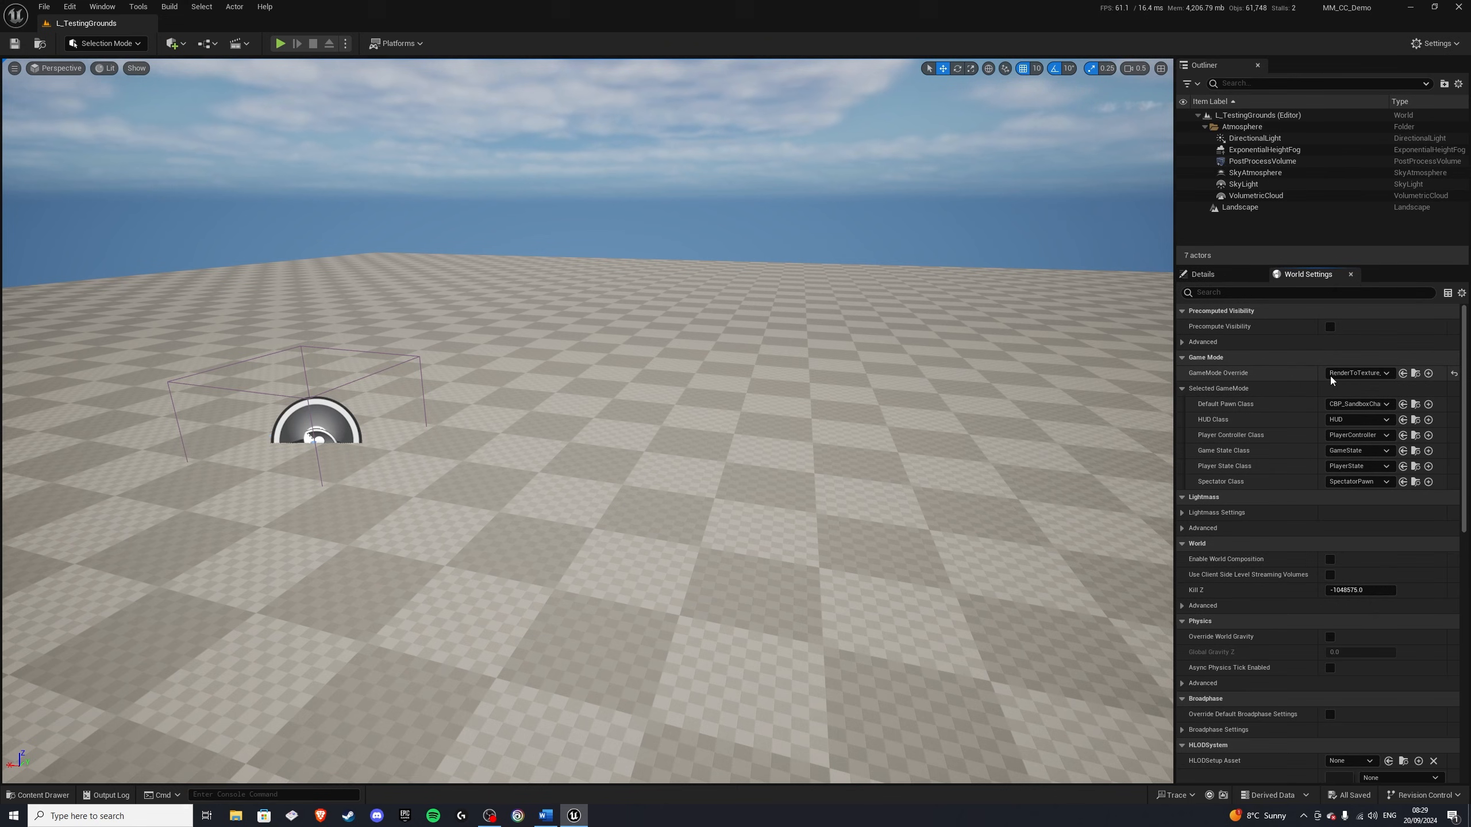
Step: Set L_TestingGrounds' default pawn to CBP_SandboxCharacter_Goblin and play as the Goblin
{"action": "left_click", "coordinate": [1359, 373]}
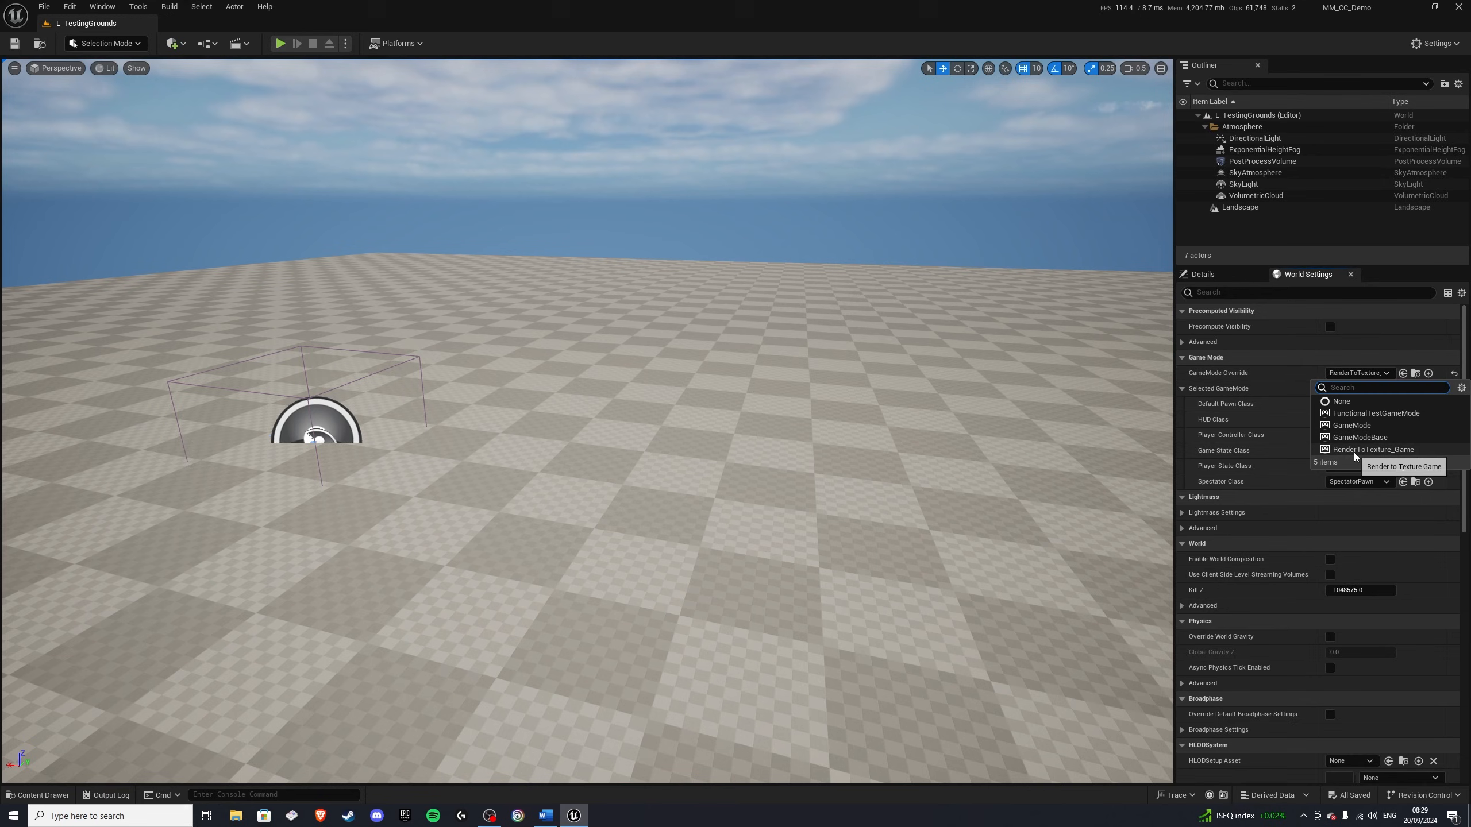
{"action": "mouse_move", "coordinate": [1361, 378]}
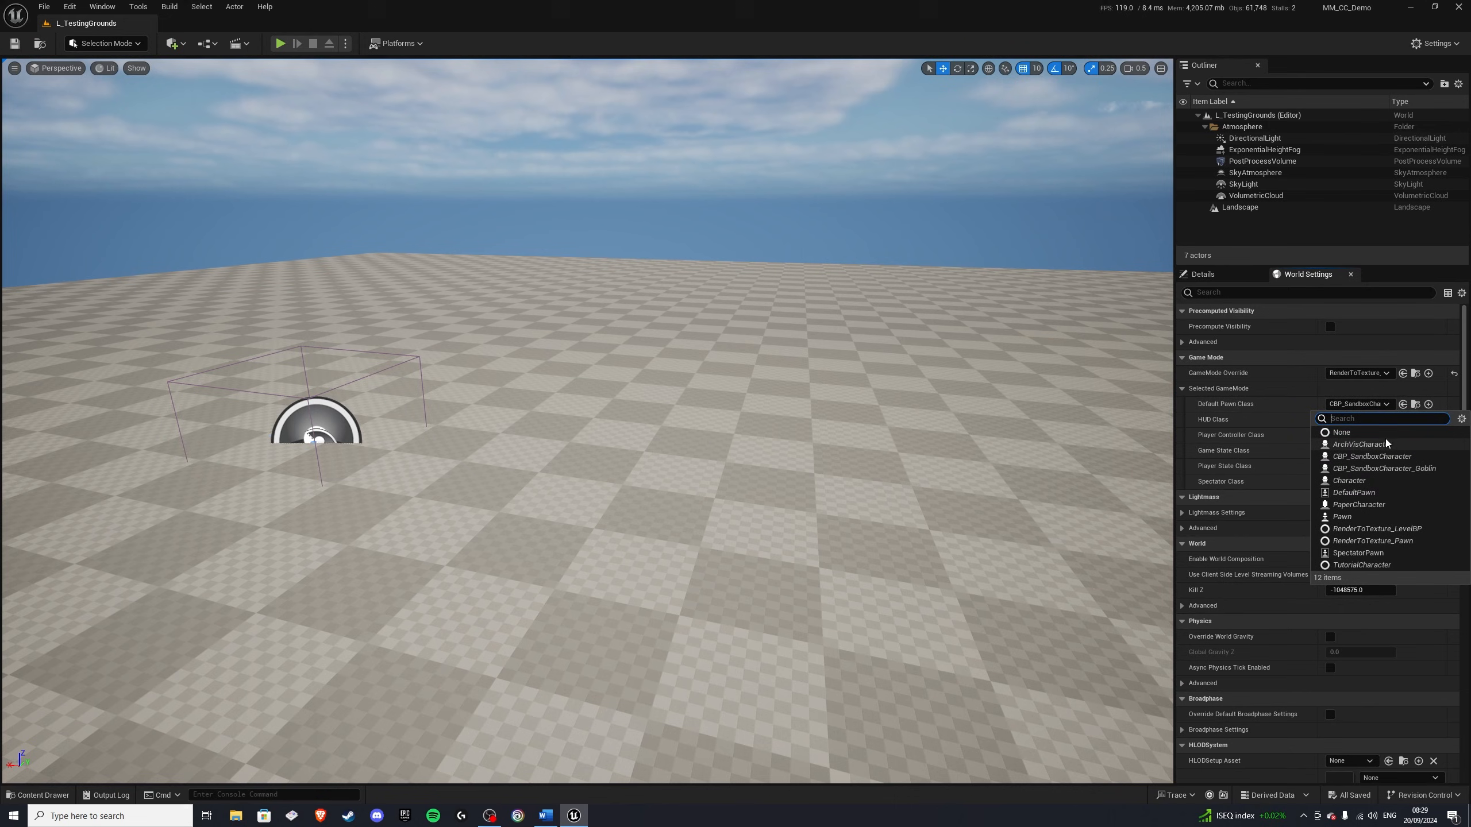
{"action": "mouse_move", "coordinate": [1382, 450]}
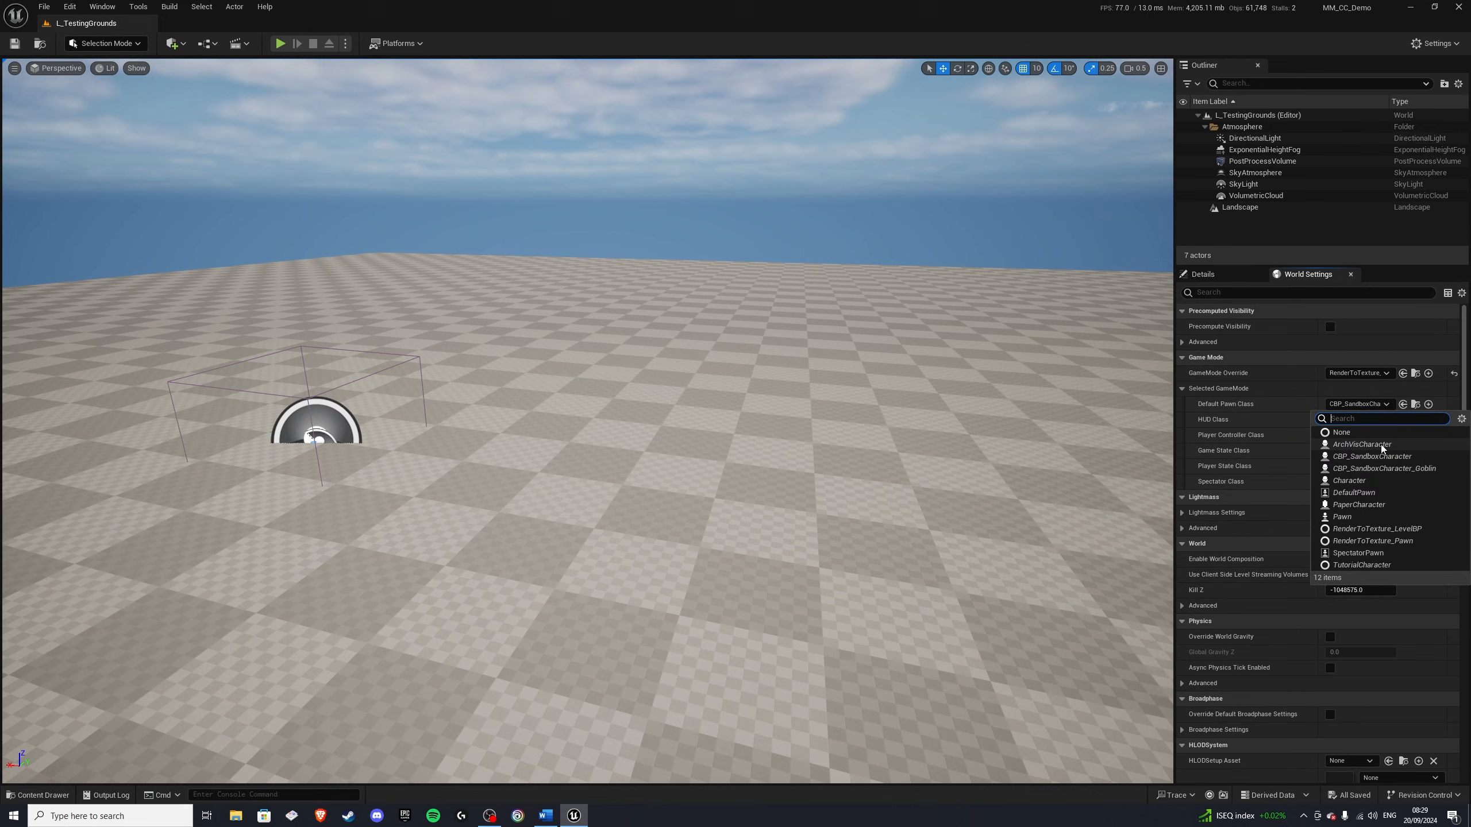
{"action": "left_click", "coordinate": [1371, 456]}
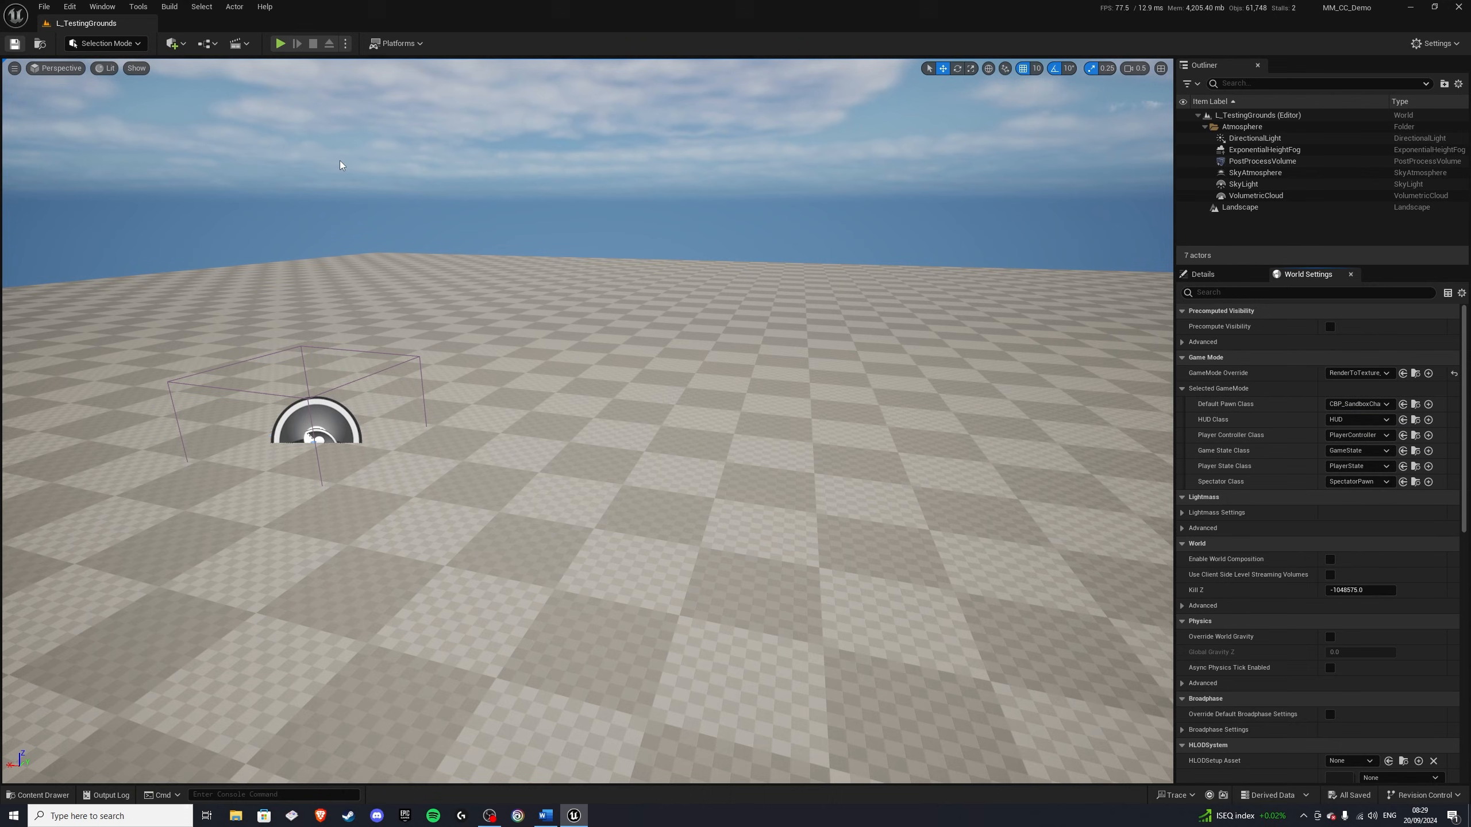
{"action": "left_click", "coordinate": [281, 43]}
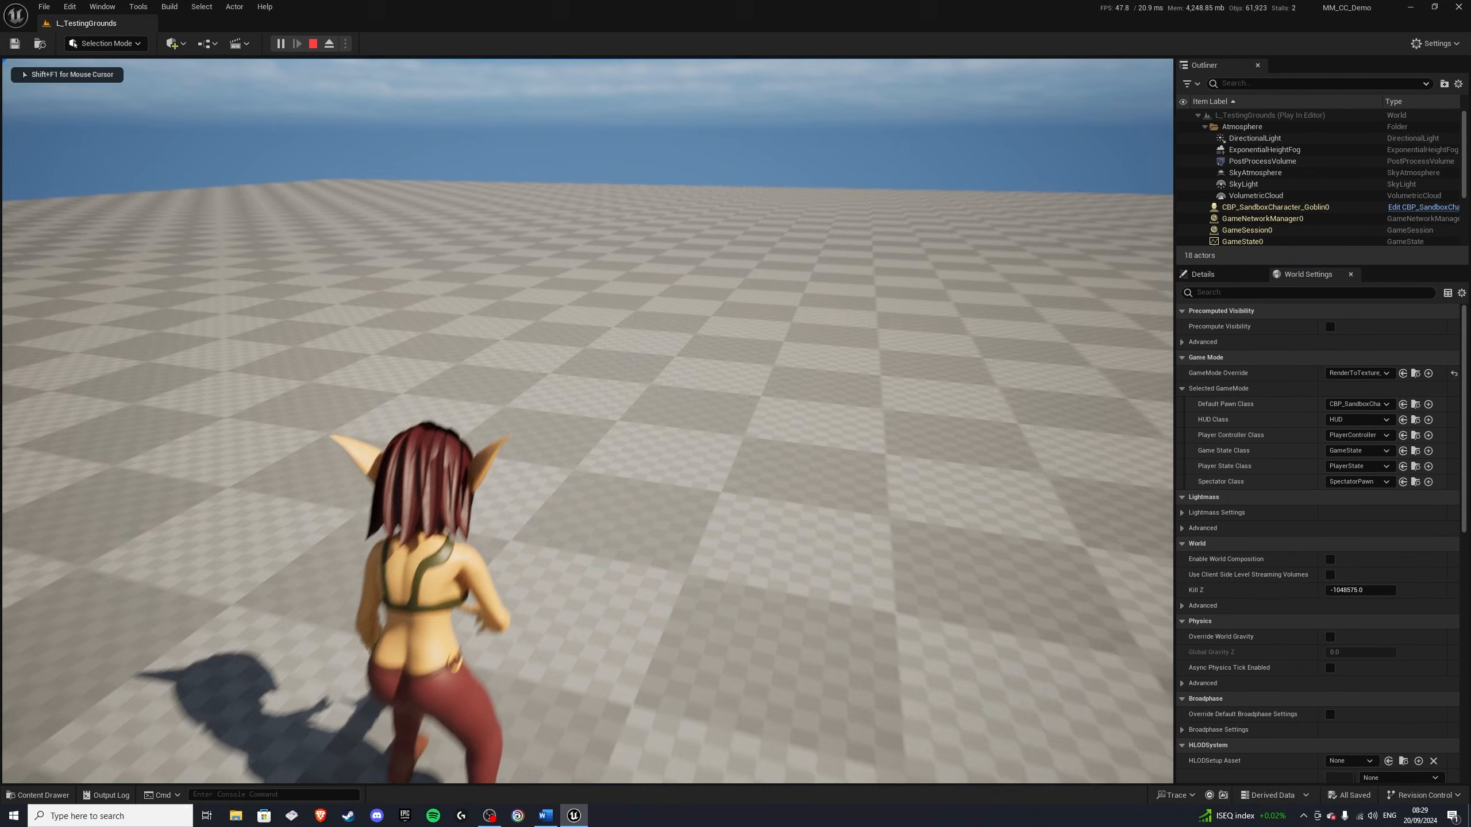